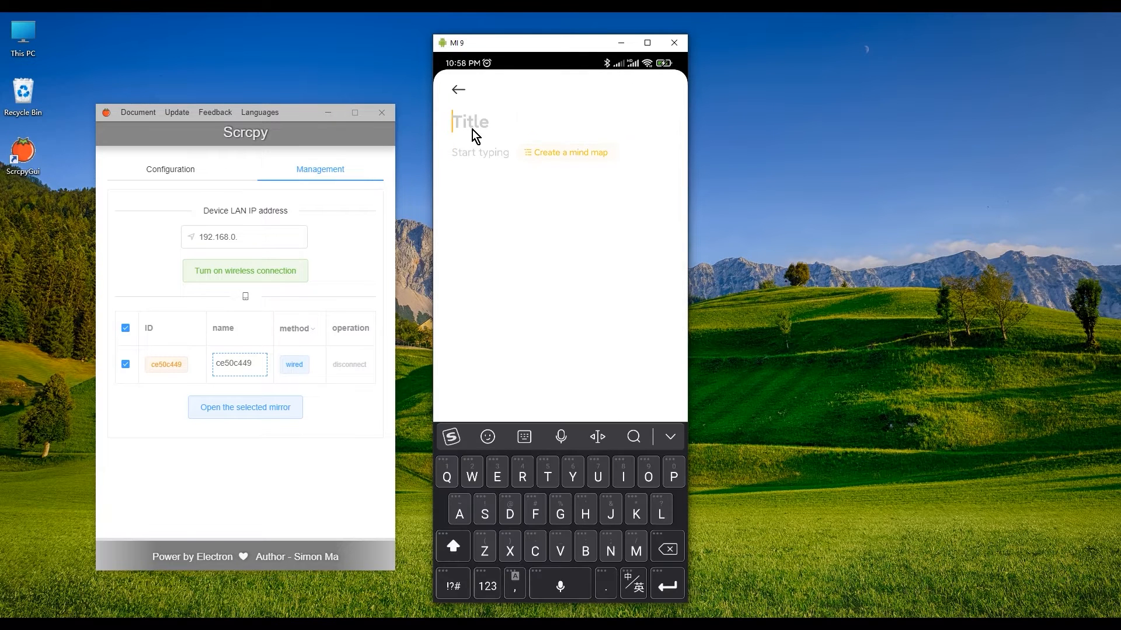
# Step: Write the note title 'See a doctor' on the phone through the mirrored window
pyautogui.write('See a doctor')
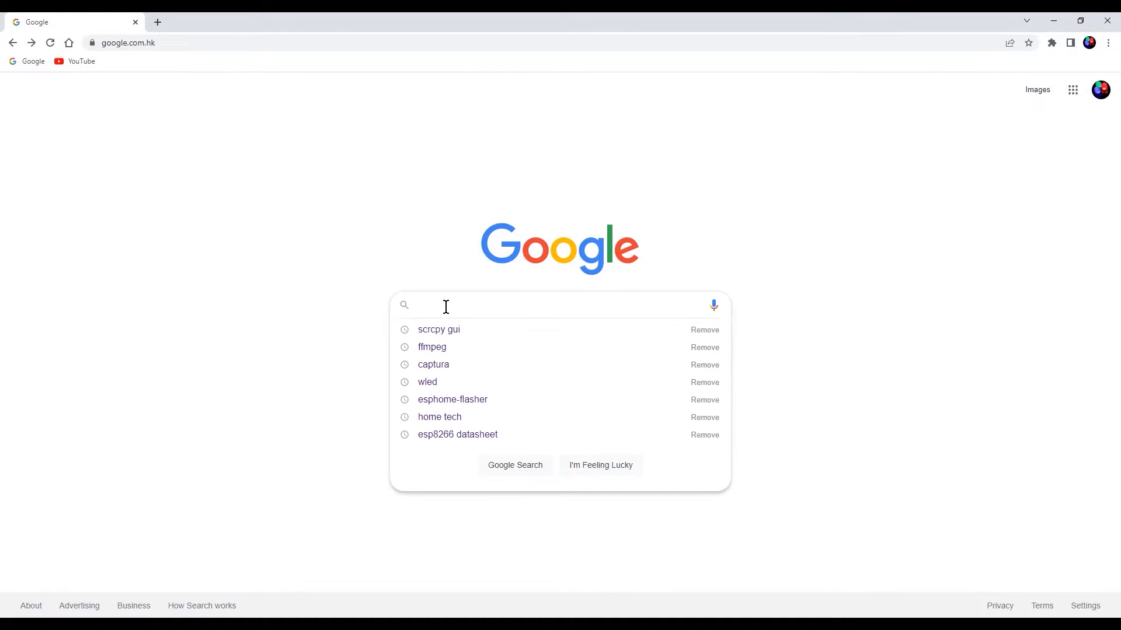
pyautogui.moveTo(456, 339)
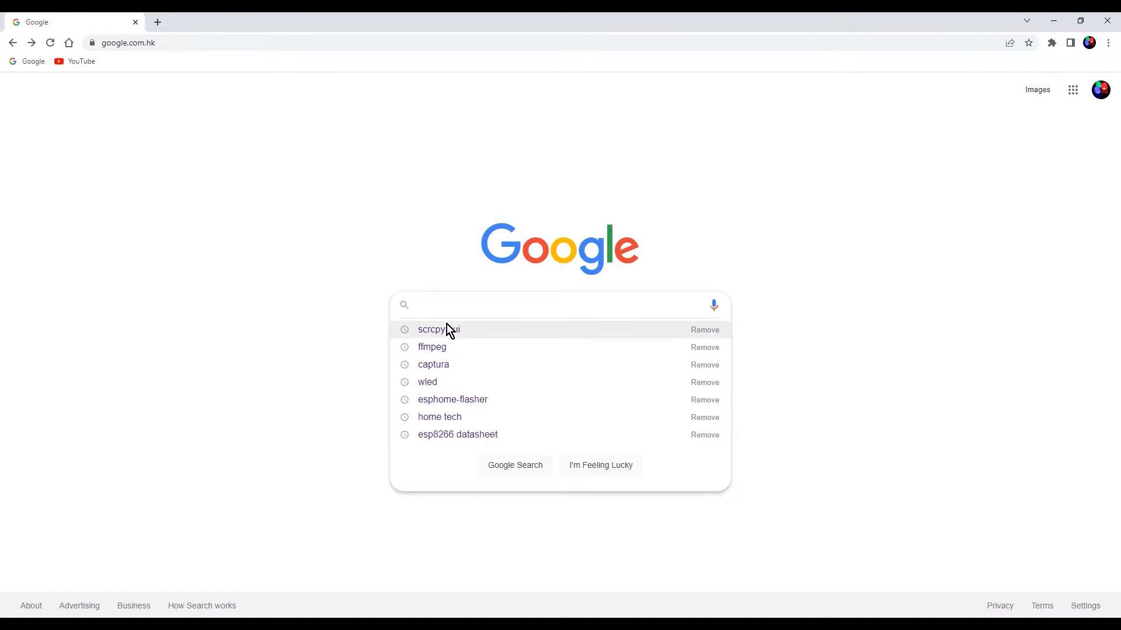
# Step: Run the Google search for 'scrcpy gui' from the suggestion dropdown
pyautogui.click(436, 329)
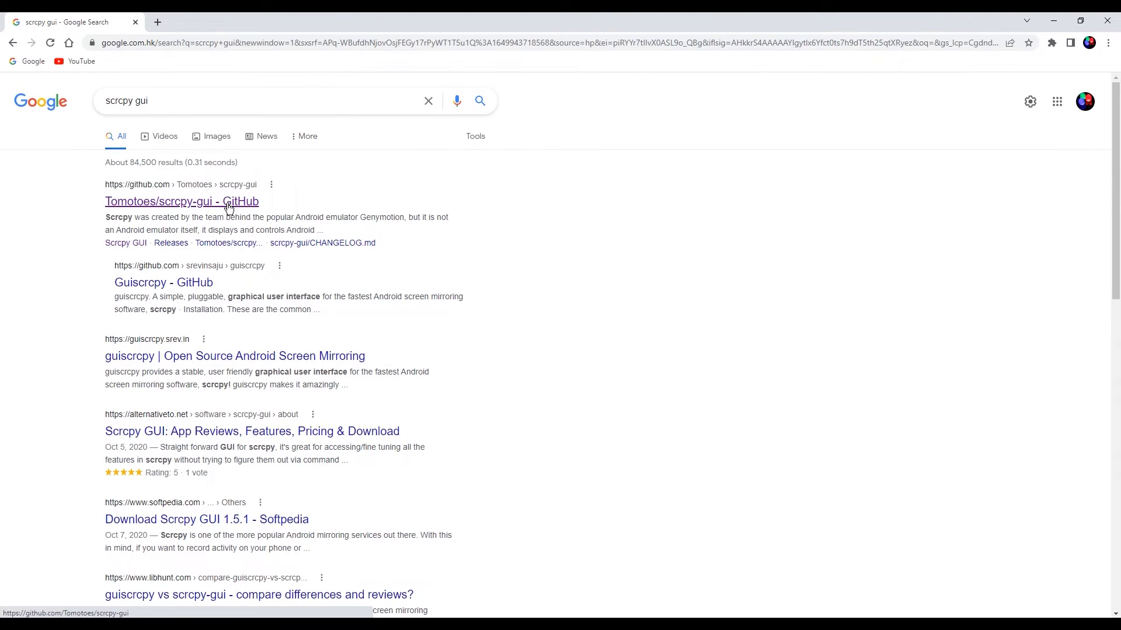
# Step: Go to the Tomotoes/scrcpy-gui repository and scroll its README down to Requirements
pyautogui.click(181, 201)
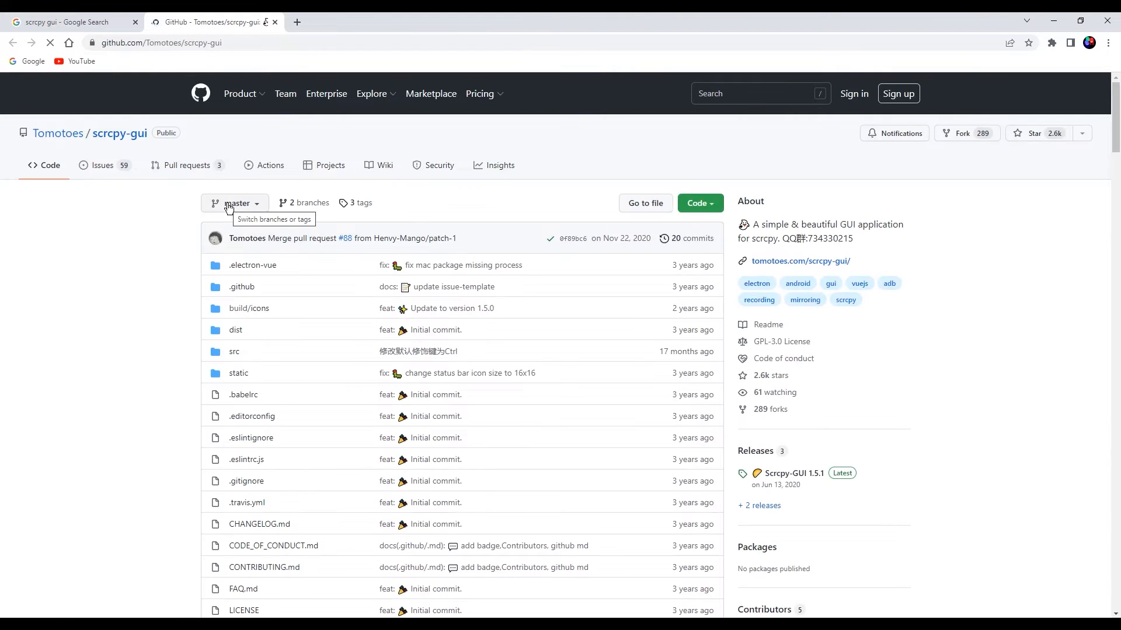
pyautogui.moveTo(645, 316)
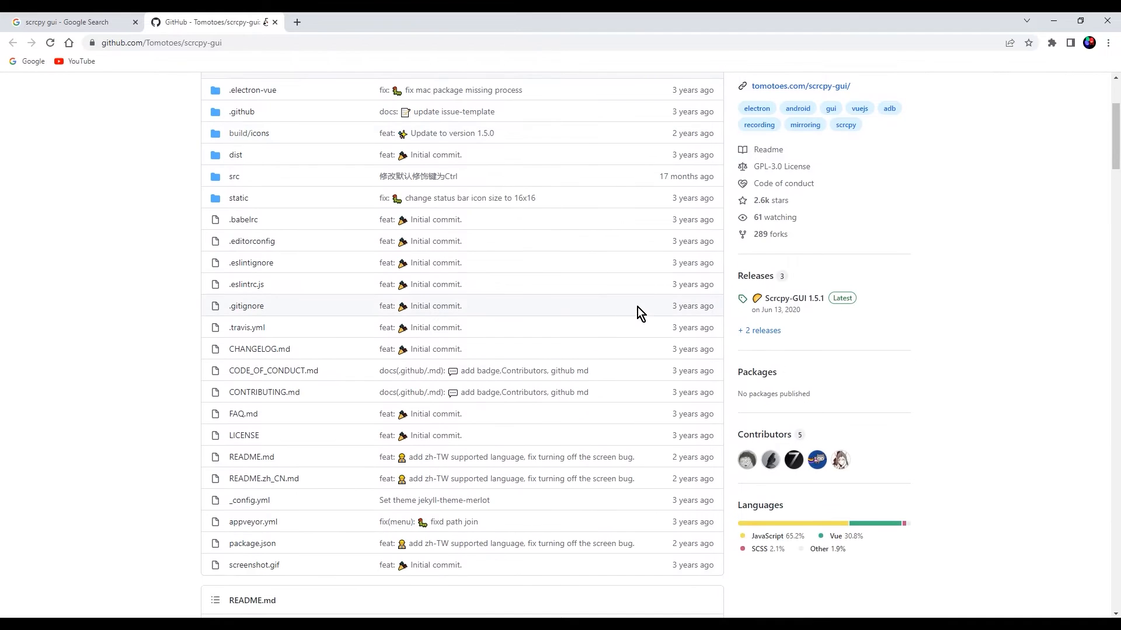
pyautogui.scroll(-3)
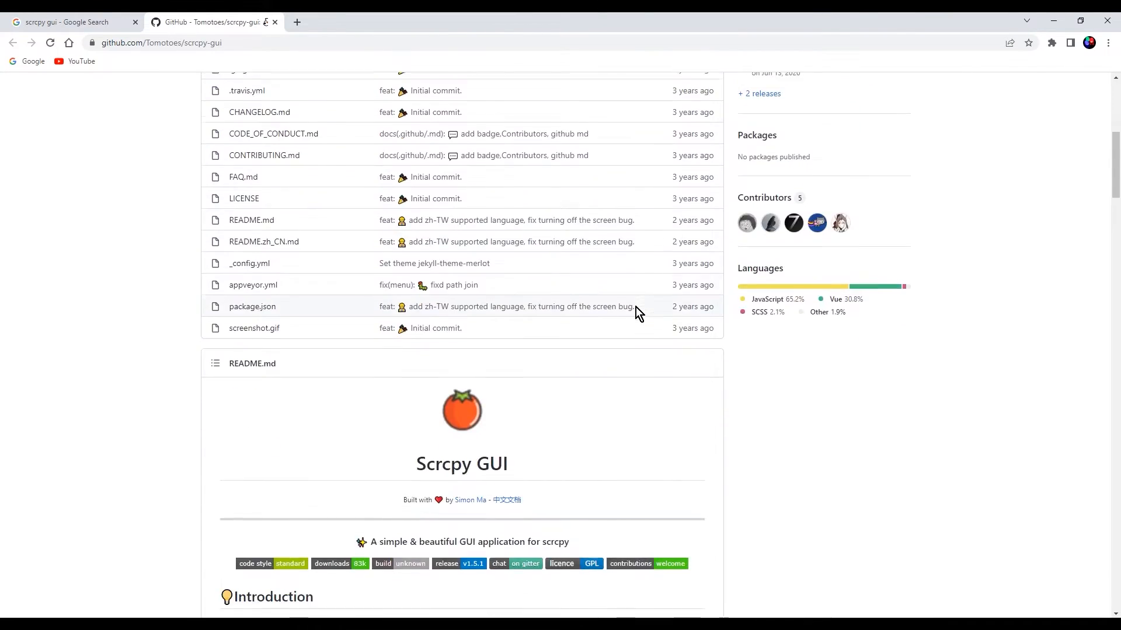
pyautogui.scroll(-3)
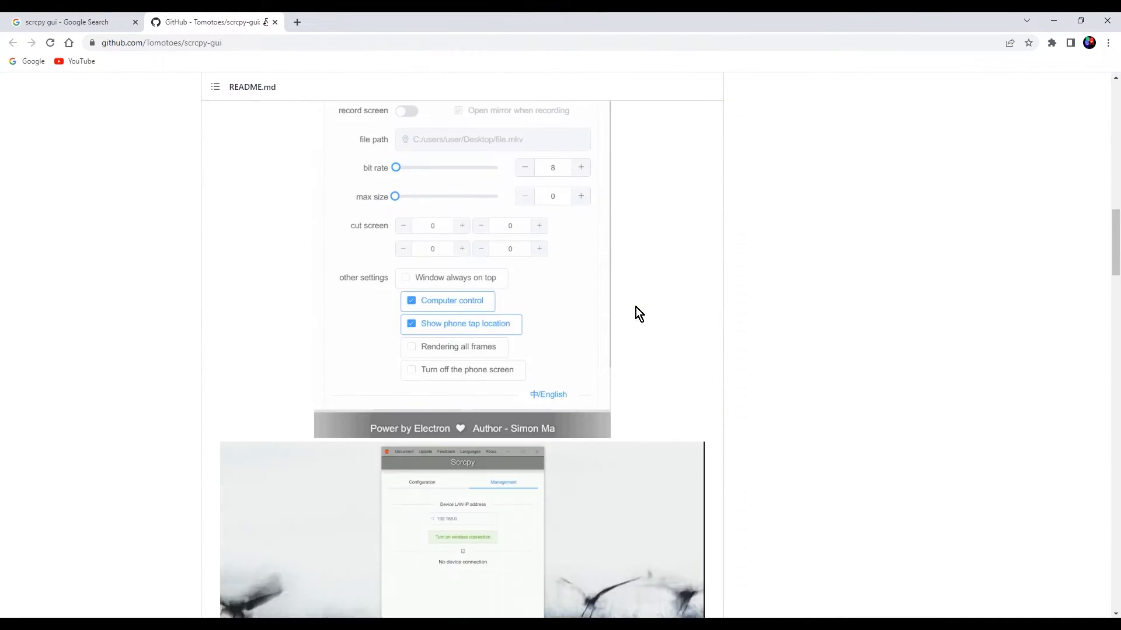
pyautogui.scroll(-3)
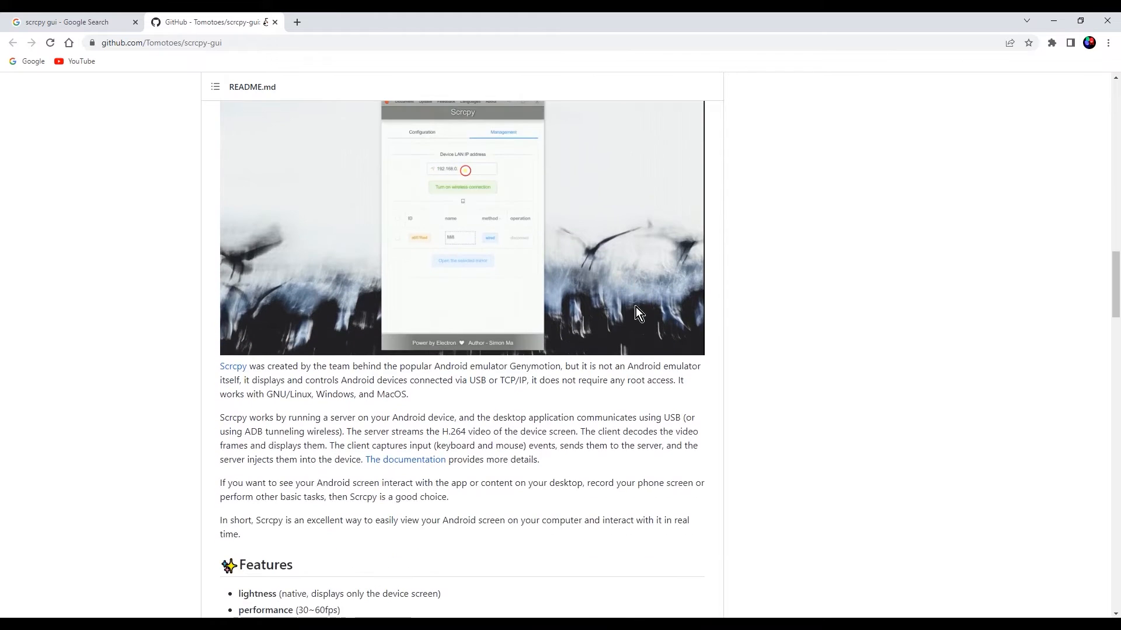
pyautogui.scroll(-3)
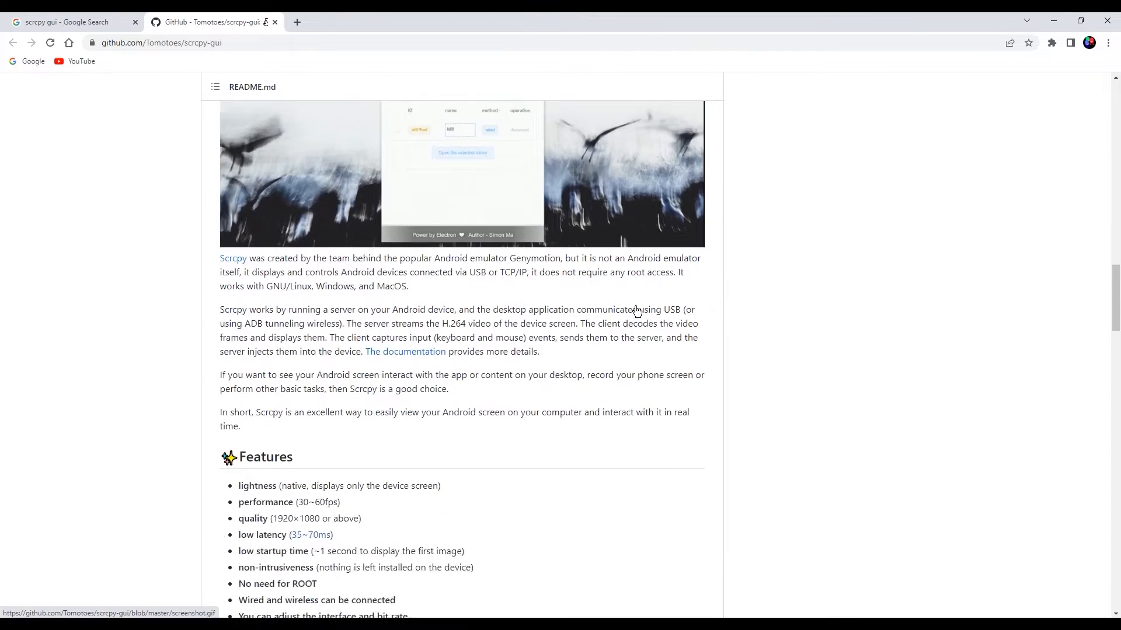
pyautogui.scroll(-3)
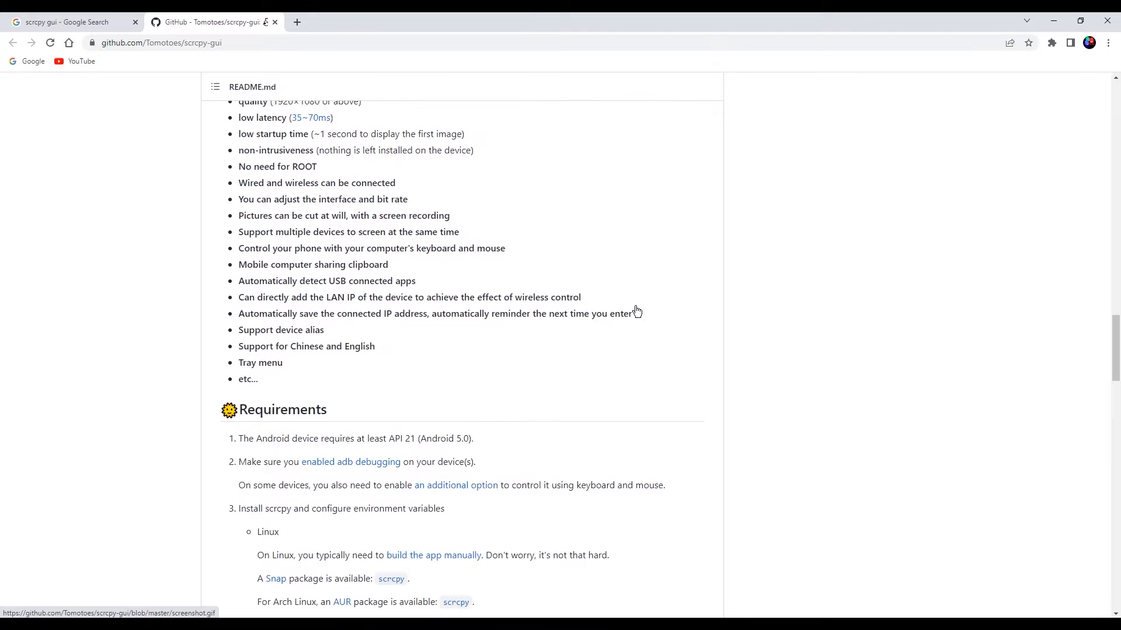
pyautogui.scroll(-3)
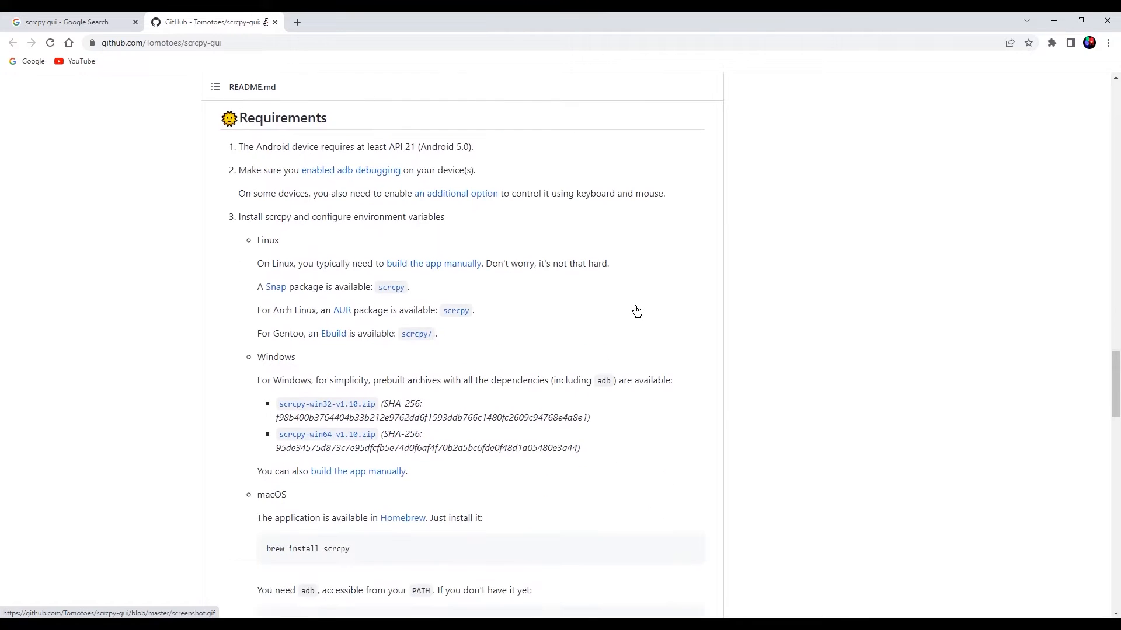
pyautogui.scroll(-3)
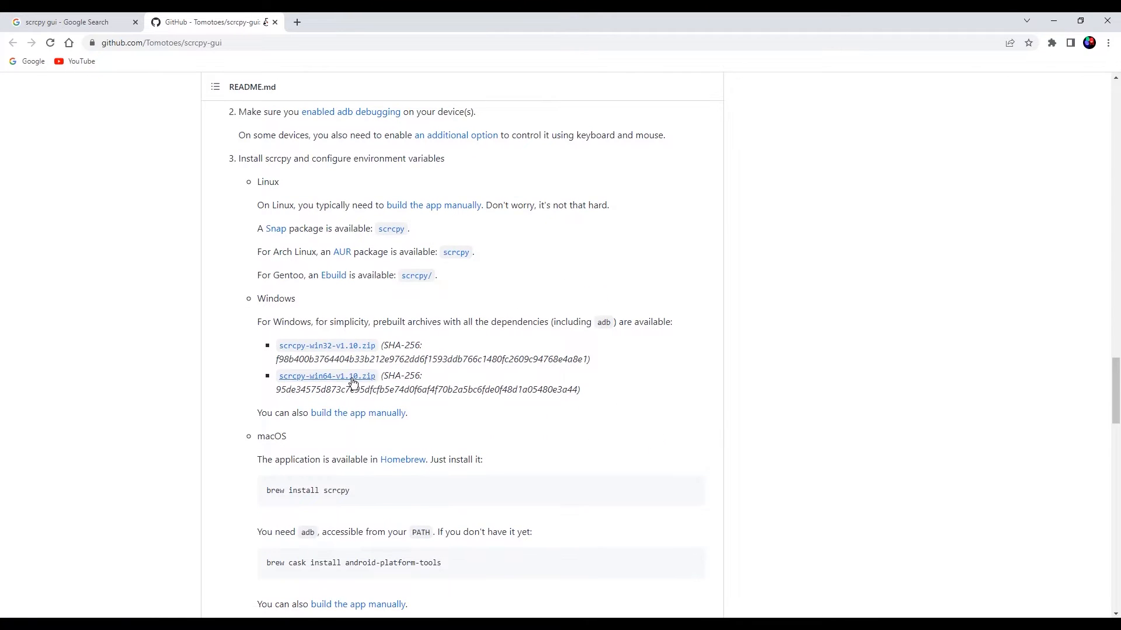
pyautogui.moveTo(338, 379)
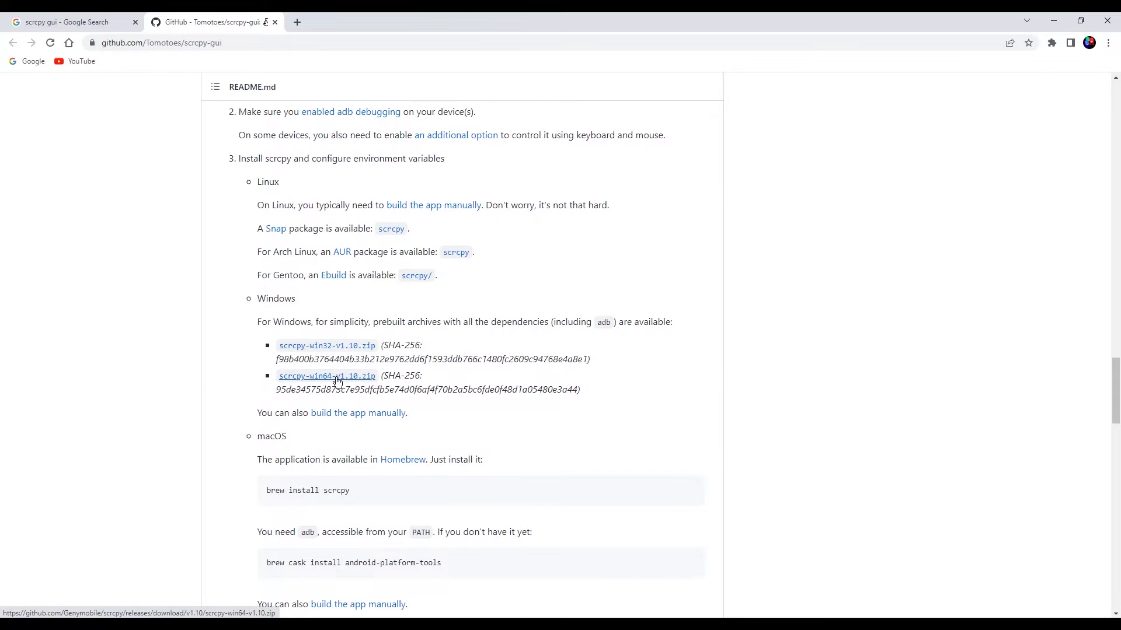
pyautogui.moveTo(411, 259)
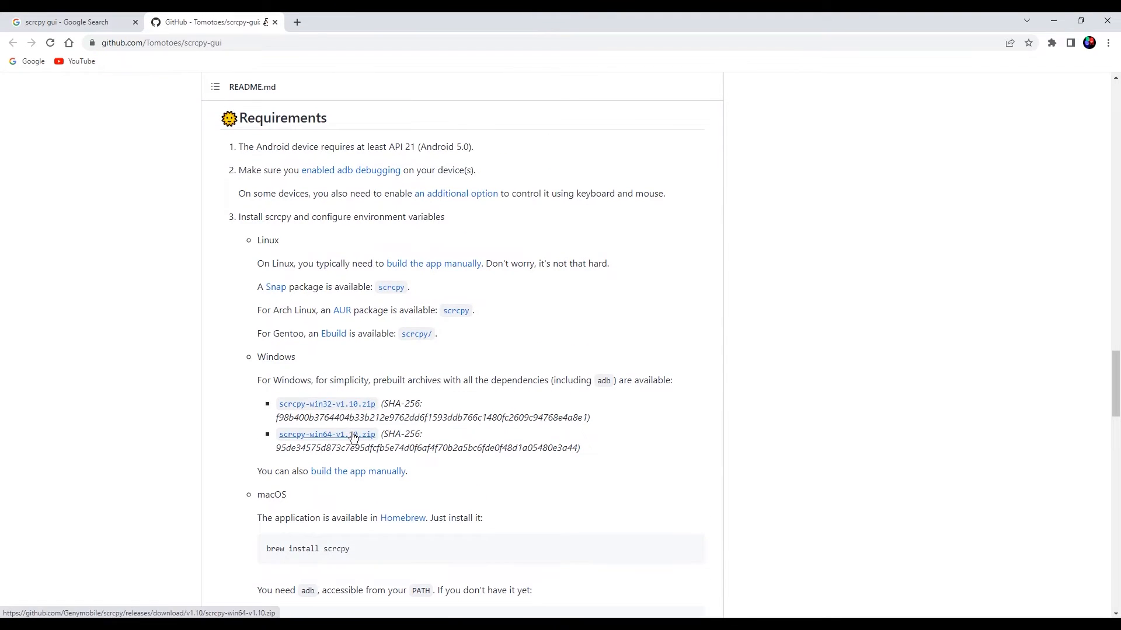
# Step: Download the scrcpy-win64-v1.10.zip archive linked in the README
pyautogui.click(327, 434)
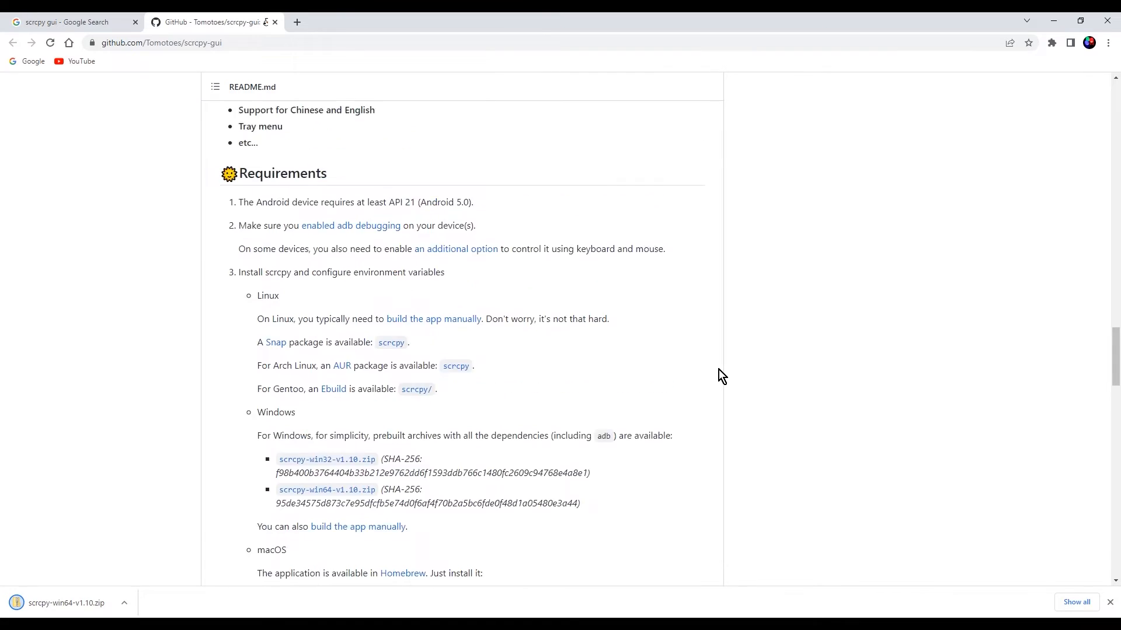
pyautogui.scroll(-3)
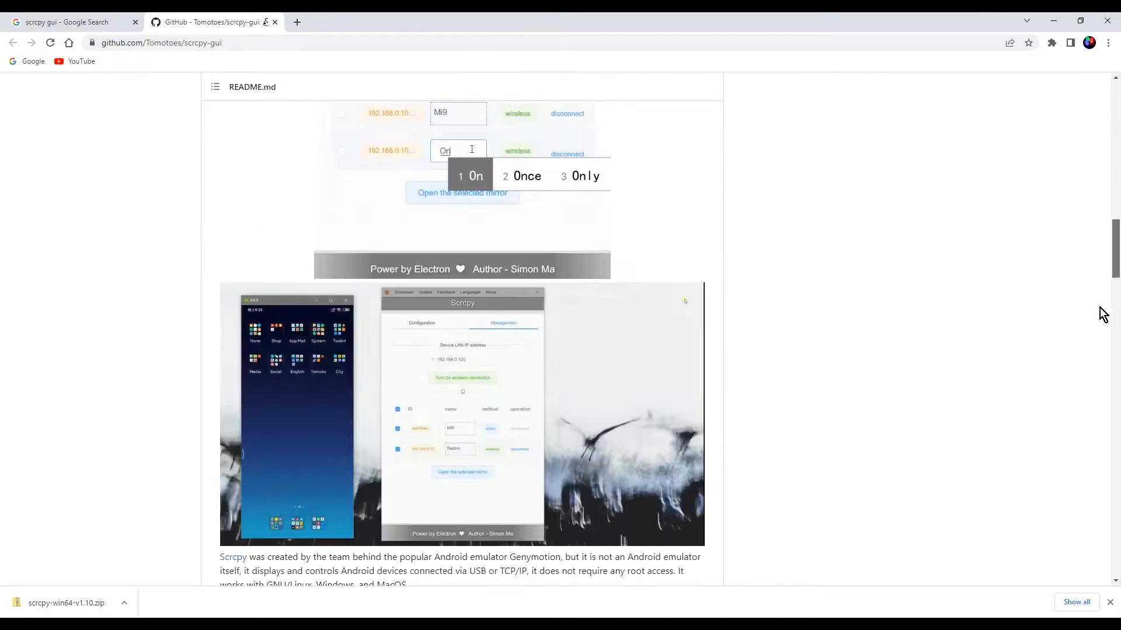
pyautogui.scroll(-3)
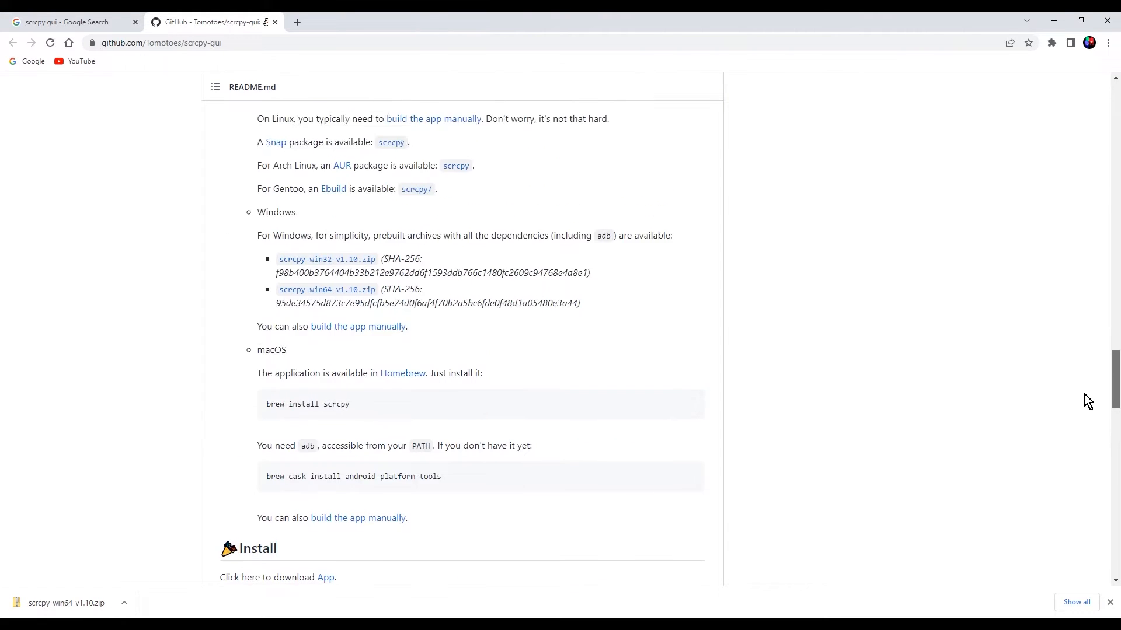
pyautogui.scroll(-3)
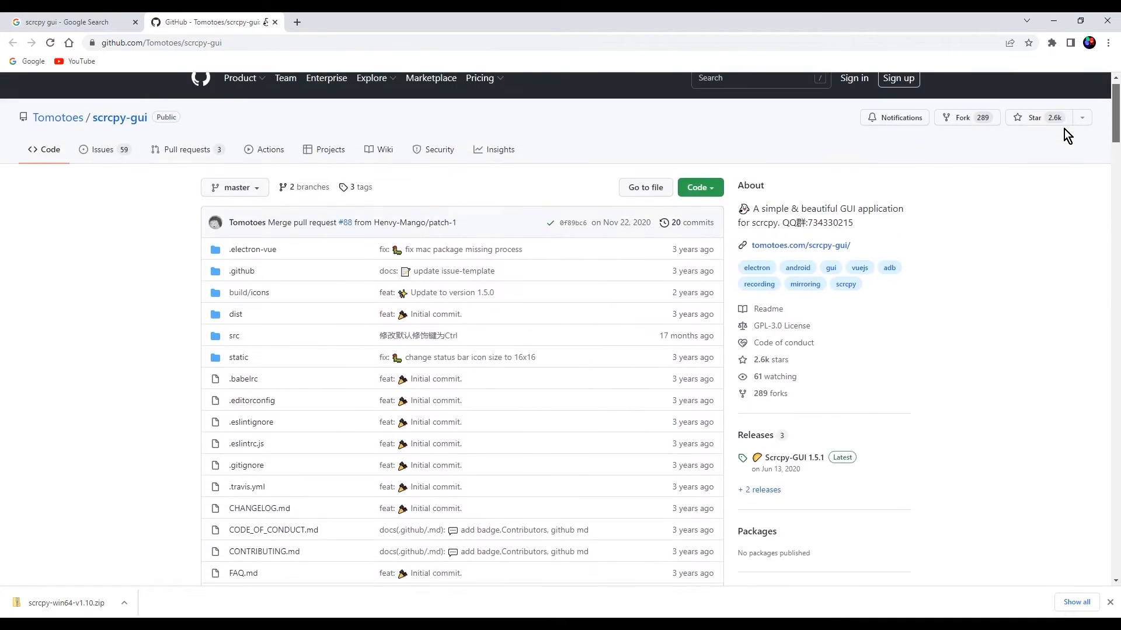
pyautogui.scroll(-3)
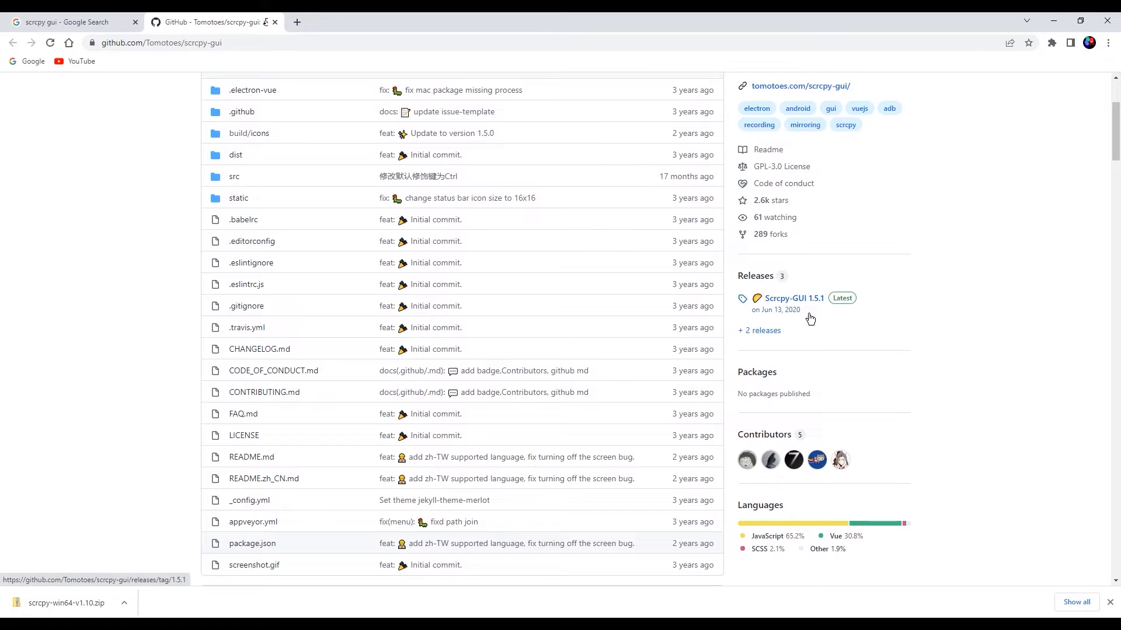
# Step: Download ScrcpyGui-1.5.1.win64.exe from the Scrcpy-GUI 1.5.1 release assets
pyautogui.click(794, 299)
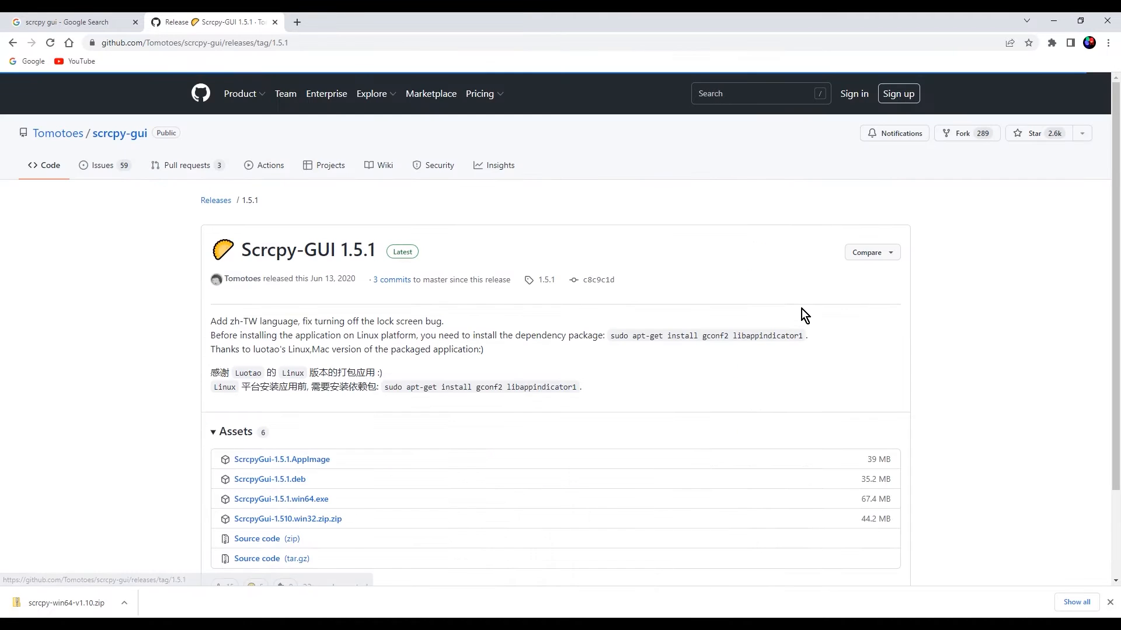
pyautogui.scroll(-3)
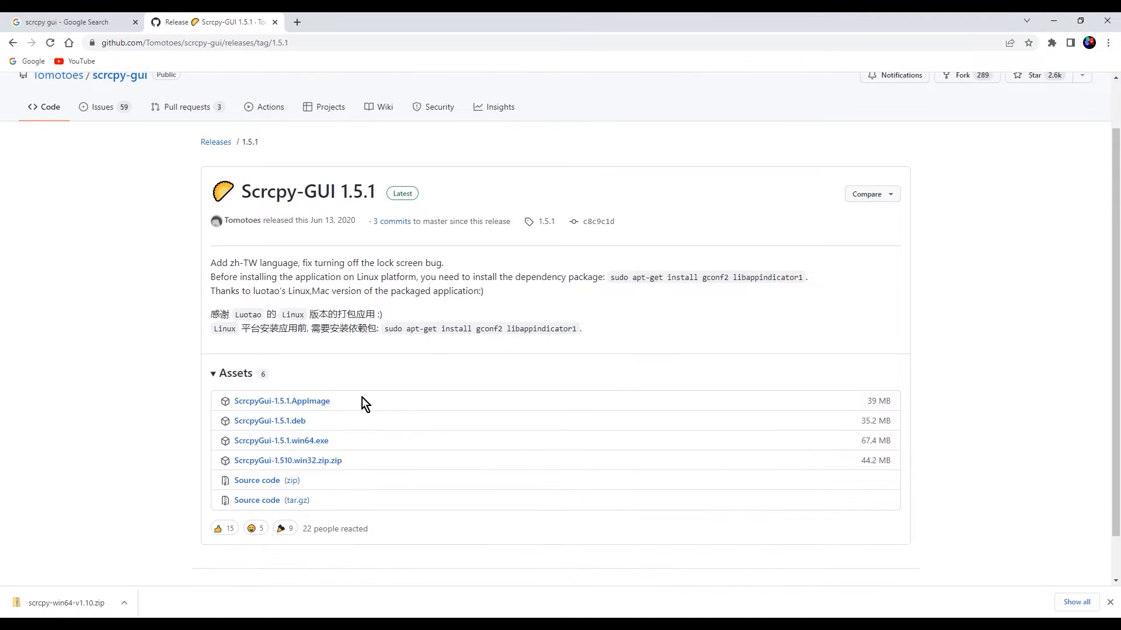
pyautogui.moveTo(303, 444)
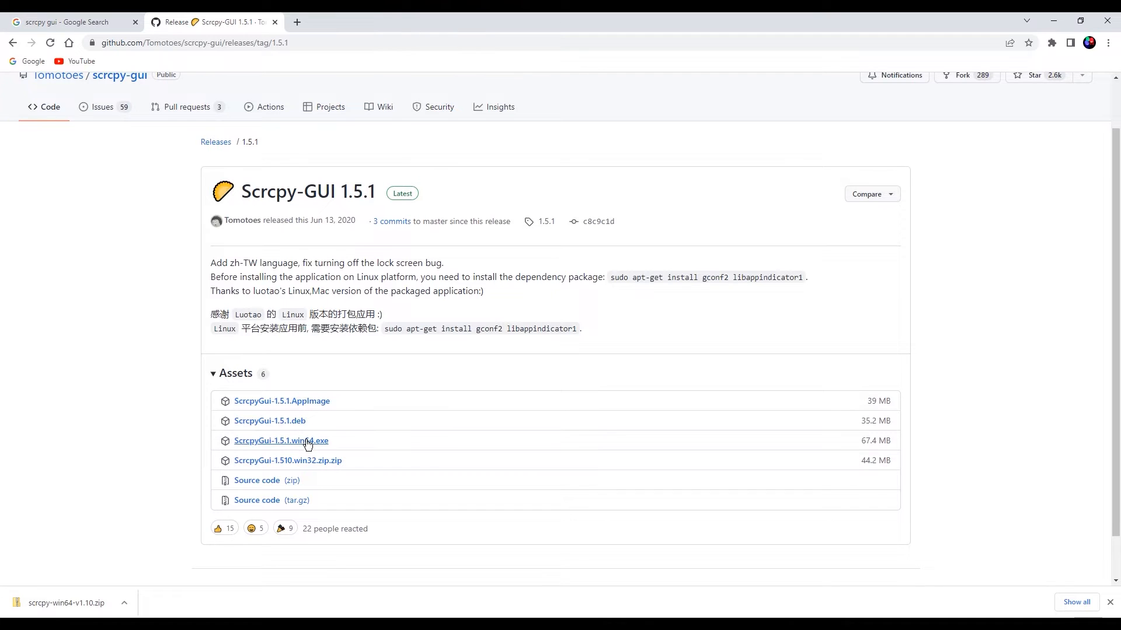
pyautogui.moveTo(324, 479)
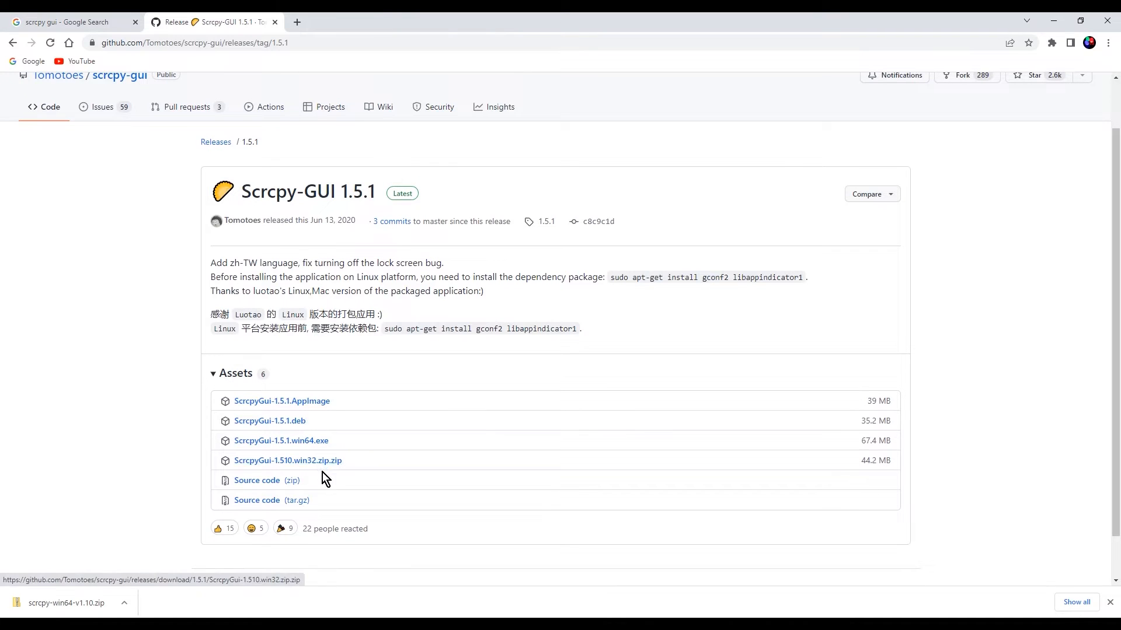
pyautogui.moveTo(306, 449)
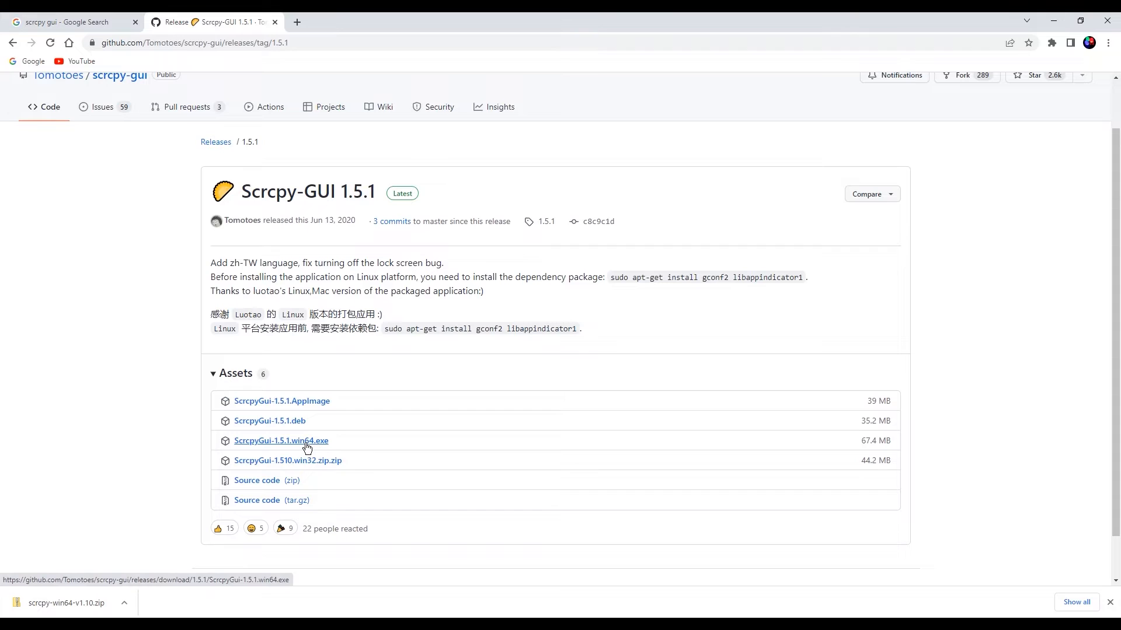
pyautogui.click(281, 441)
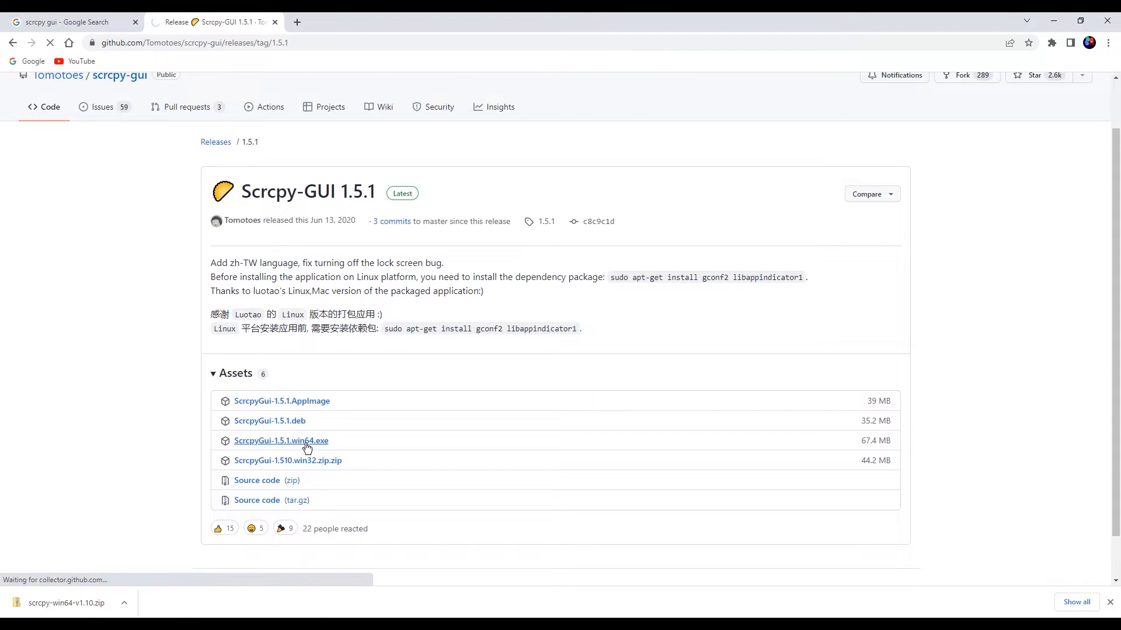
pyautogui.click(281, 442)
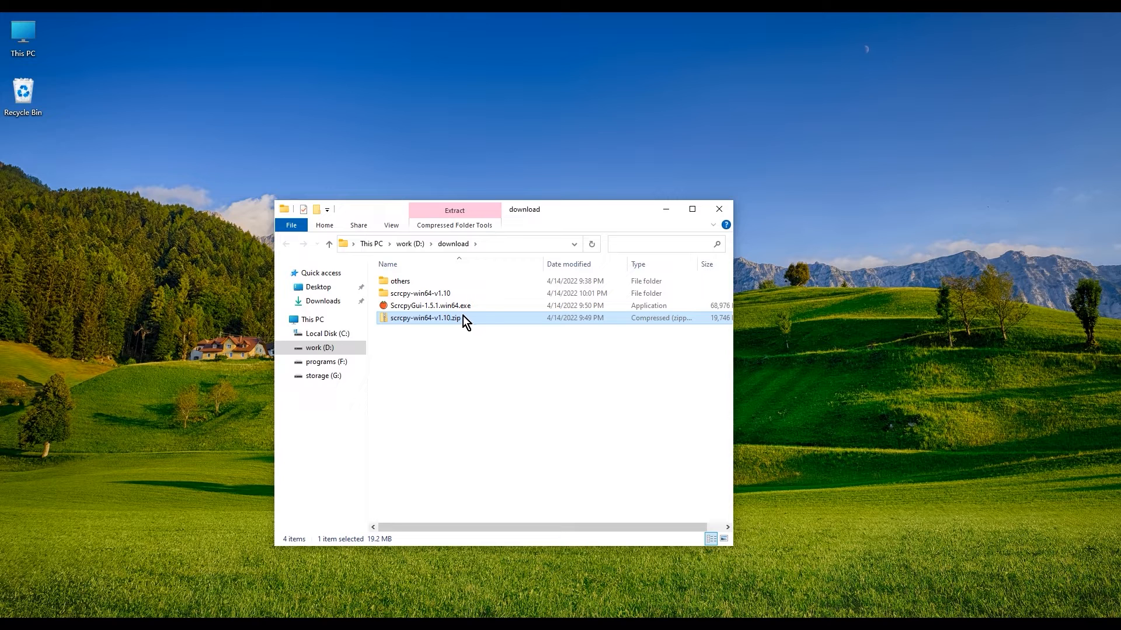
# Step: Check the files inside the extracted scrcpy-win64-v1.10 folder and return to download
pyautogui.click(419, 293)
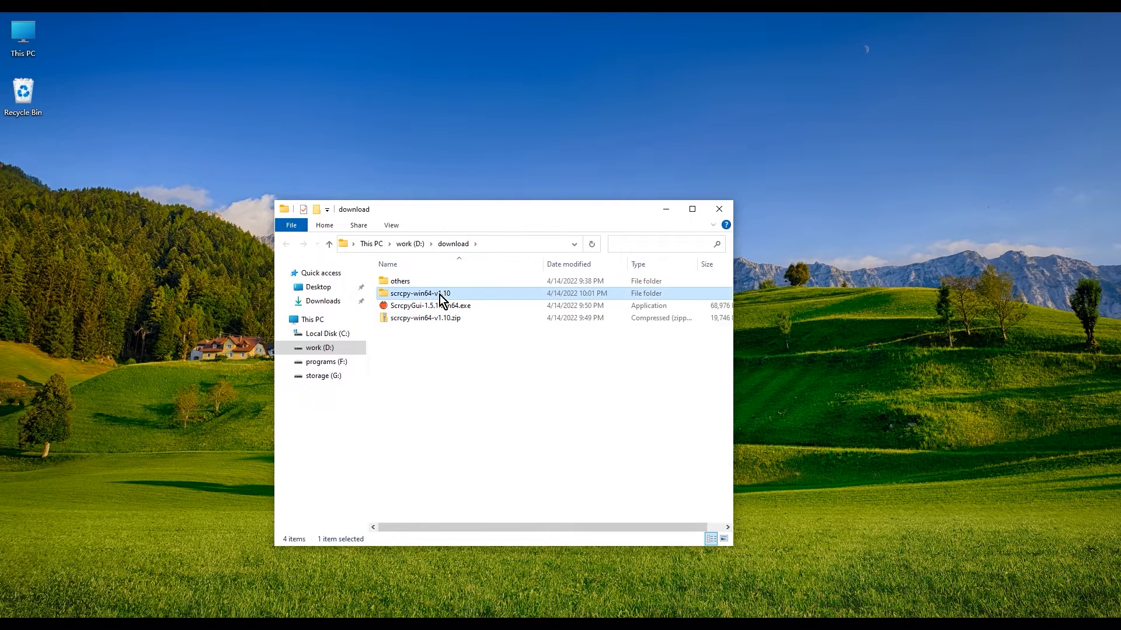
pyautogui.doubleClick(419, 293)
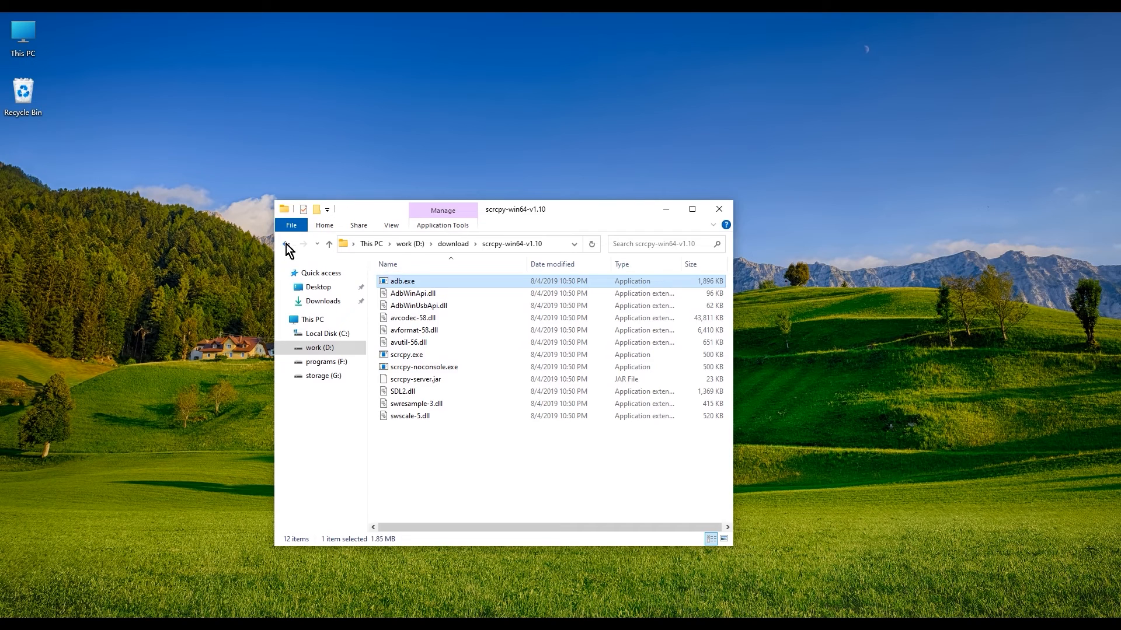
pyautogui.click(287, 243)
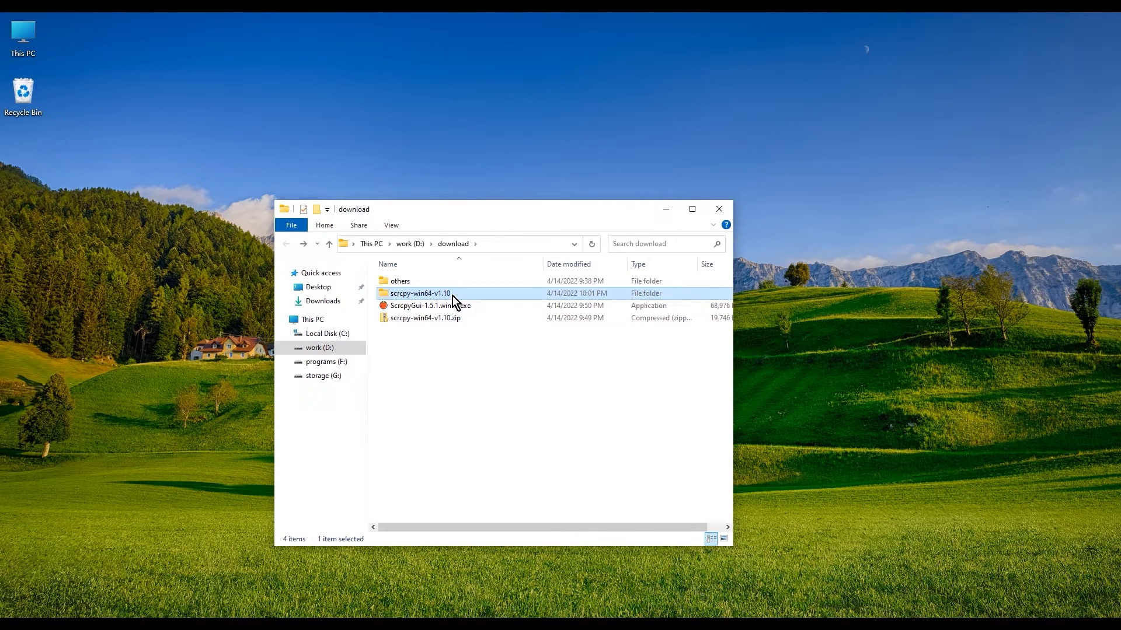
pyautogui.moveTo(452, 299)
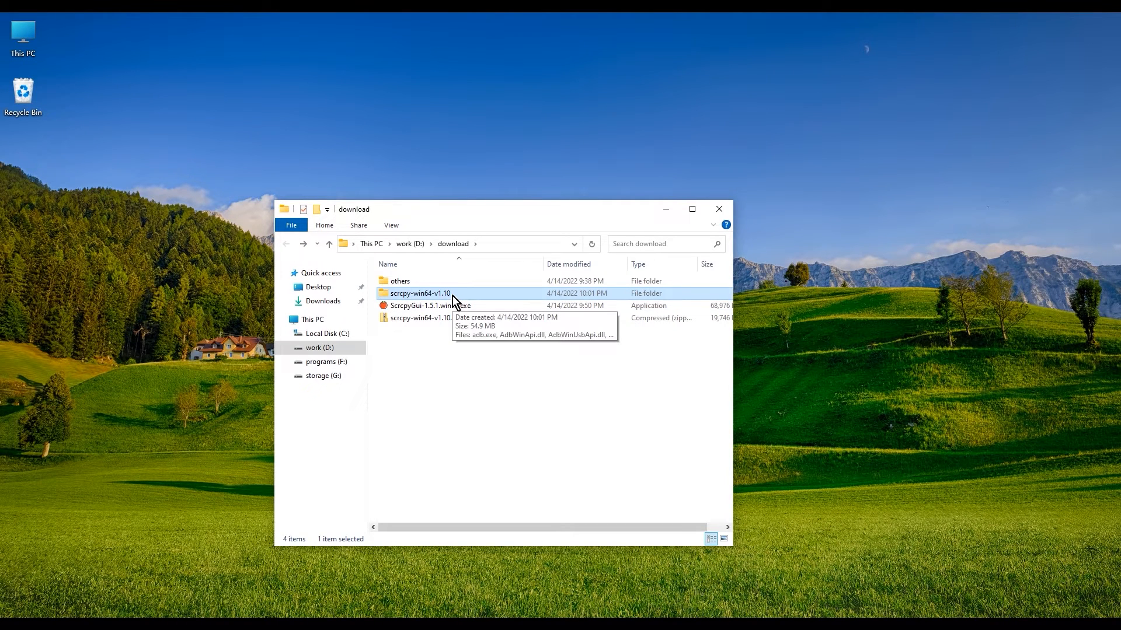
pyautogui.moveTo(127, 122)
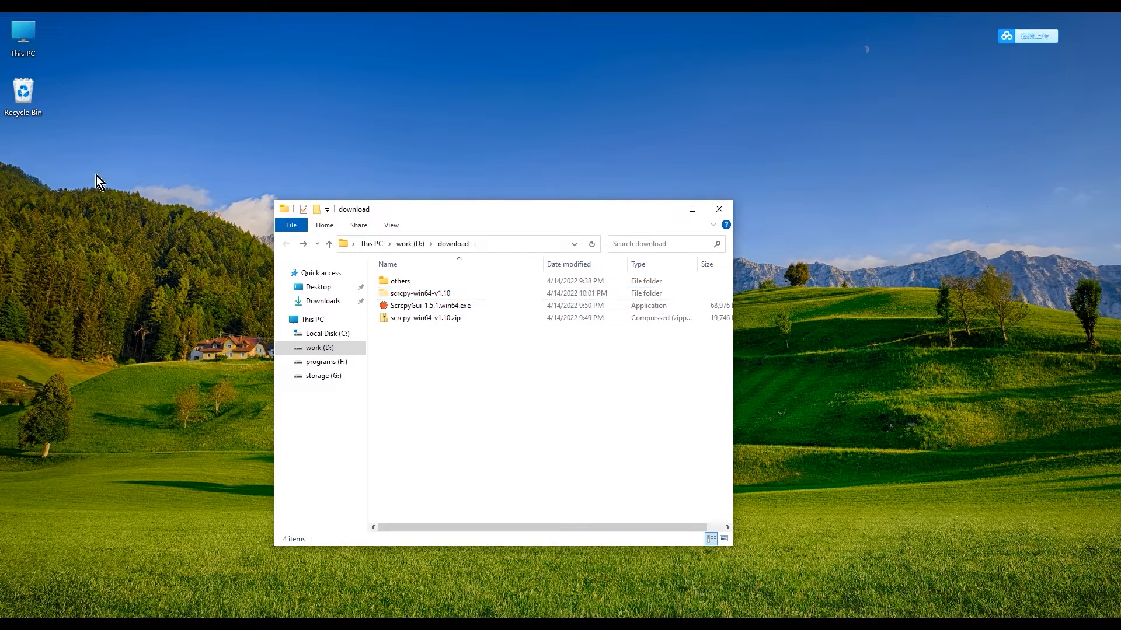
# Step: Navigate from This PC into C:\Program Files, where the cut scrcpy folder is pasted
pyautogui.doubleClick(23, 31)
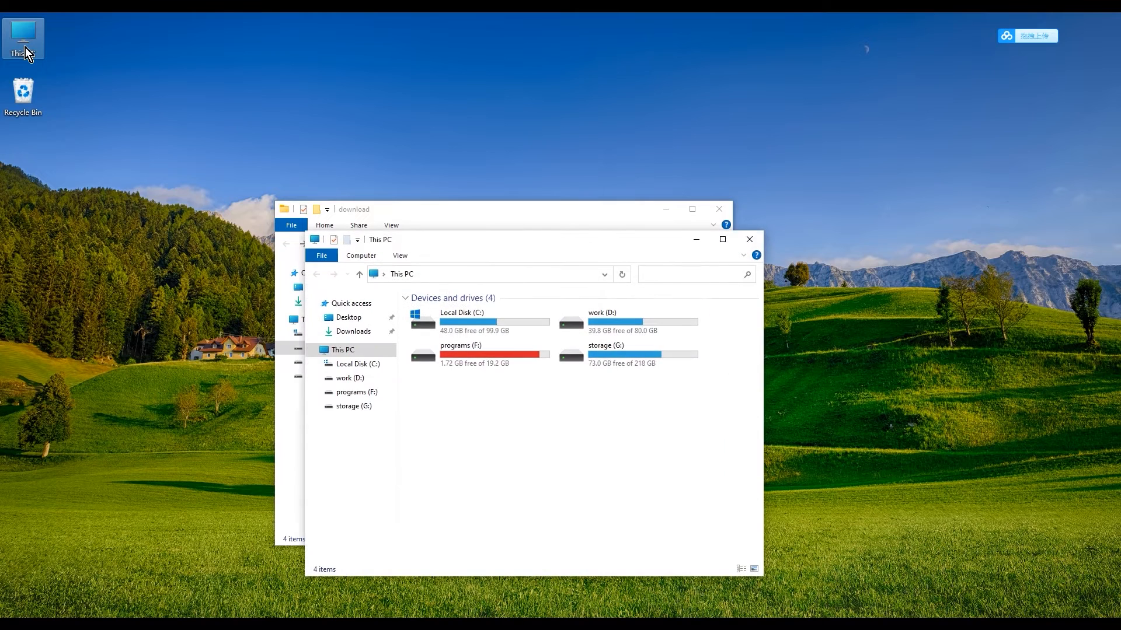
pyautogui.click(750, 239)
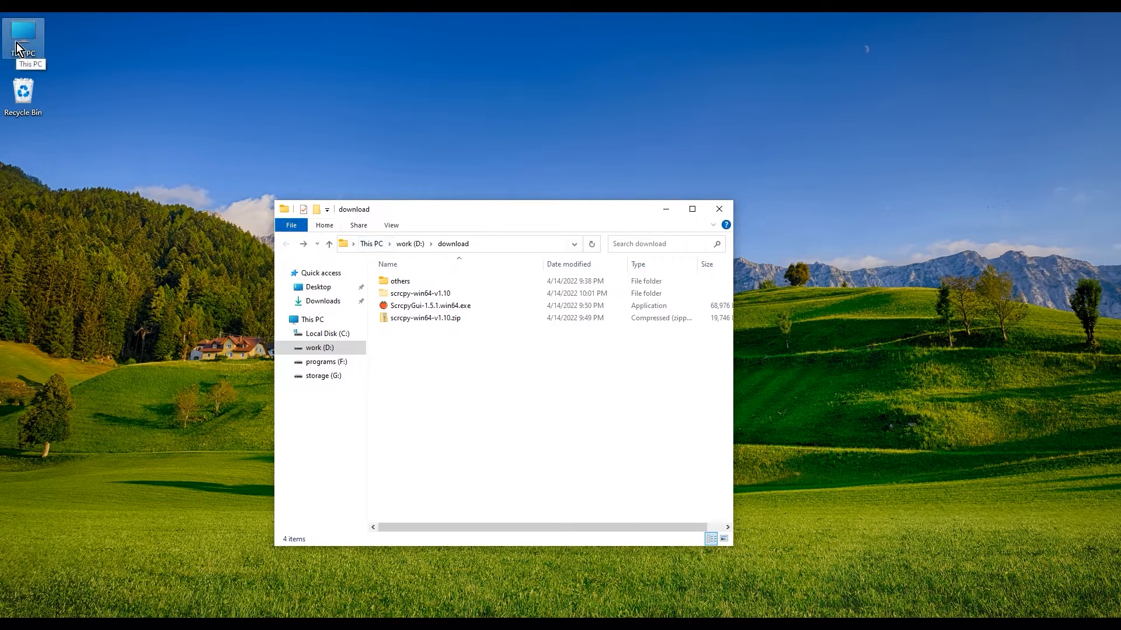
pyautogui.doubleClick(23, 33)
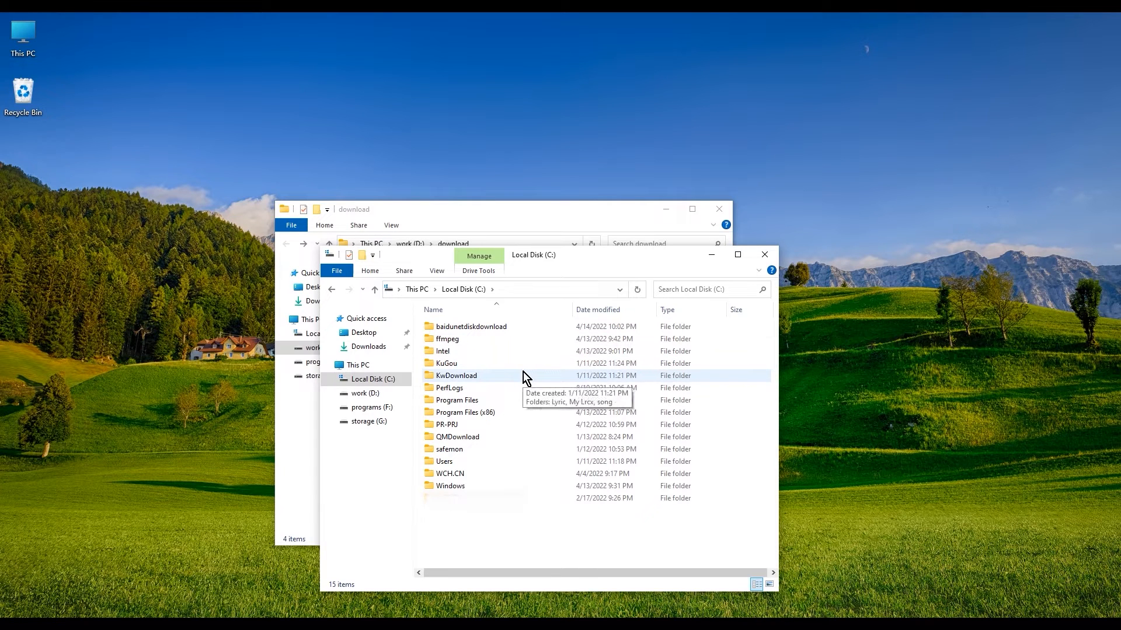
pyautogui.click(456, 400)
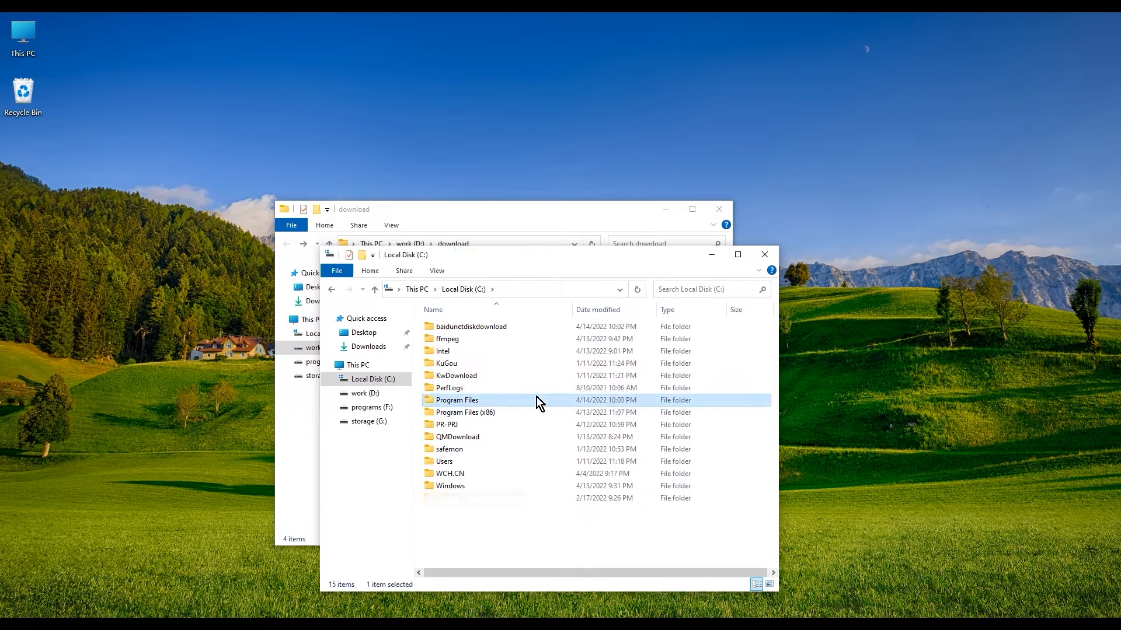
pyautogui.doubleClick(457, 401)
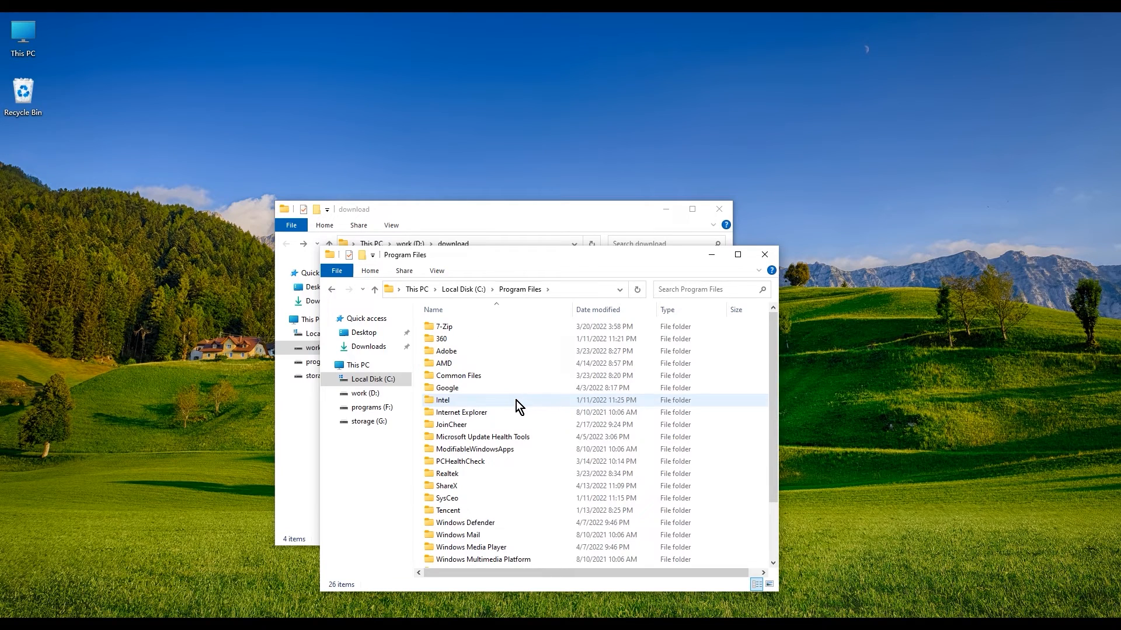
pyautogui.moveTo(777, 414)
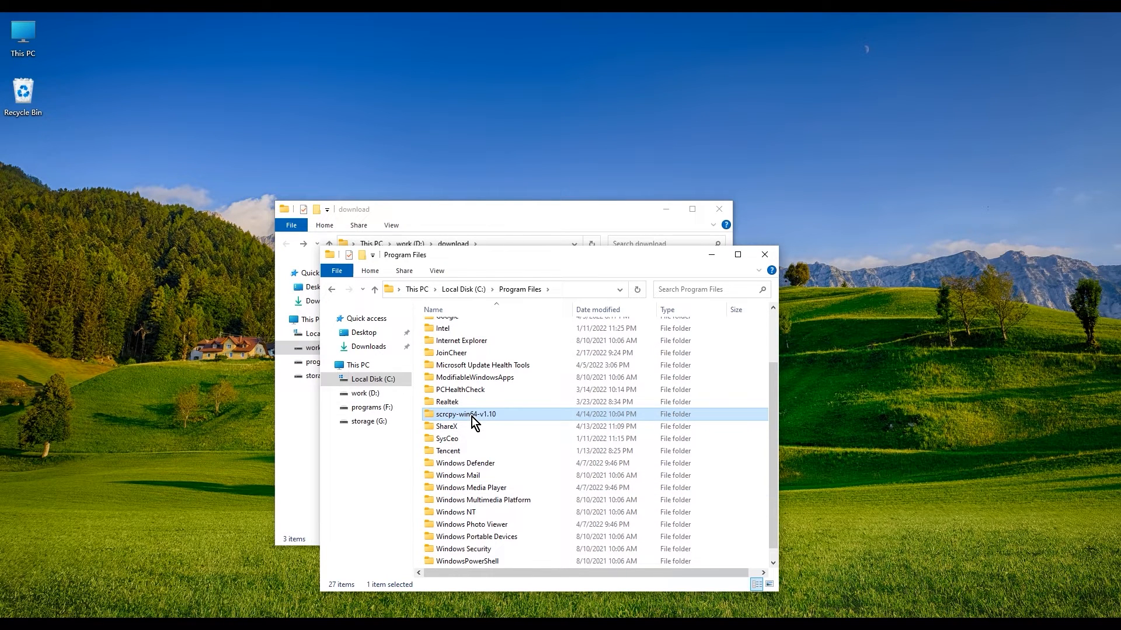
pyautogui.moveTo(432, 419)
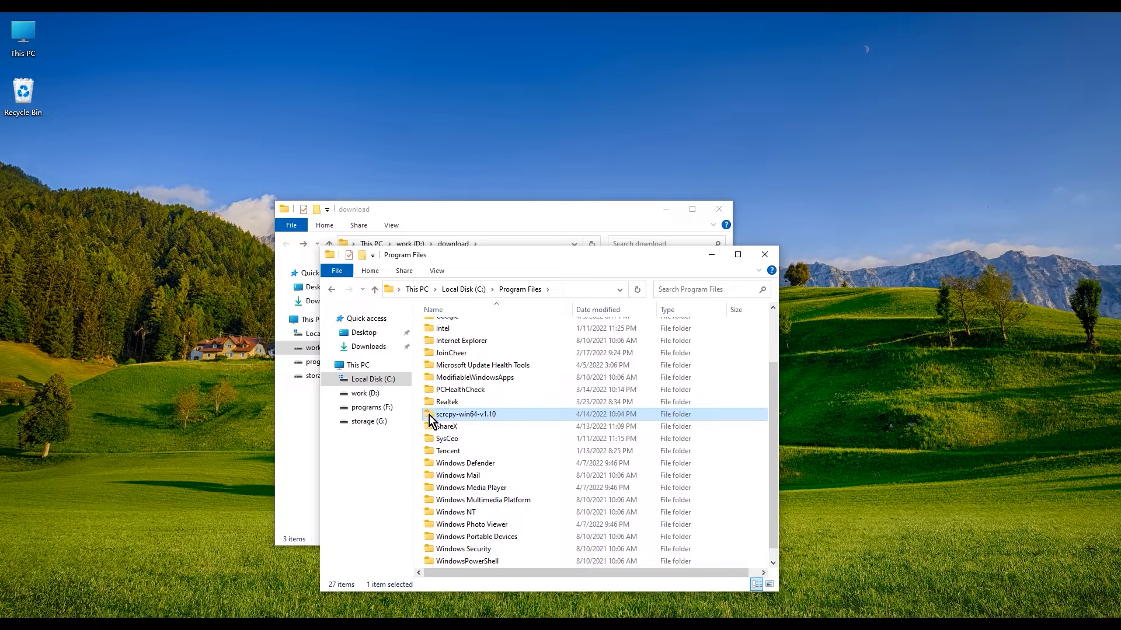
# Step: View the moved scrcpy-win64-v1.10 folder's files and select its address bar path
pyautogui.doubleClick(467, 414)
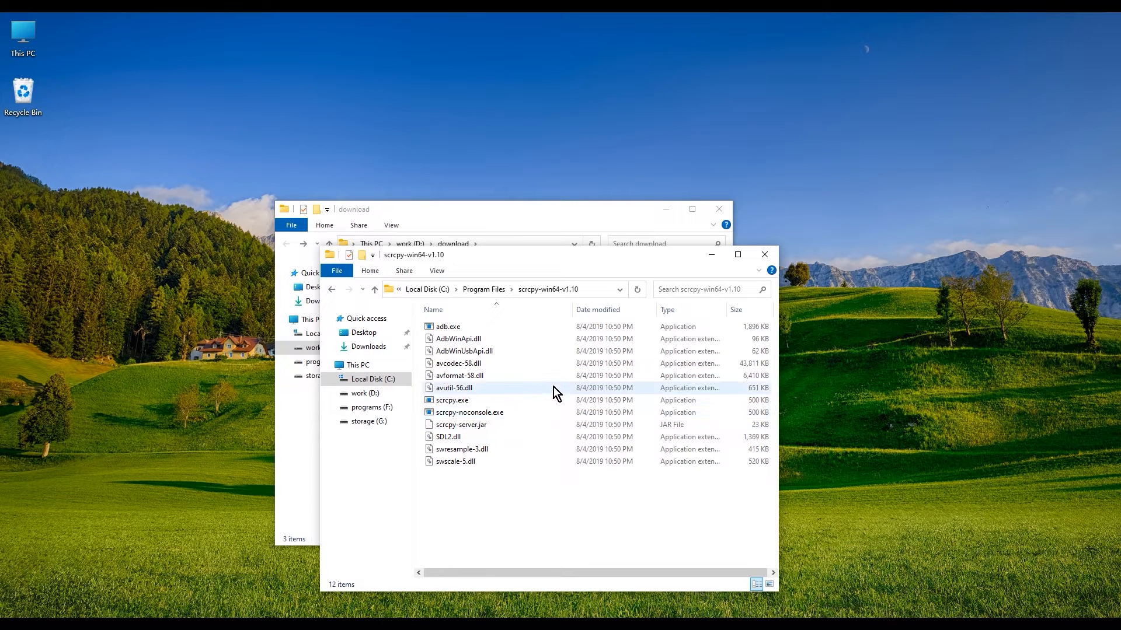
pyautogui.click(532, 491)
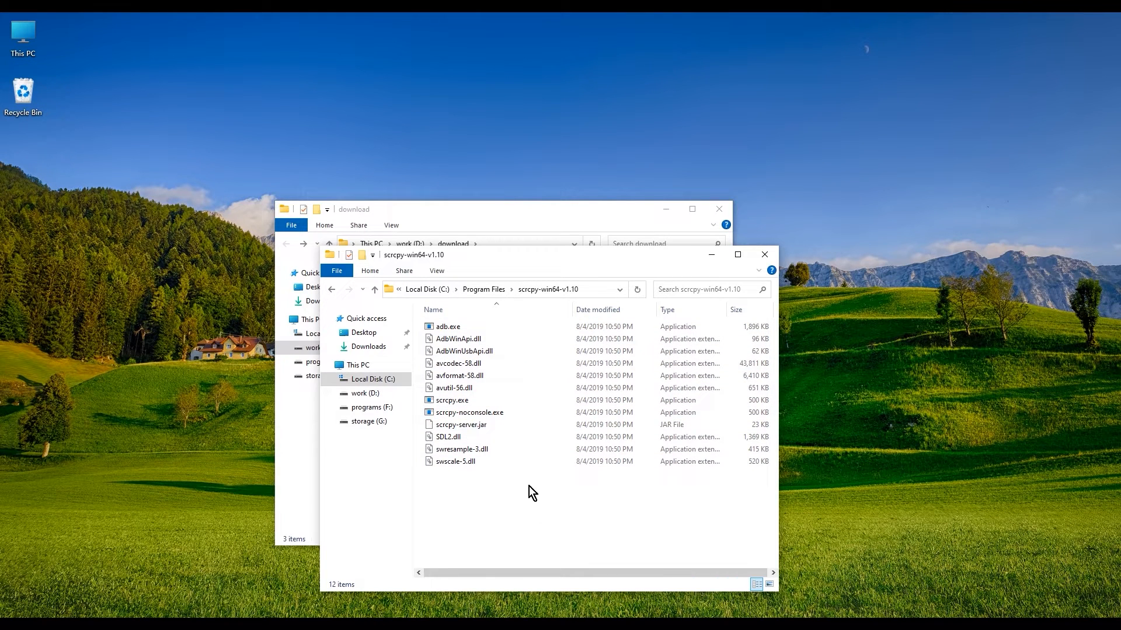
pyautogui.moveTo(511, 495)
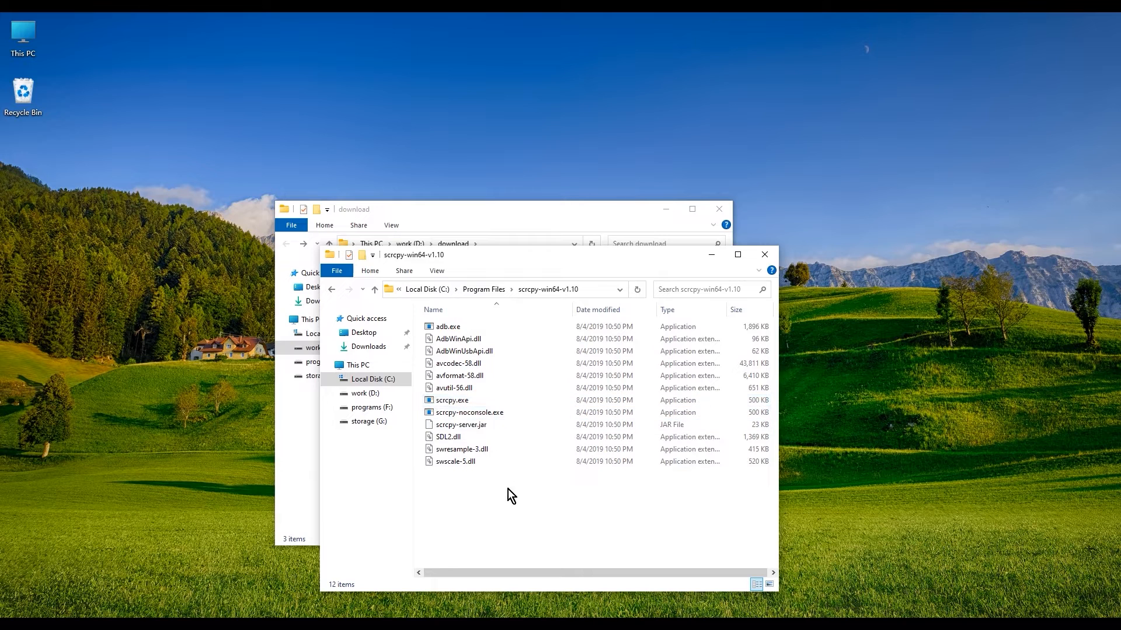
pyautogui.moveTo(213, 558)
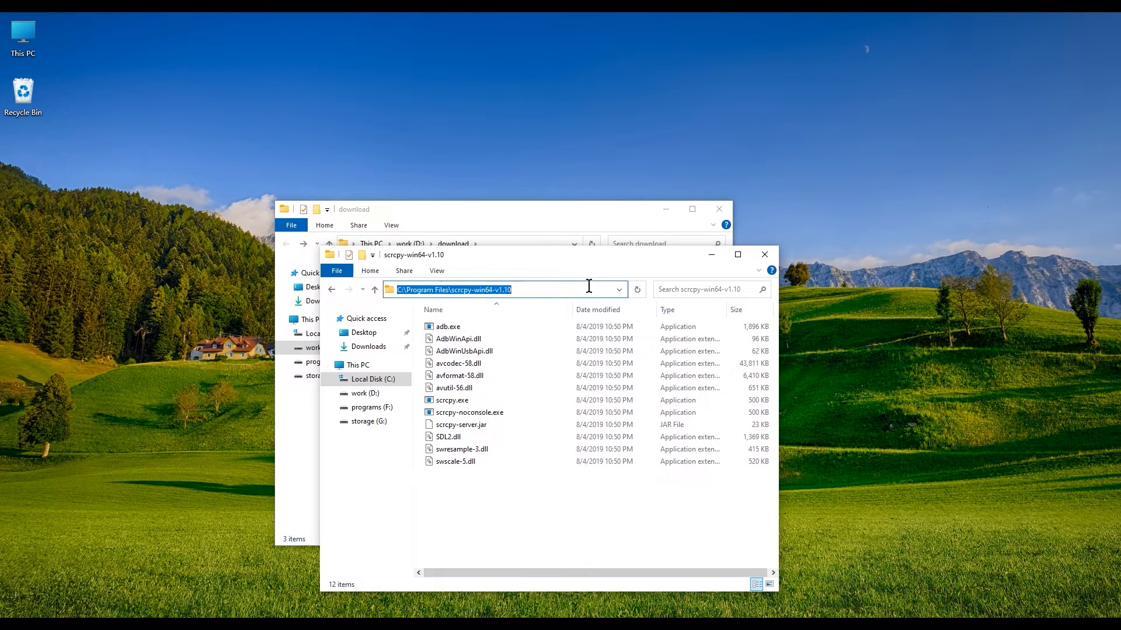
pyautogui.moveTo(557, 314)
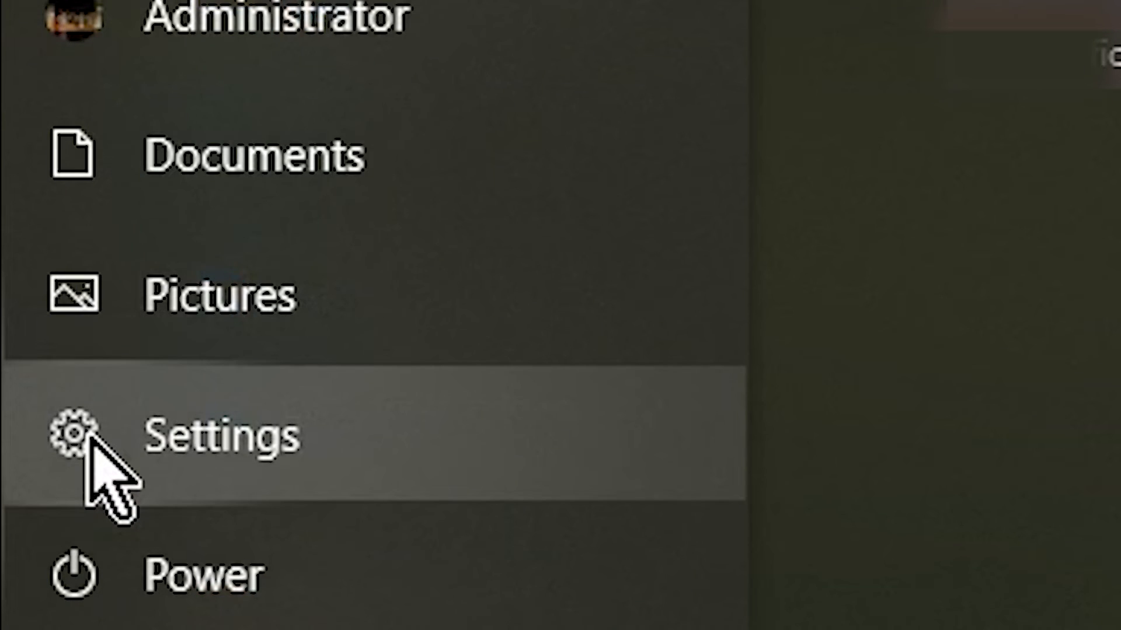
# Step: Launch Windows Settings from the Start menu
pyautogui.click(98, 446)
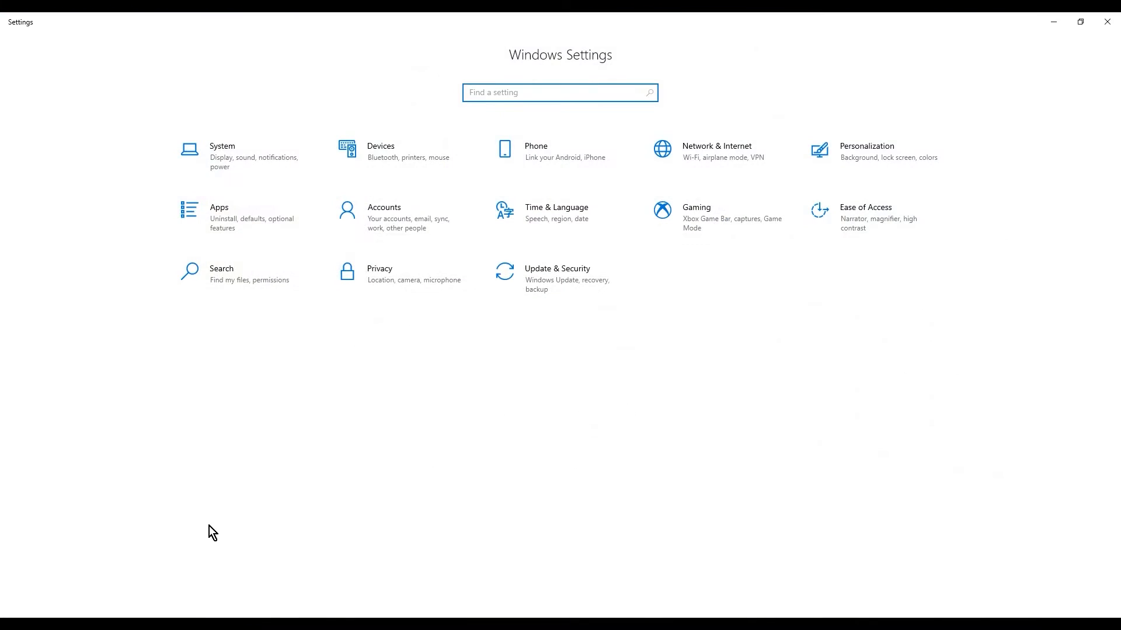
# Step: Search Settings for 'env' to reach the system environment variables editor
pyautogui.click(559, 92)
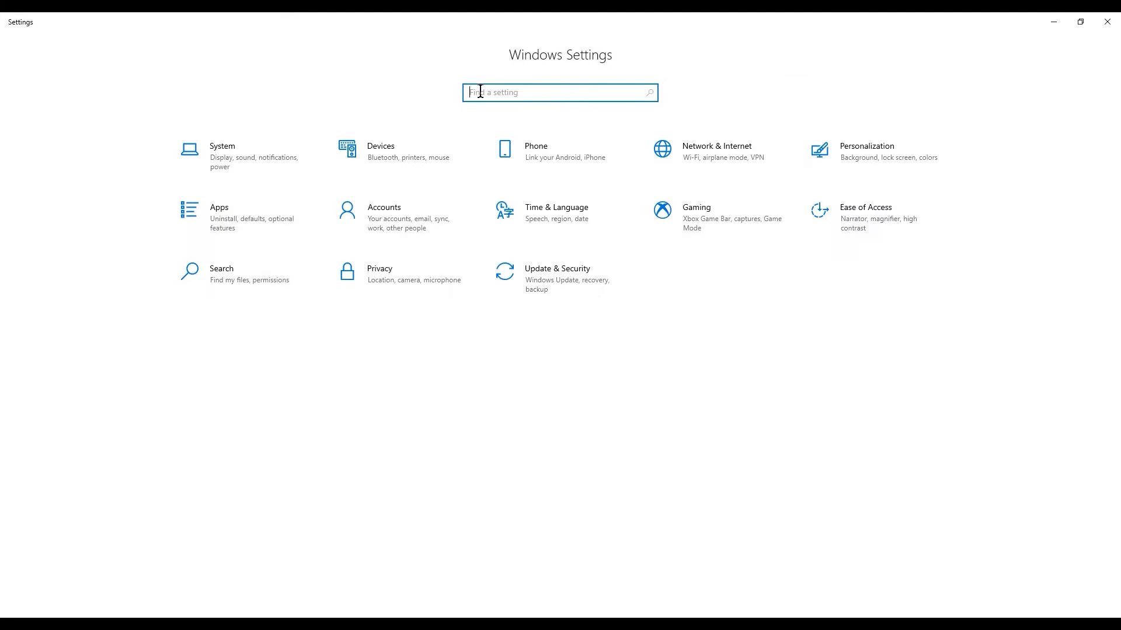
pyautogui.write('env')
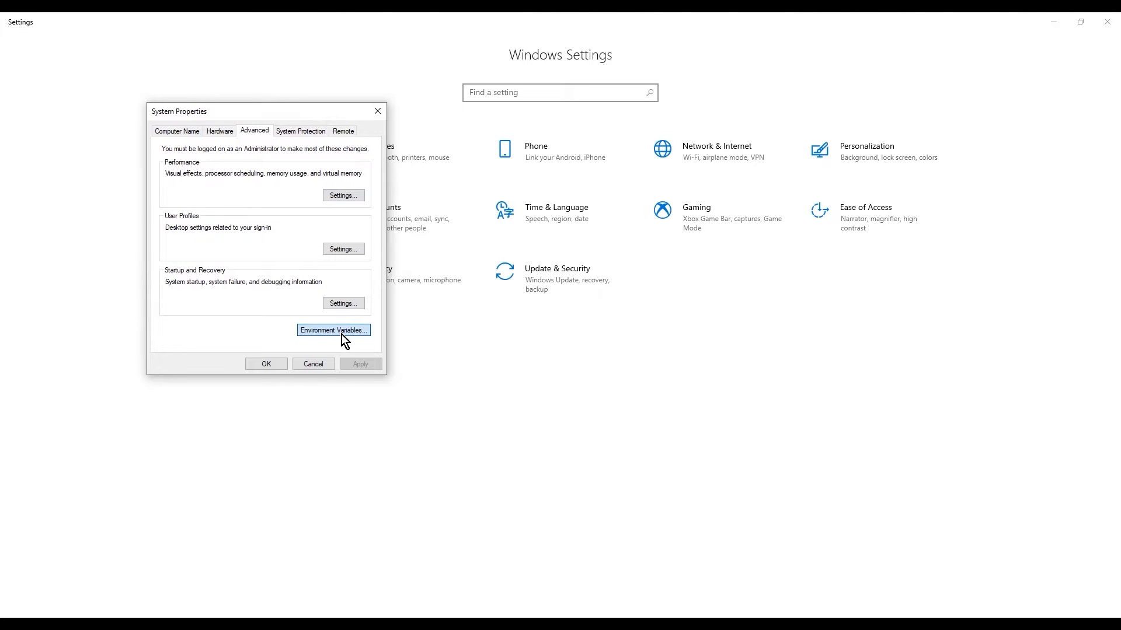
# Step: Select the system Path variable in Environment Variables for editing
pyautogui.click(334, 330)
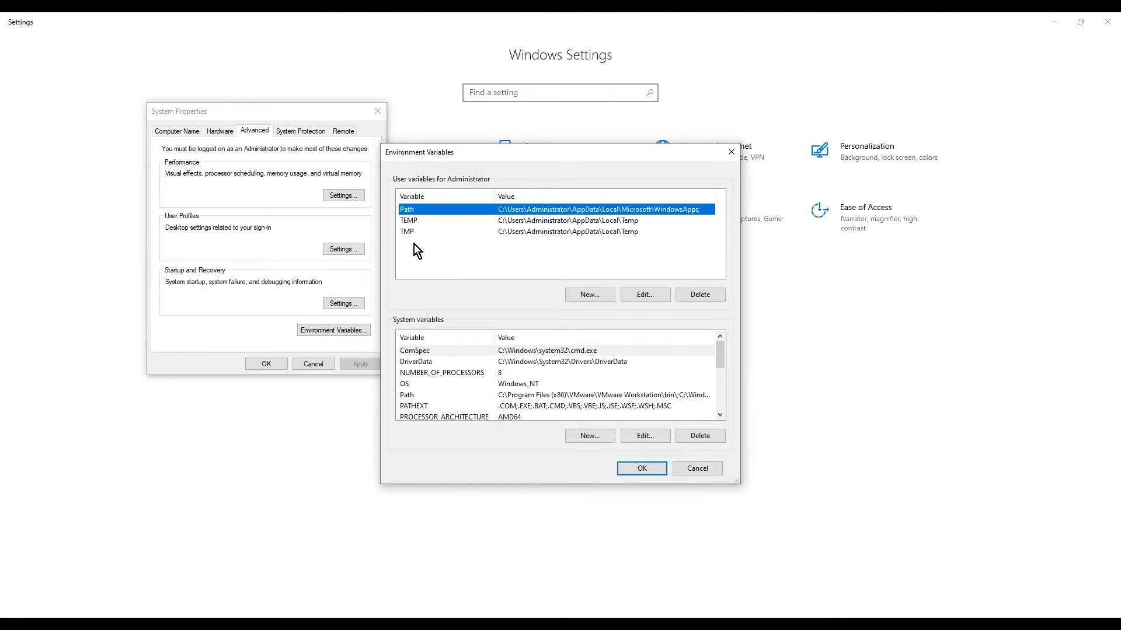
pyautogui.moveTo(530, 366)
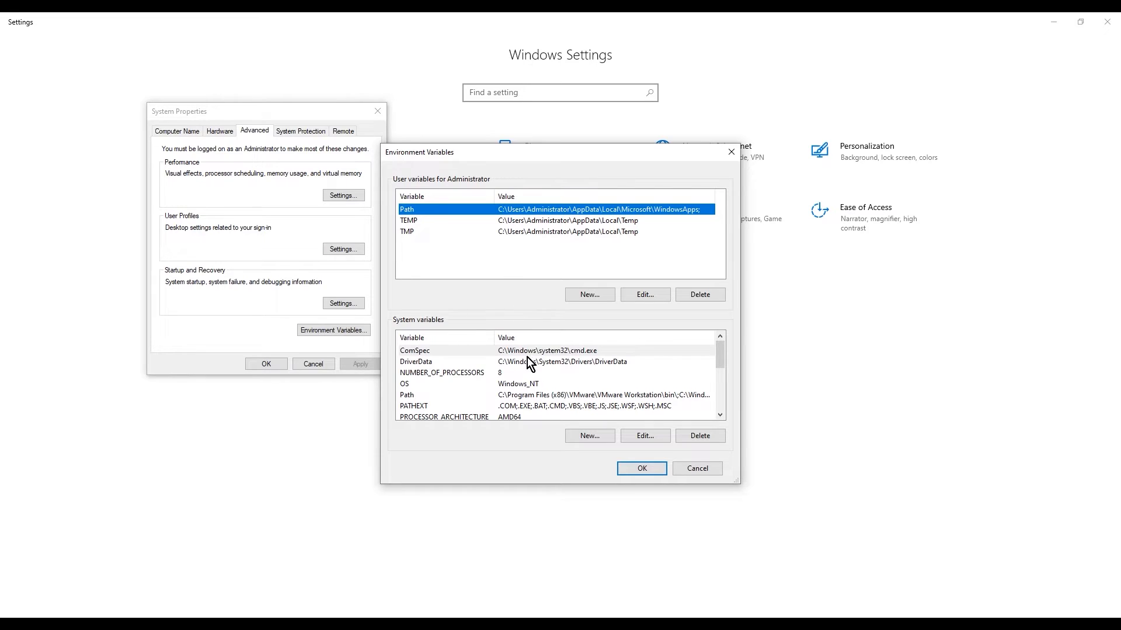
pyautogui.scroll(-3)
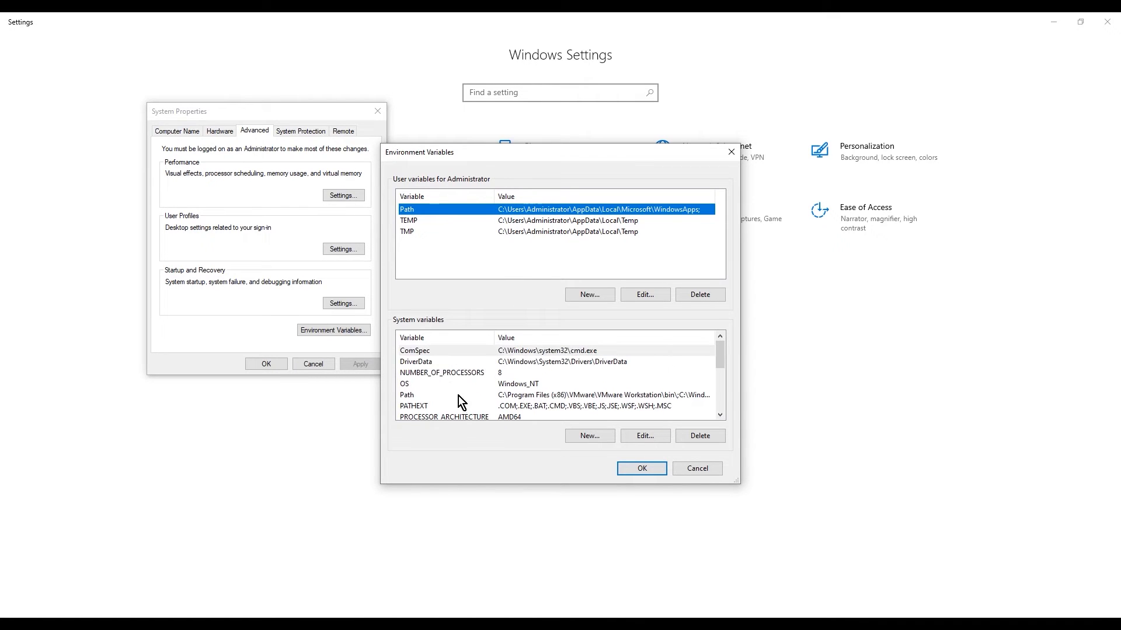
pyautogui.click(429, 395)
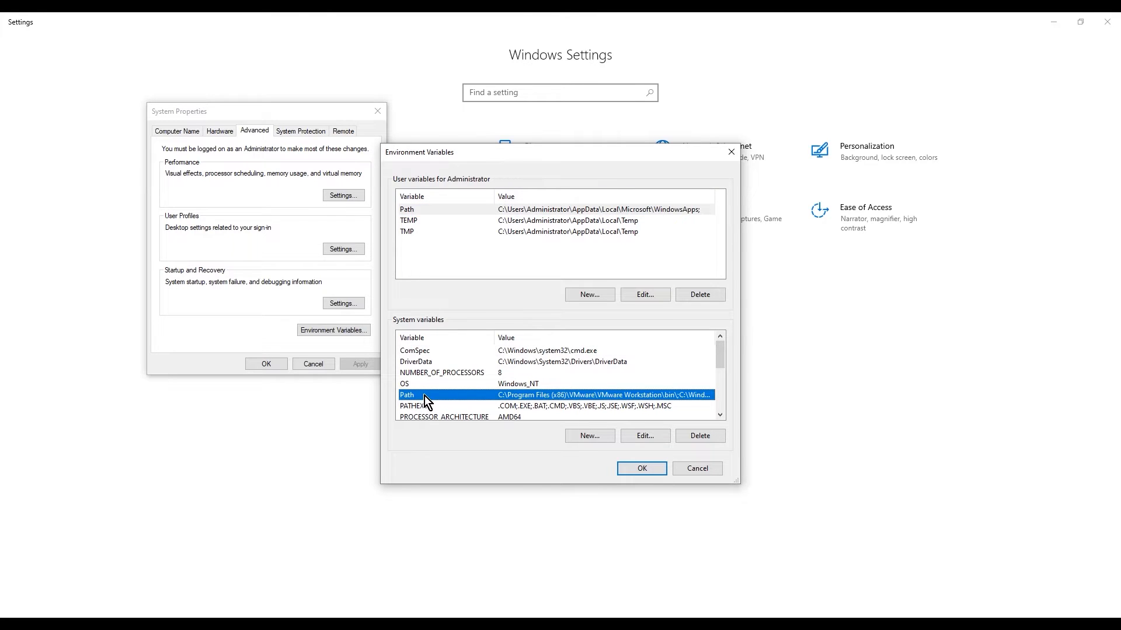
pyautogui.moveTo(463, 401)
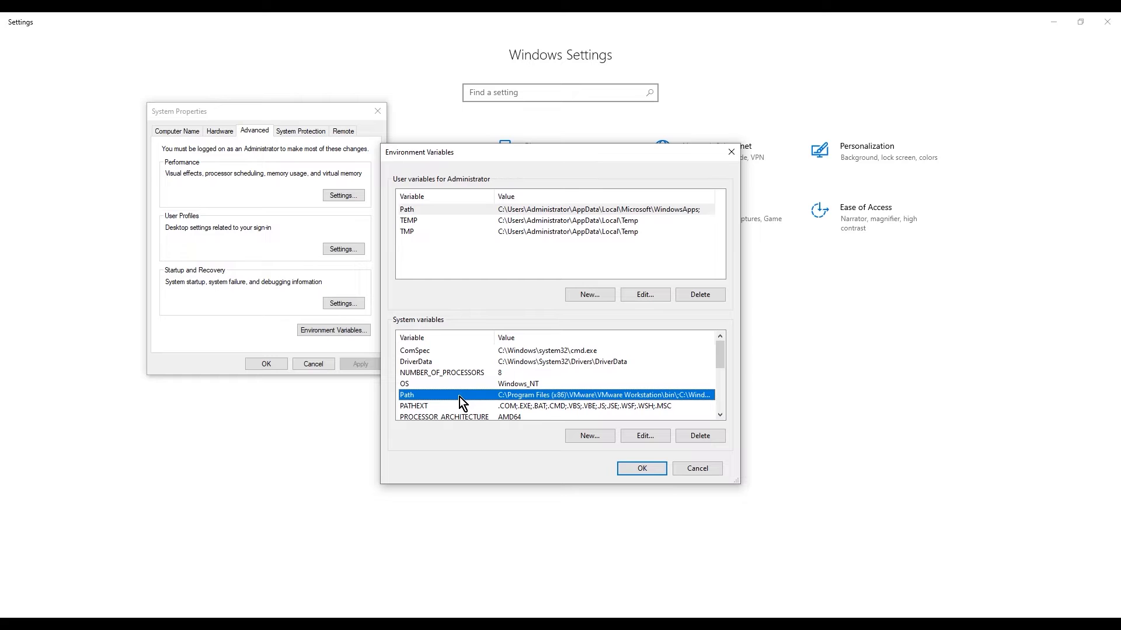
pyautogui.click(645, 435)
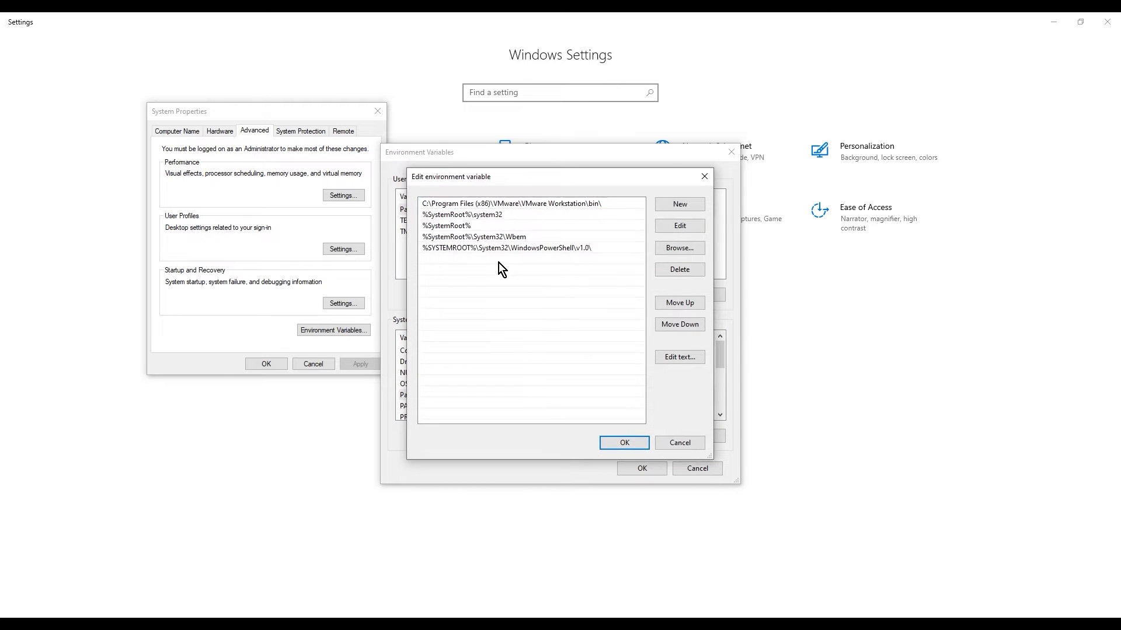
# Step: Add C:\Program Files\scrcpy-win64-v1.10 to Path and save the changes
pyautogui.click(679, 204)
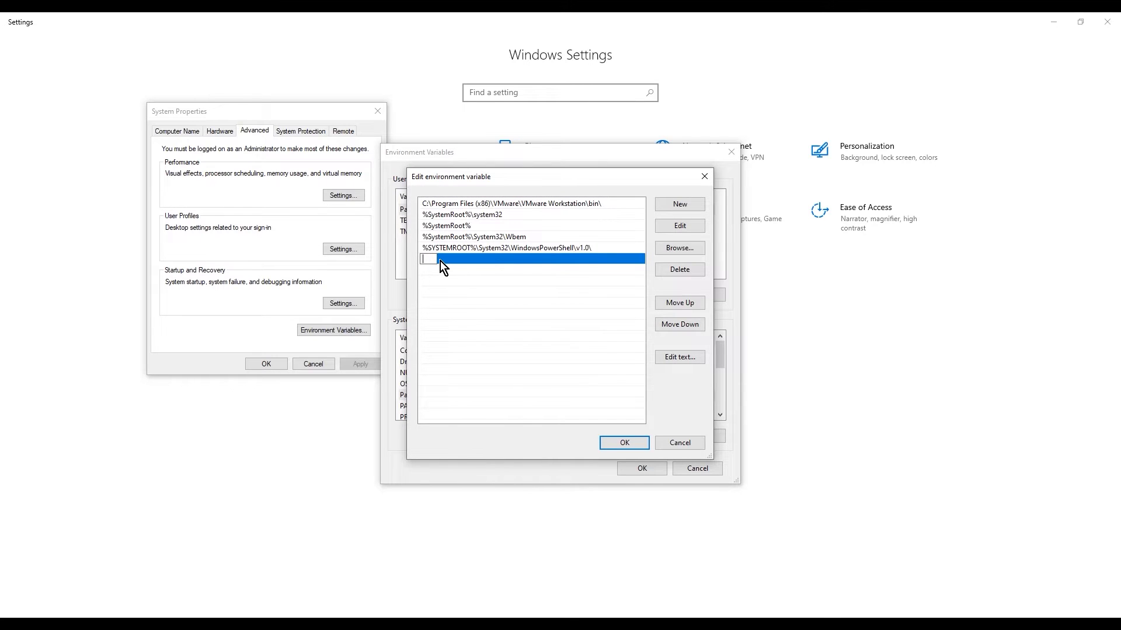
pyautogui.write('C:\\Program Files\\scrcpy-win64-v1.10')
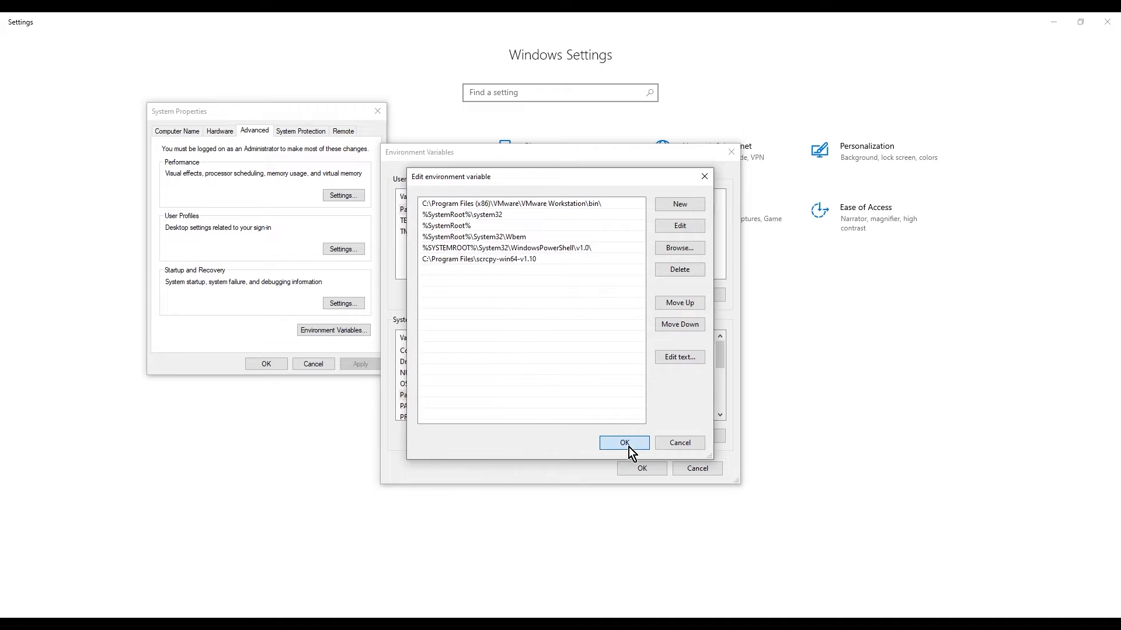
pyautogui.click(623, 442)
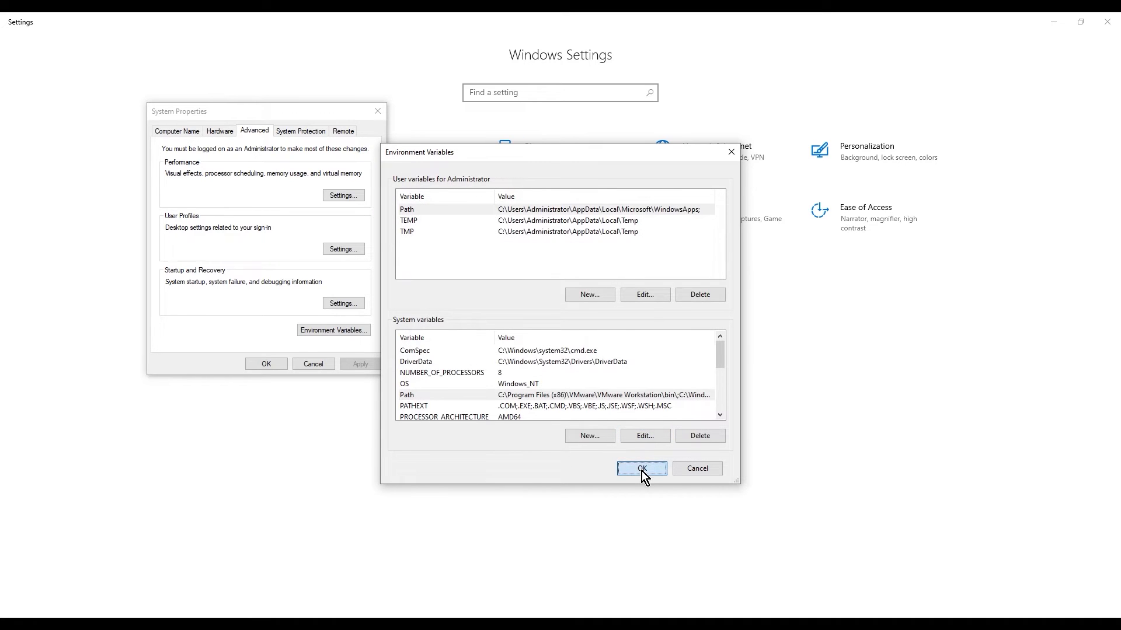
pyautogui.click(642, 470)
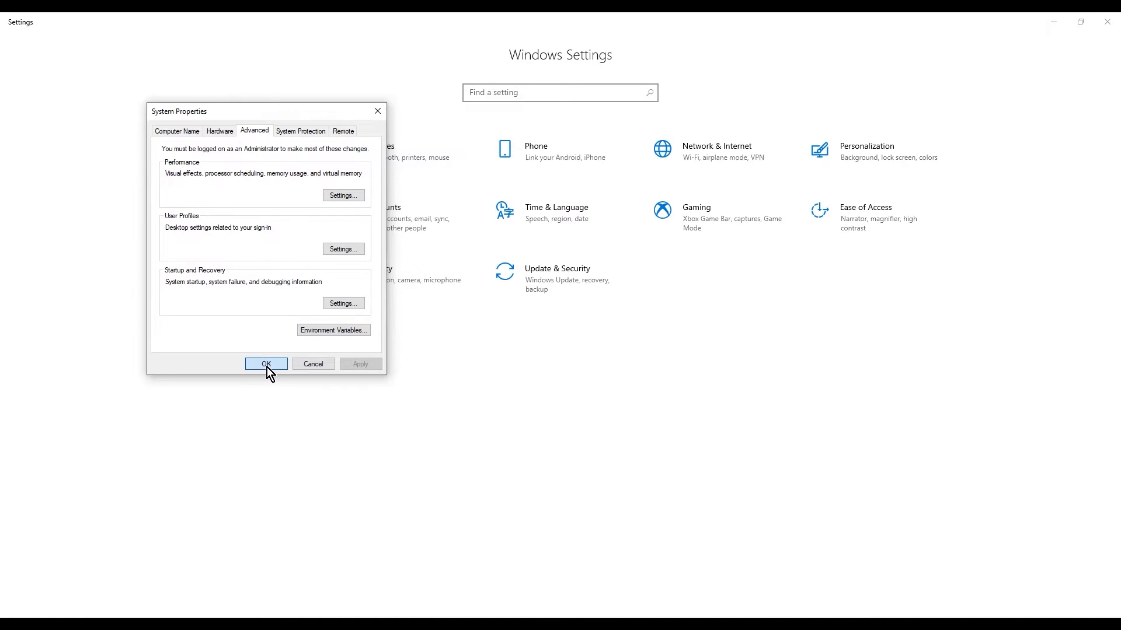
# Step: Close System Properties and launch Command Prompt via a Start search for cmd
pyautogui.click(266, 365)
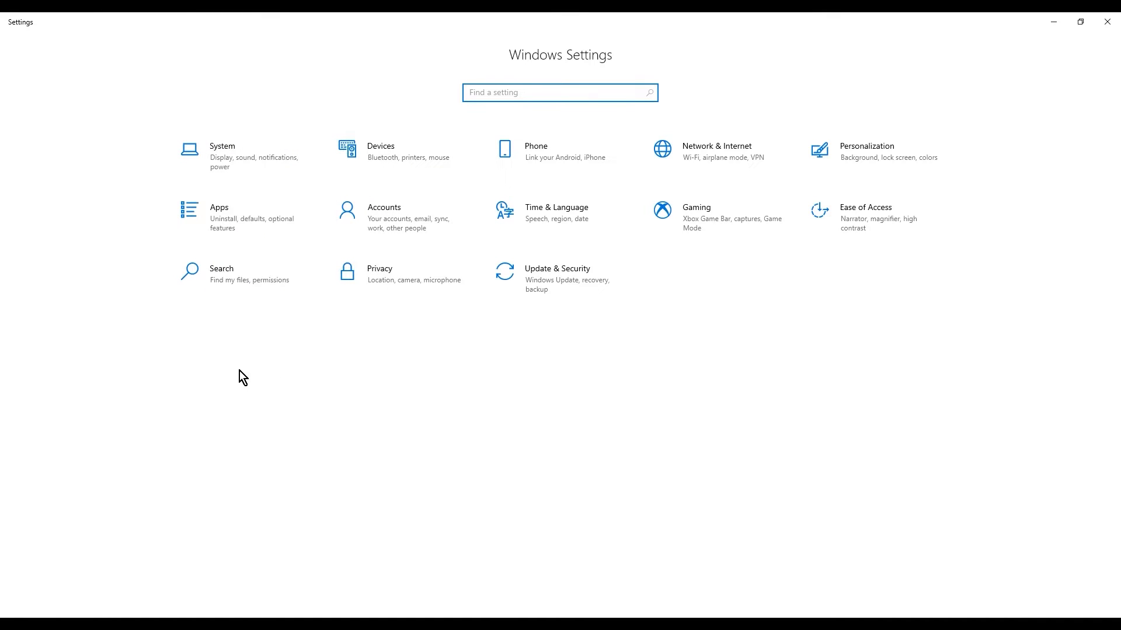
pyautogui.write('cmd')
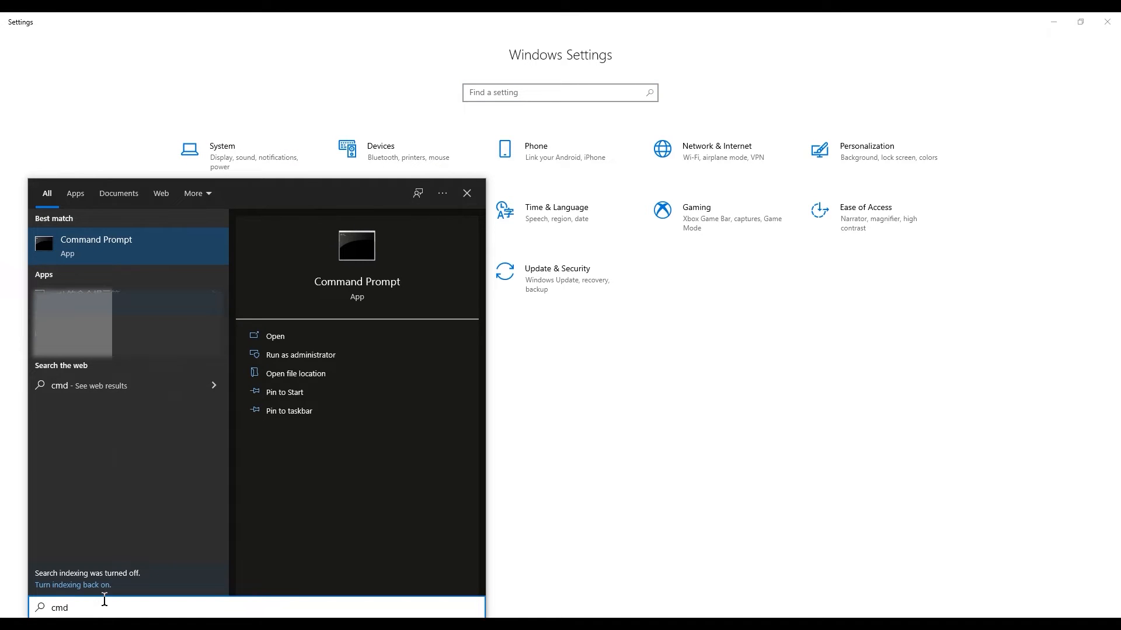
pyautogui.moveTo(165, 257)
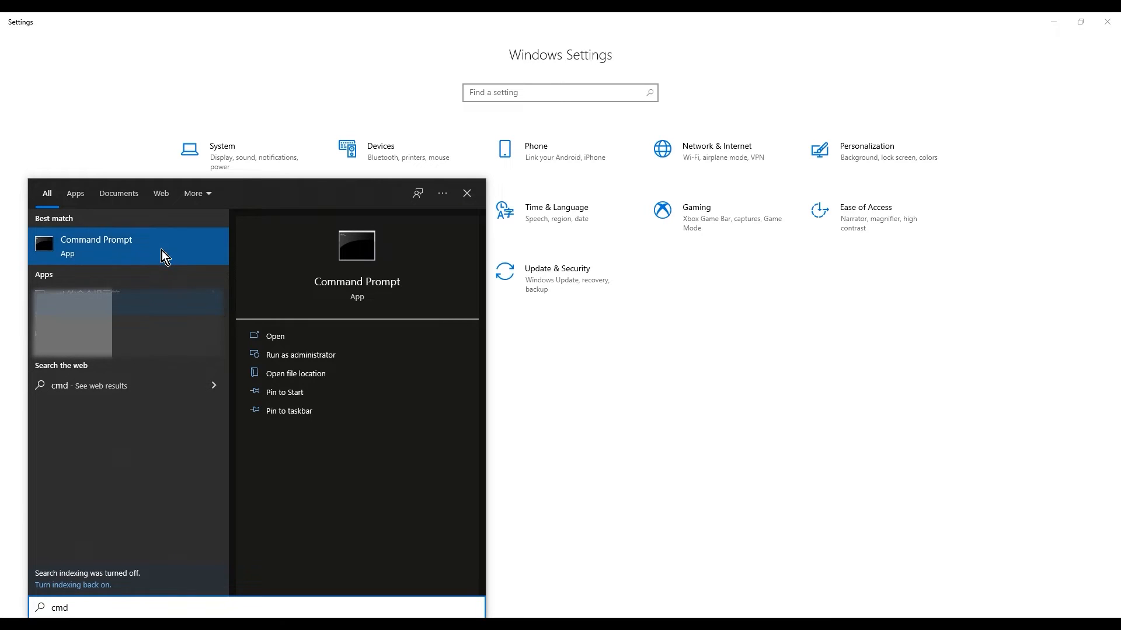
pyautogui.click(300, 355)
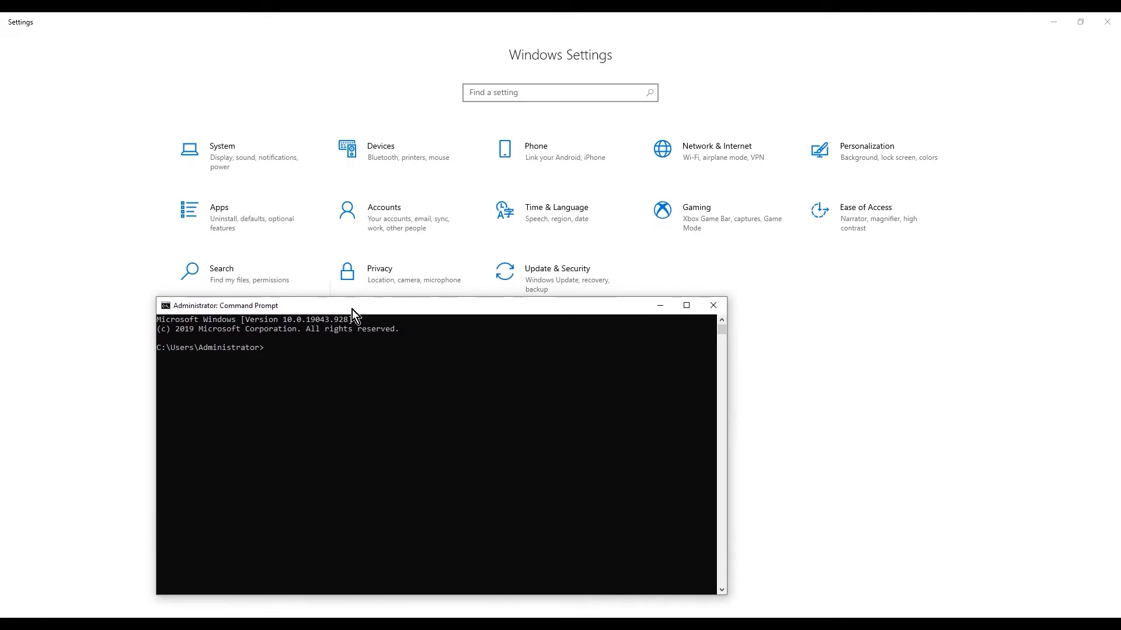
# Step: Run adb version, which reports Android Debug Bridge 1.0.41 from the scrcpy folder
pyautogui.write('adb')
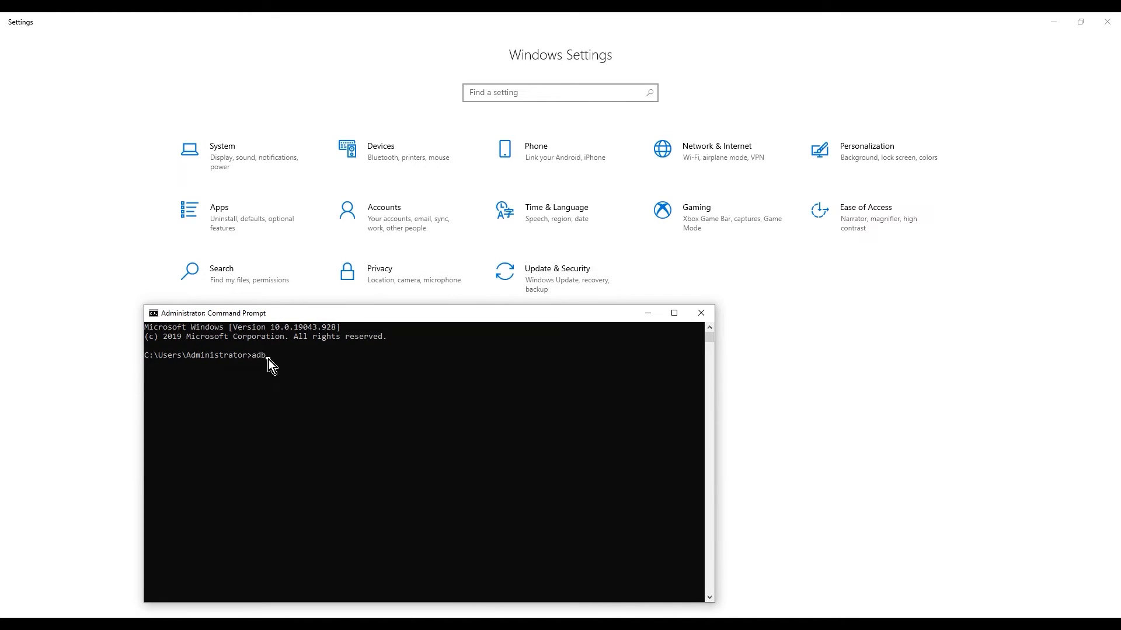
pyautogui.write('ver')
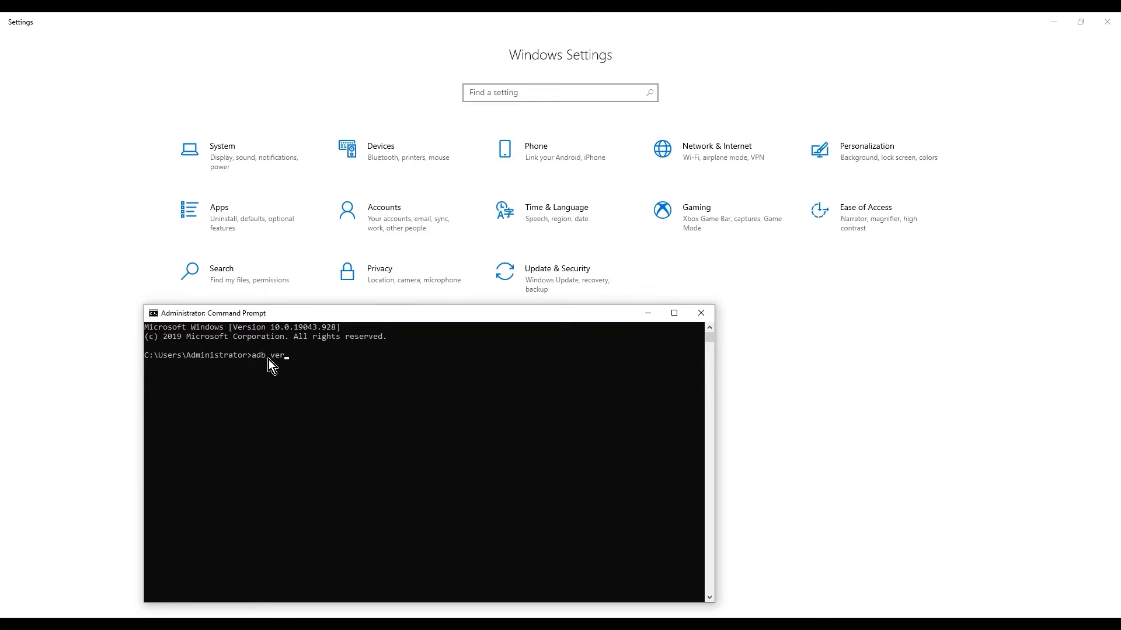
pyautogui.write('sion')
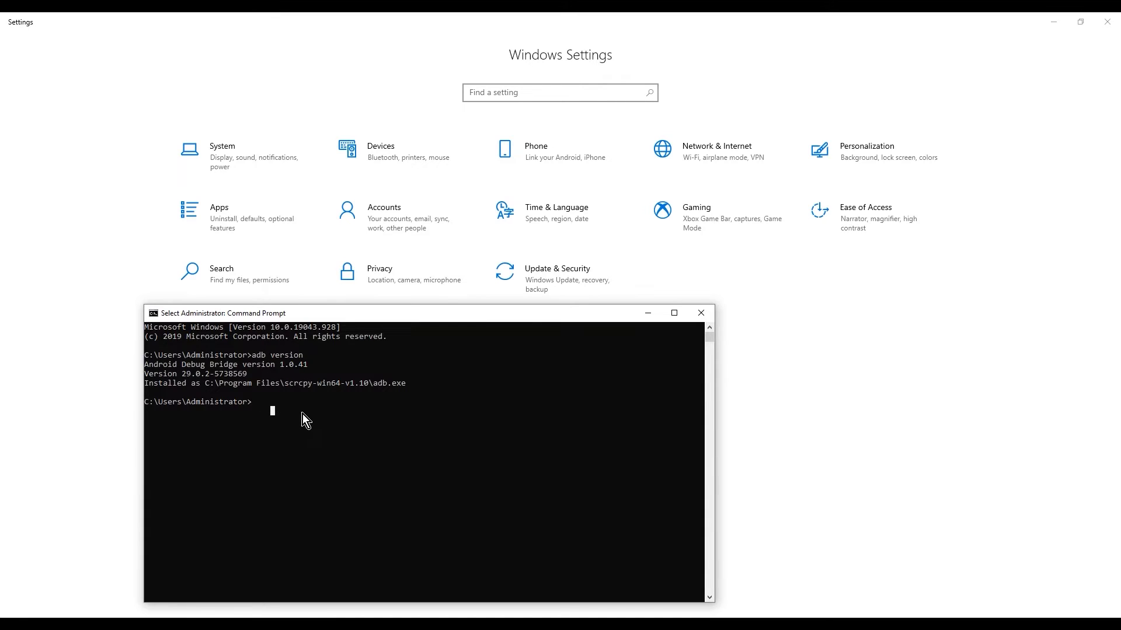
pyautogui.moveTo(322, 420)
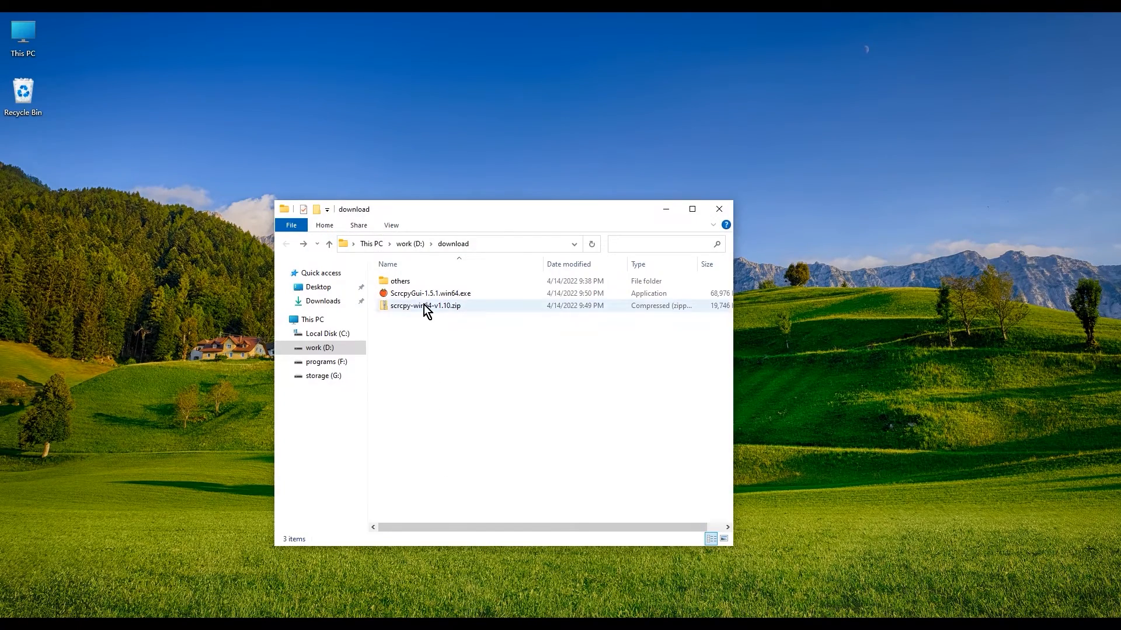
# Step: Run ScrcpyGui-1.5.1.win64.exe and install it for the current user into the default folder
pyautogui.click(430, 294)
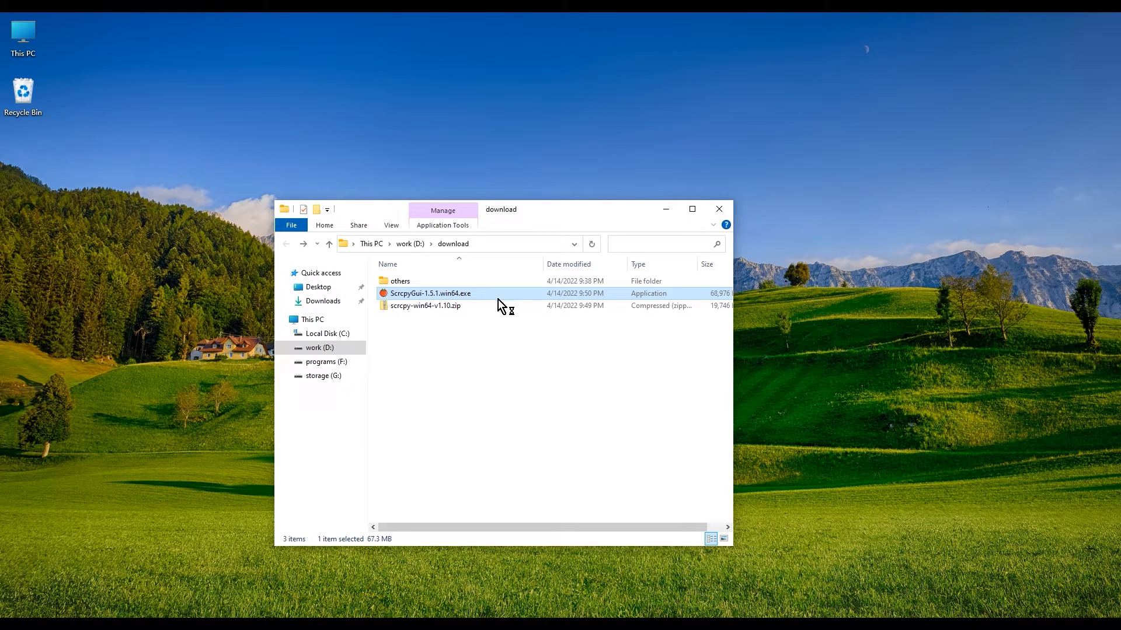
pyautogui.doubleClick(431, 293)
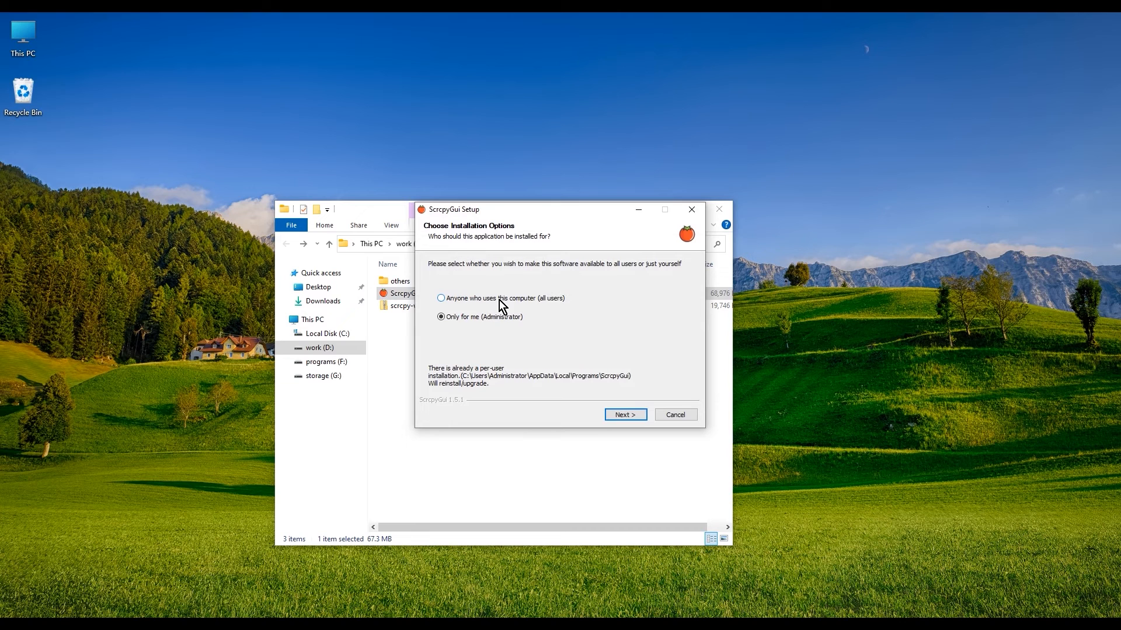
pyautogui.moveTo(624, 415)
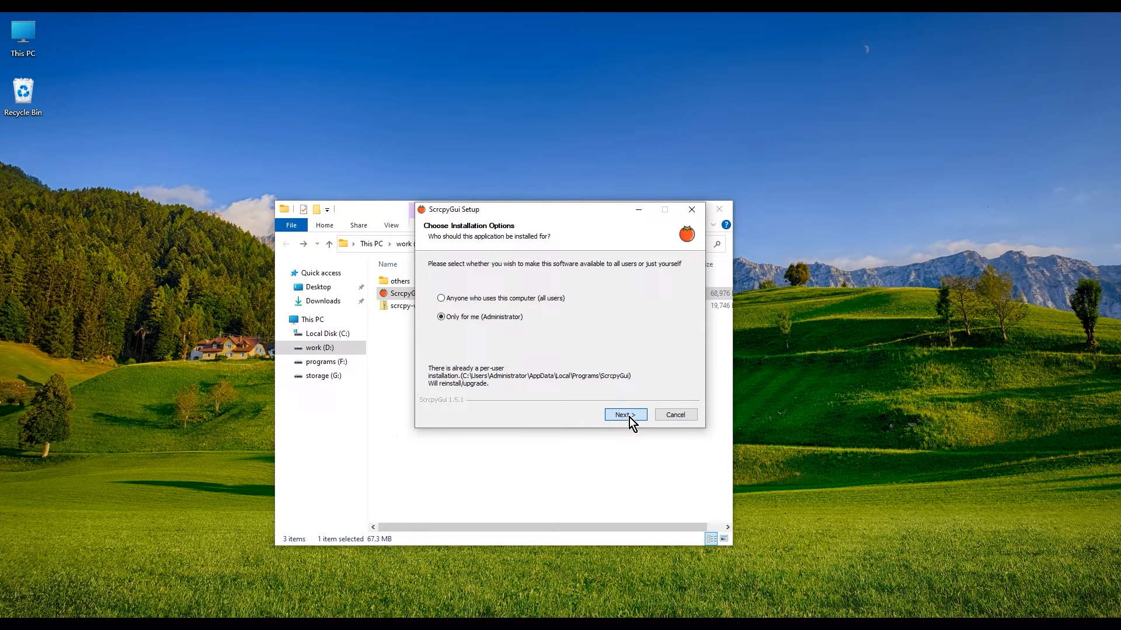
pyautogui.click(624, 414)
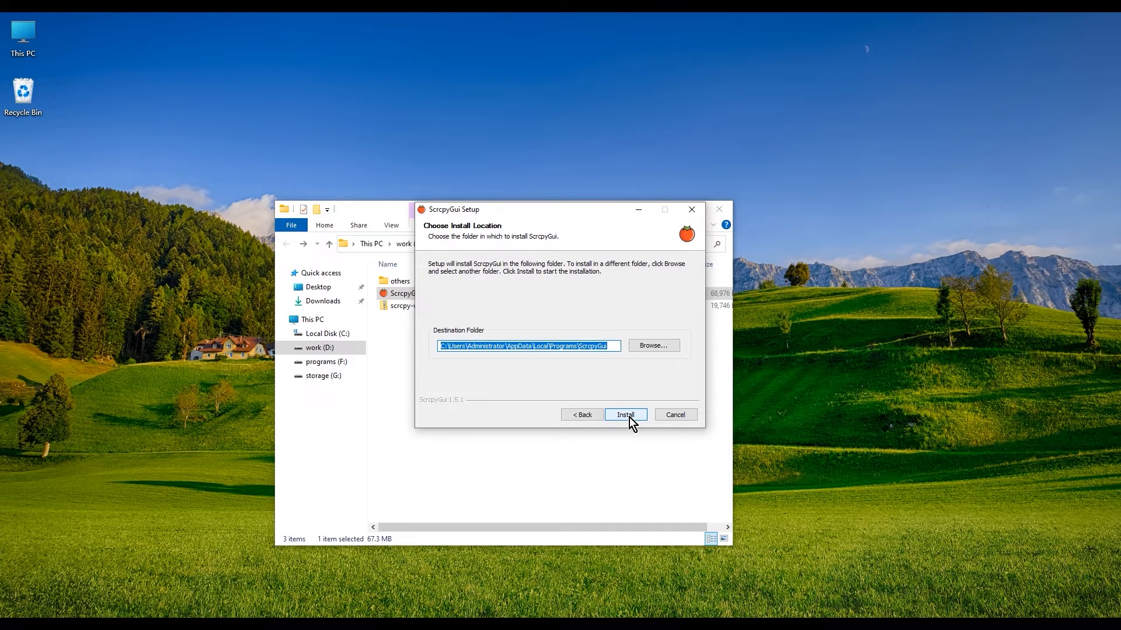
pyautogui.click(624, 415)
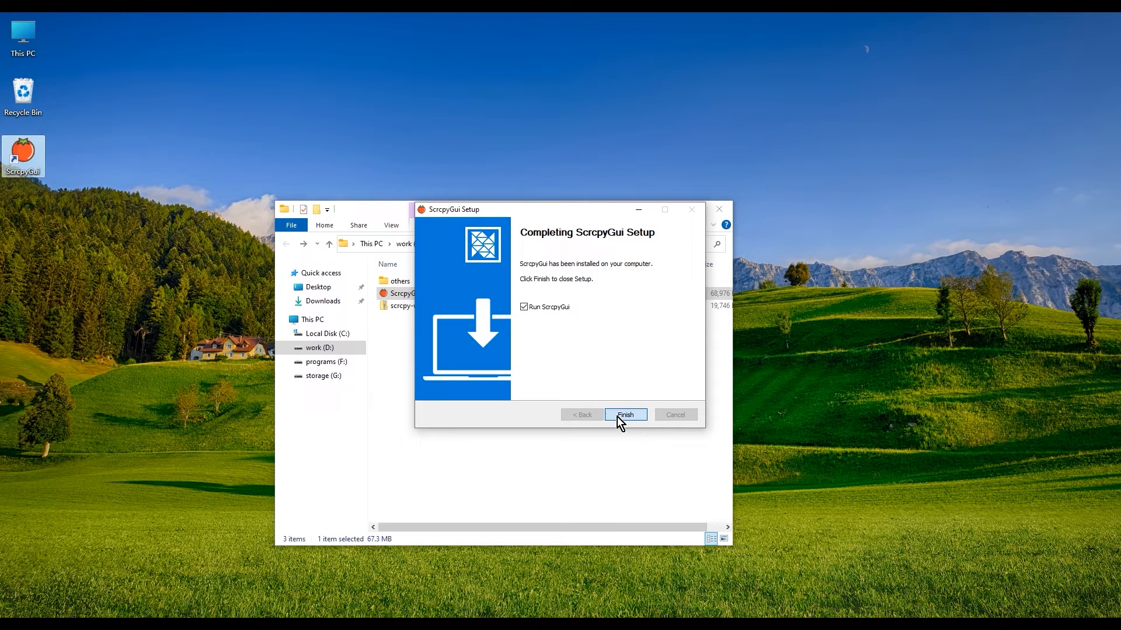
pyautogui.click(624, 414)
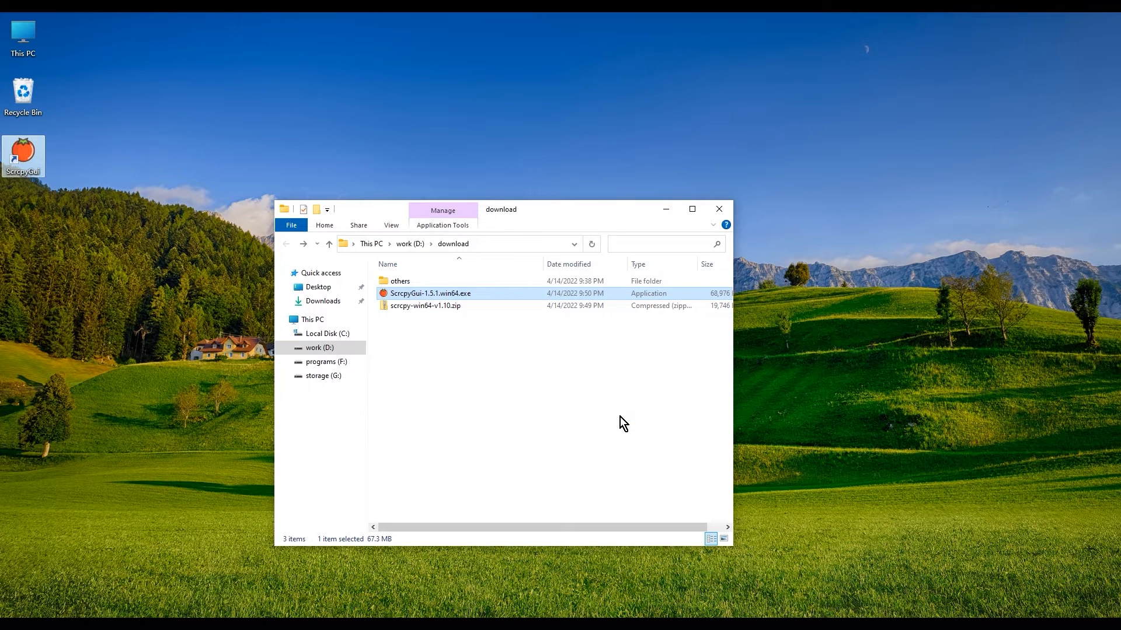
# Step: Launch ScrcpyGui and switch its interface language from Chinese to English via 切换语言
pyautogui.doubleClick(430, 293)
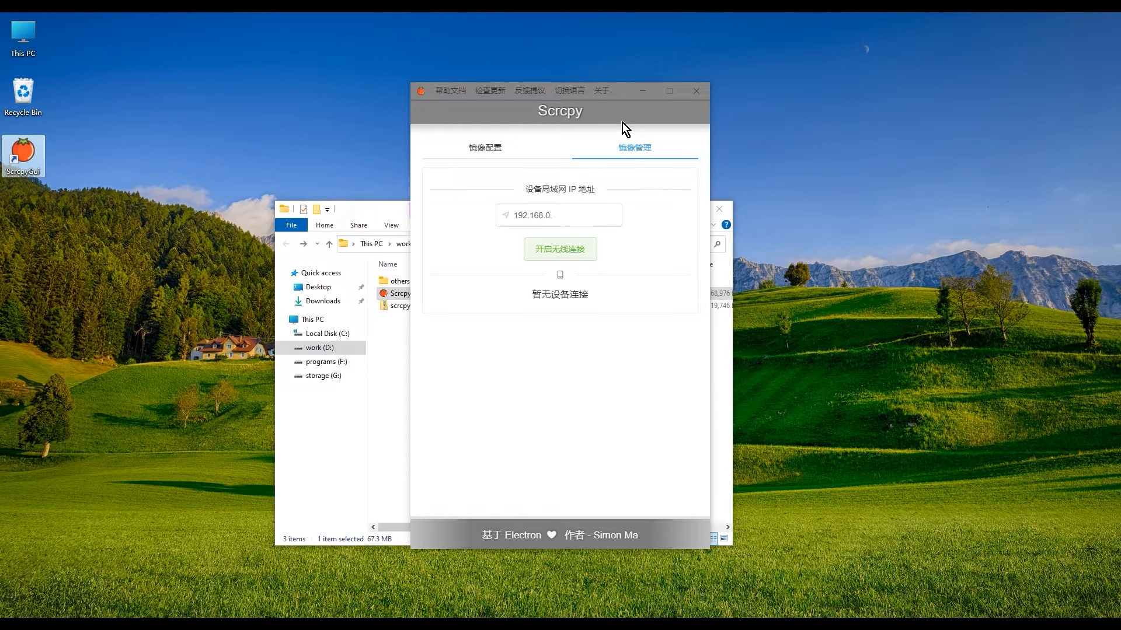
pyautogui.moveTo(554, 126)
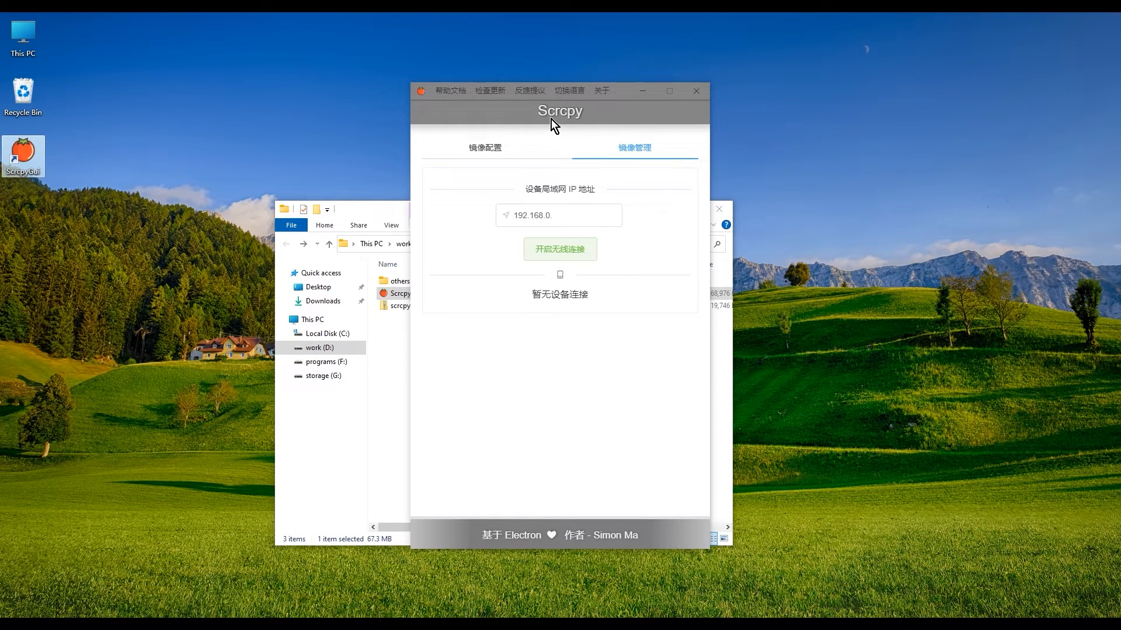
pyautogui.click(484, 147)
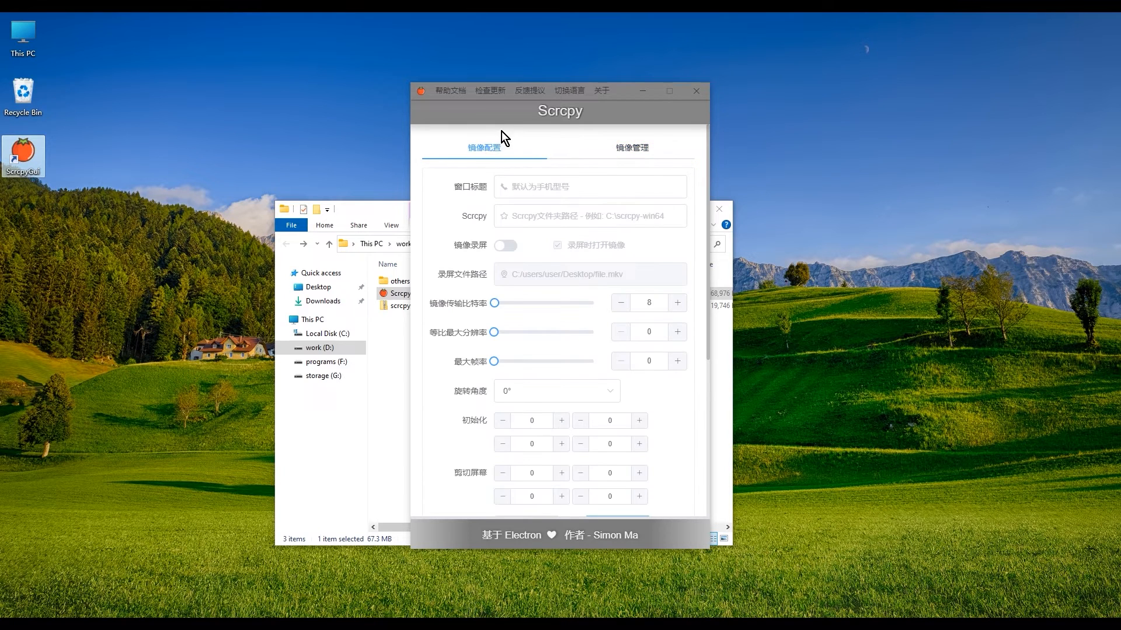
pyautogui.moveTo(626, 118)
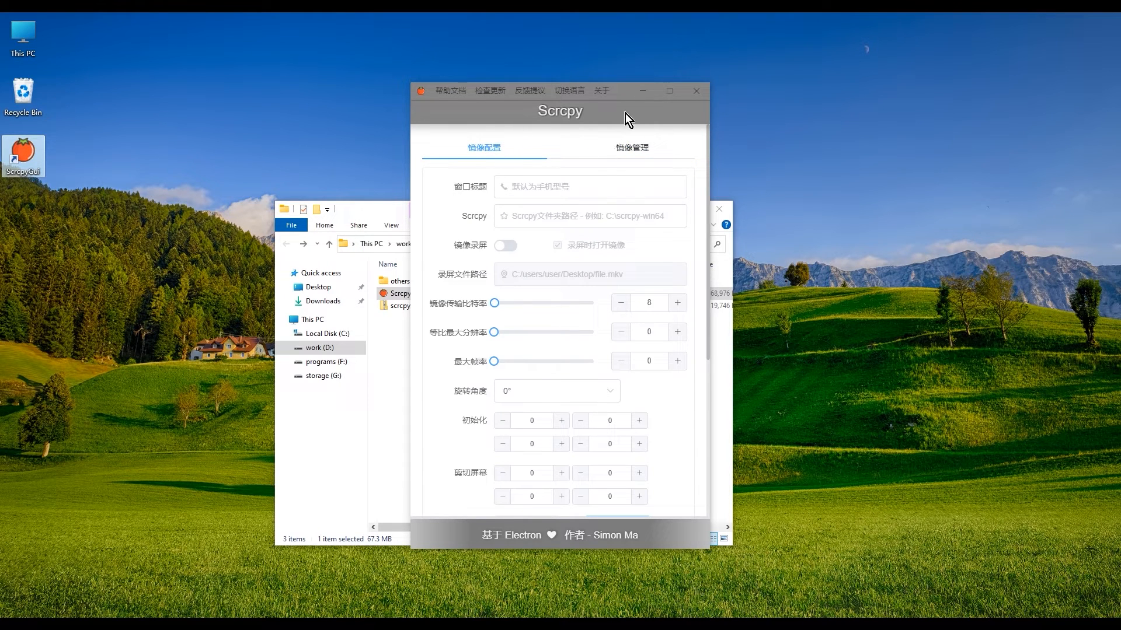
pyautogui.click(570, 91)
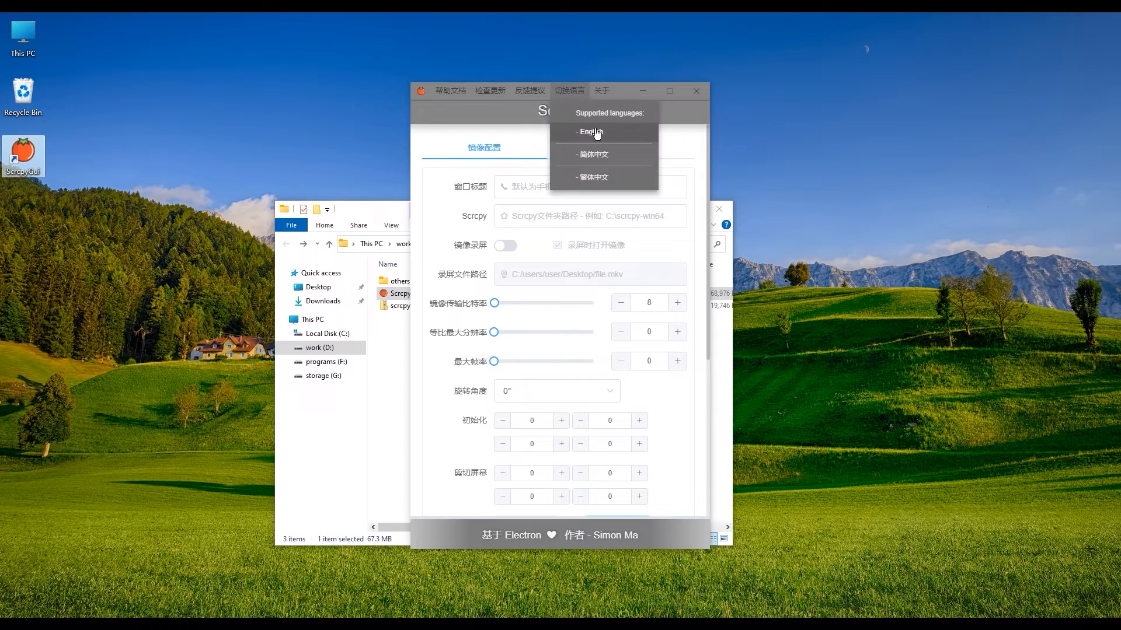
pyautogui.moveTo(603, 138)
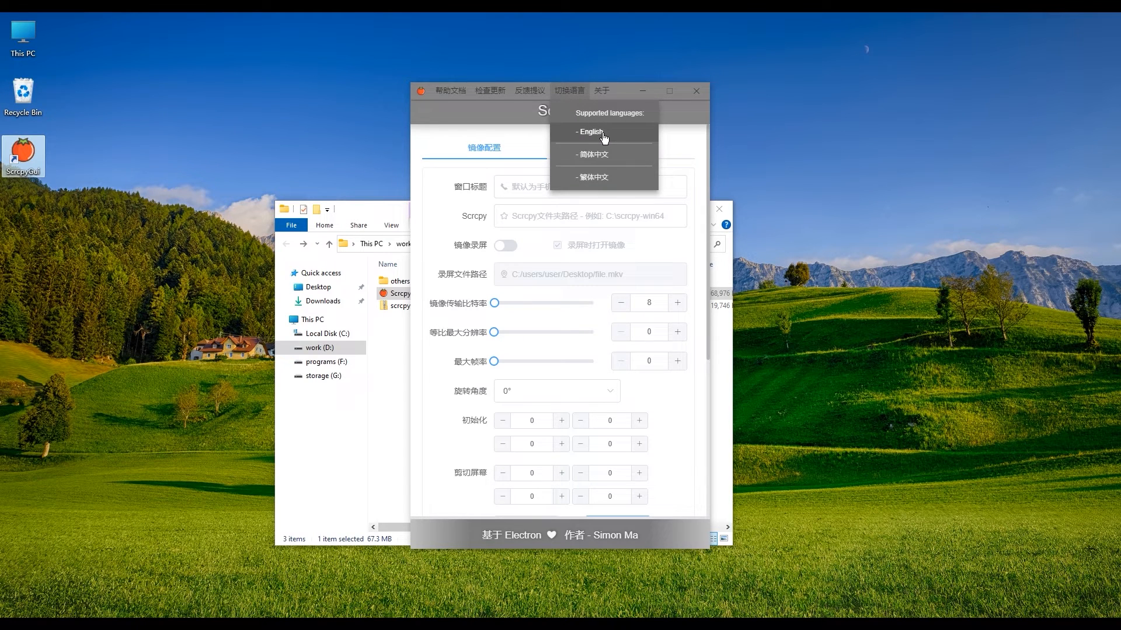
pyautogui.click(591, 131)
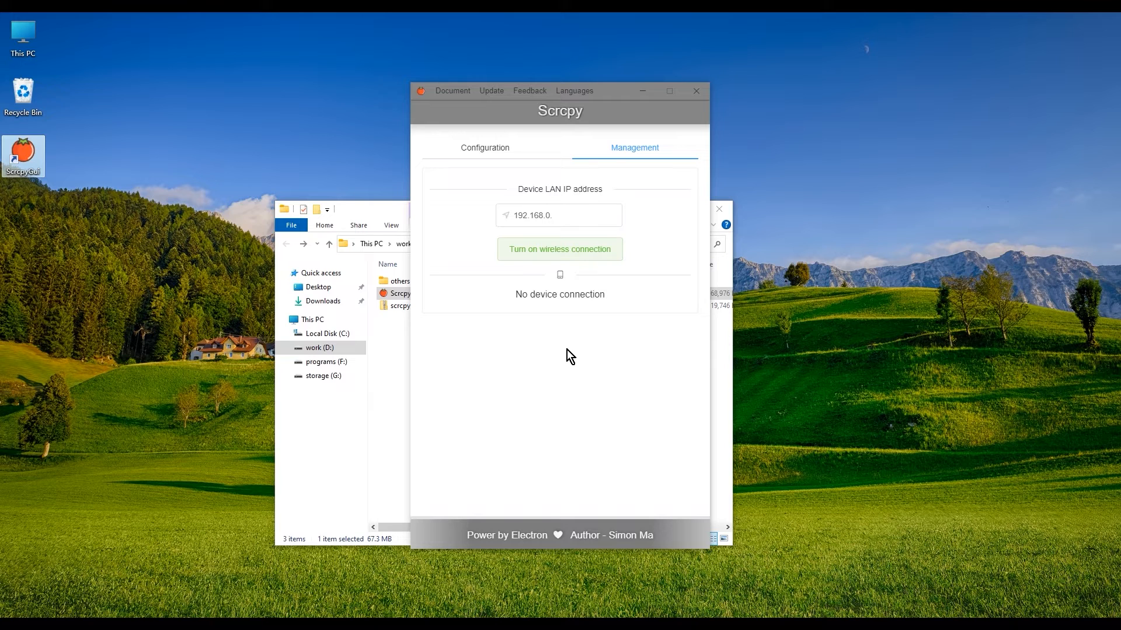
pyautogui.moveTo(528, 316)
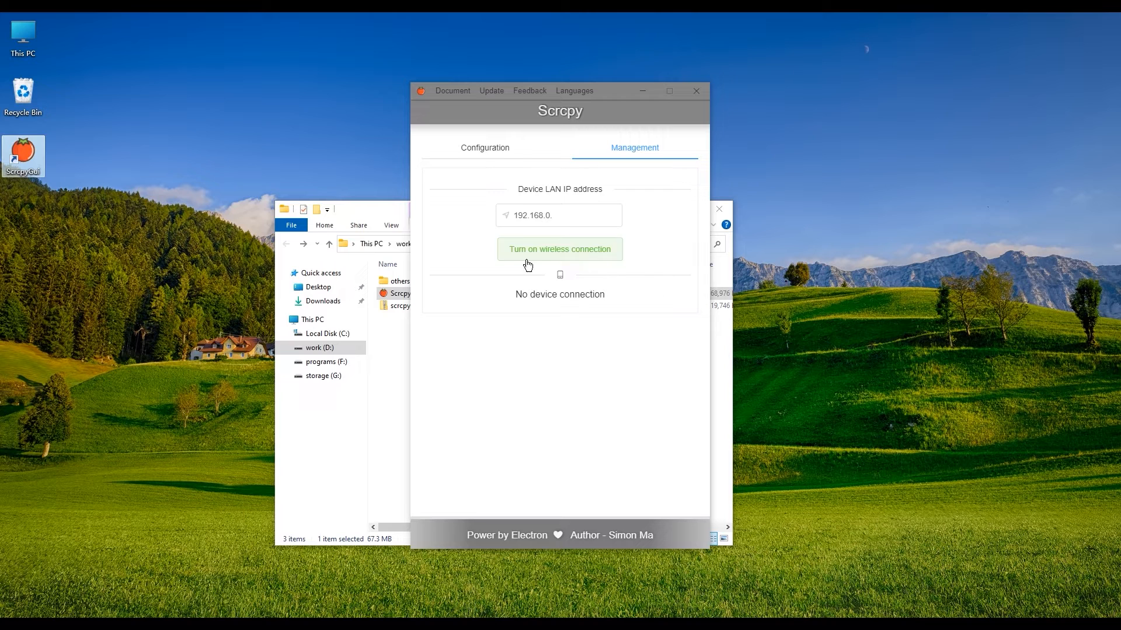
# Step: Browse the English Configuration options, return to Management and focus the Device LAN IP address field
pyautogui.click(483, 148)
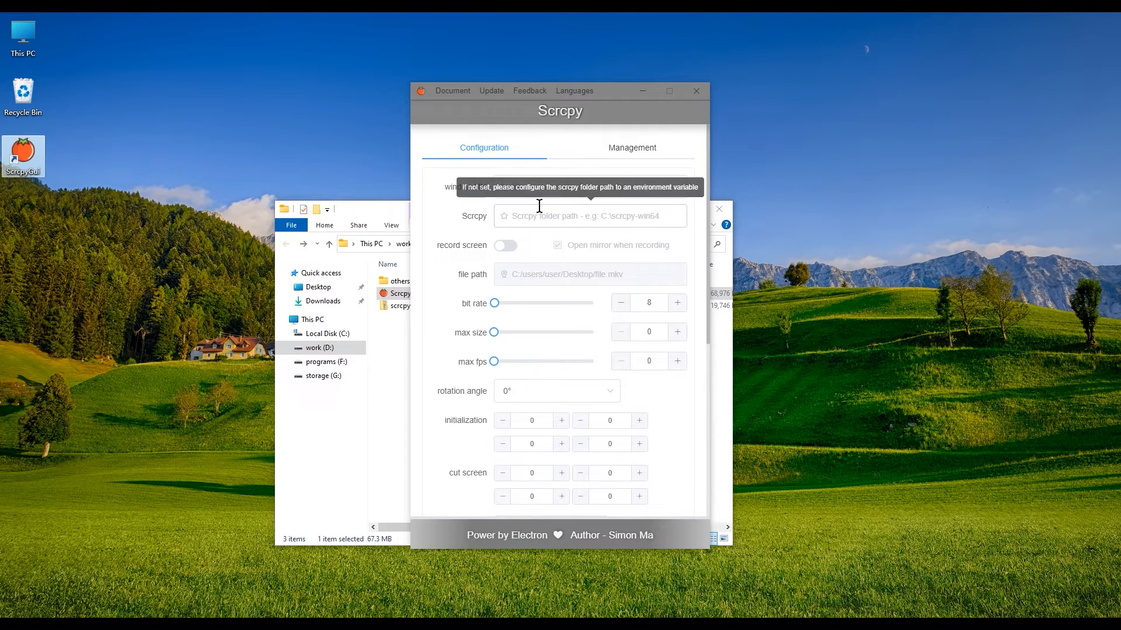
pyautogui.scroll(-3)
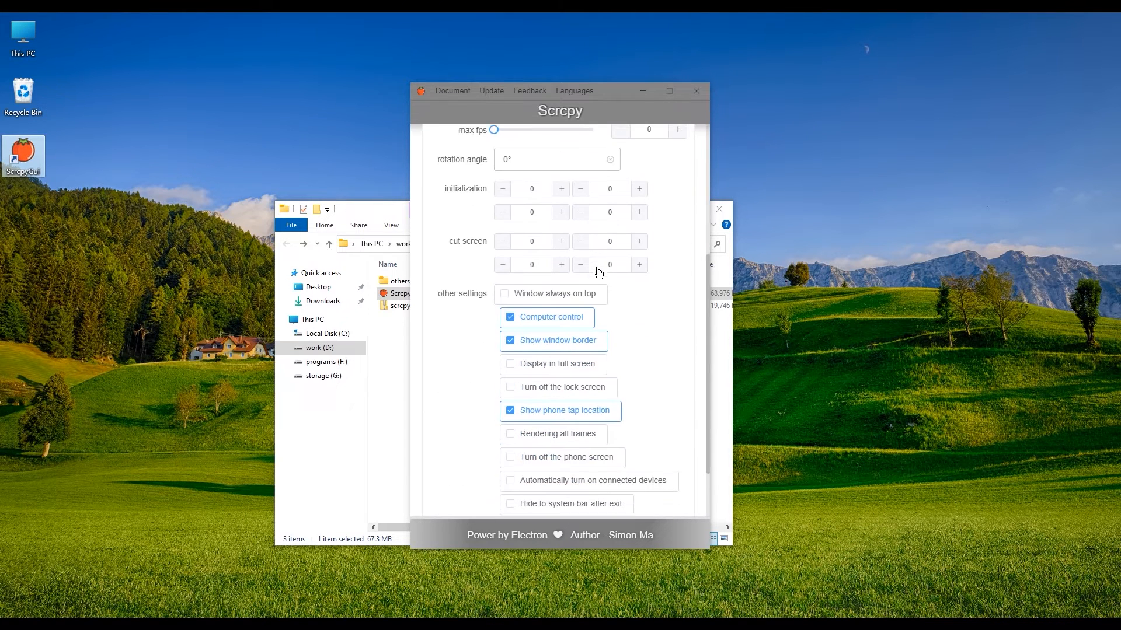
pyautogui.scroll(-3)
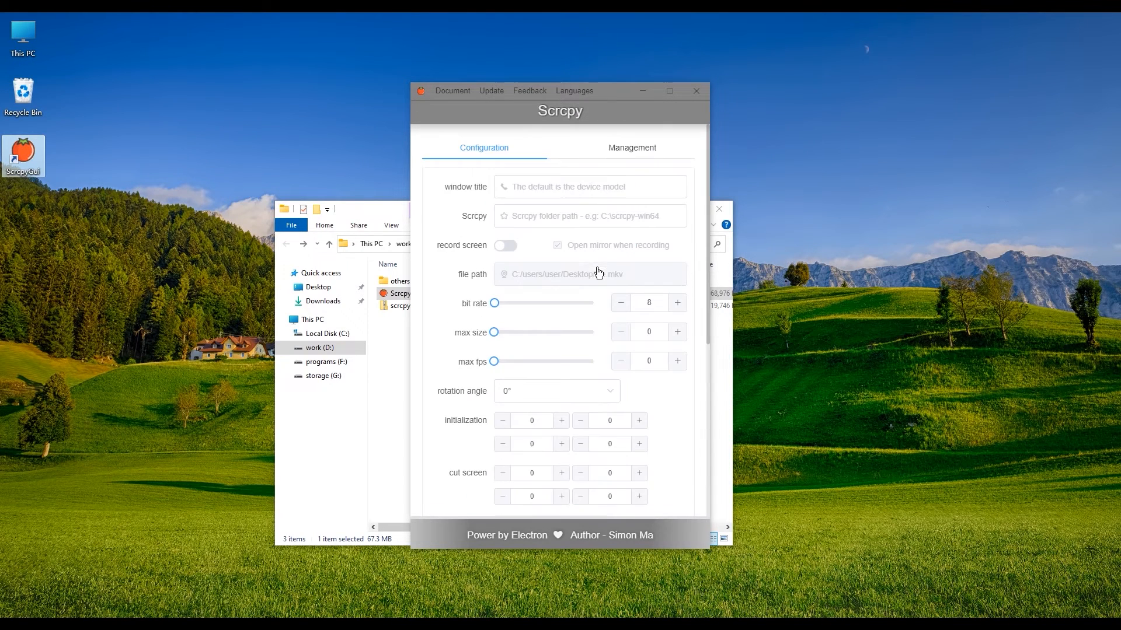
pyautogui.click(631, 149)
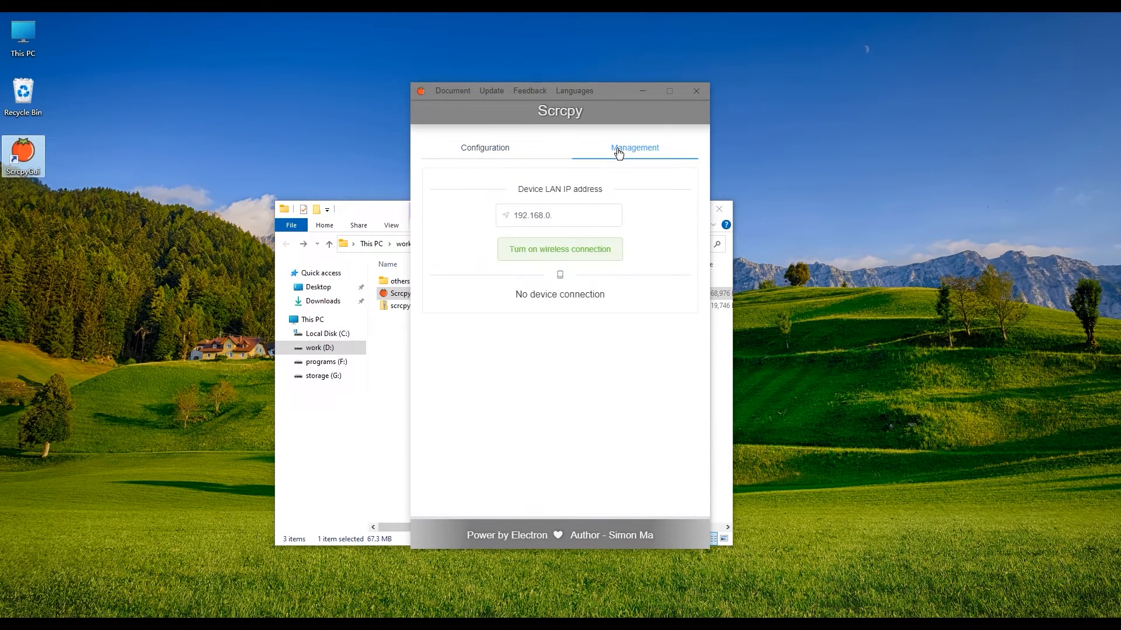
pyautogui.click(558, 215)
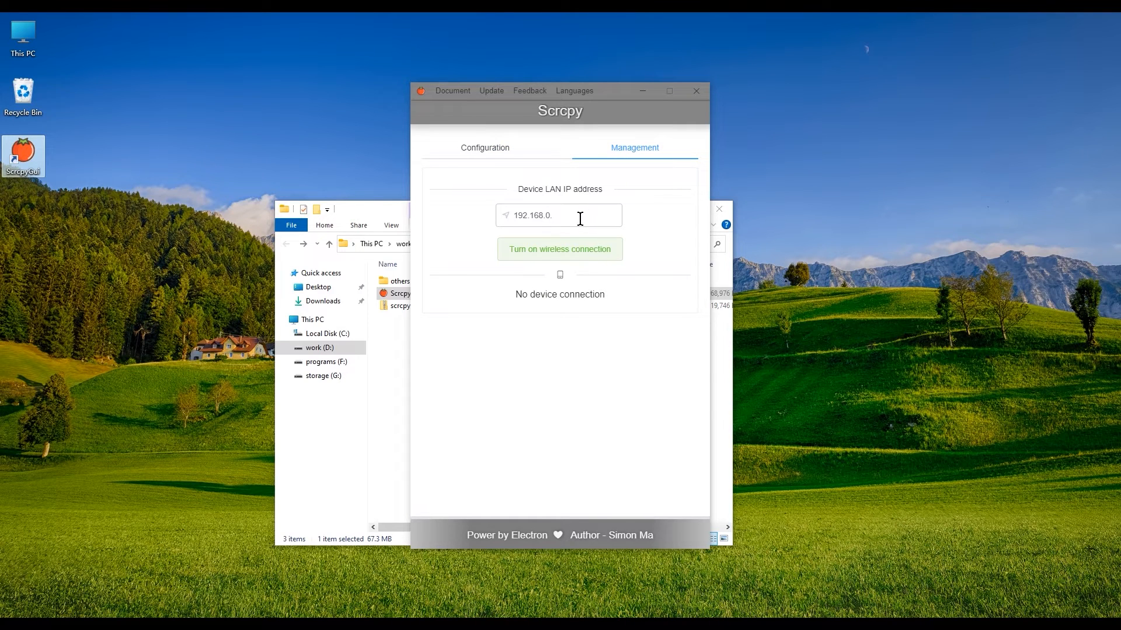
pyautogui.moveTo(521, 340)
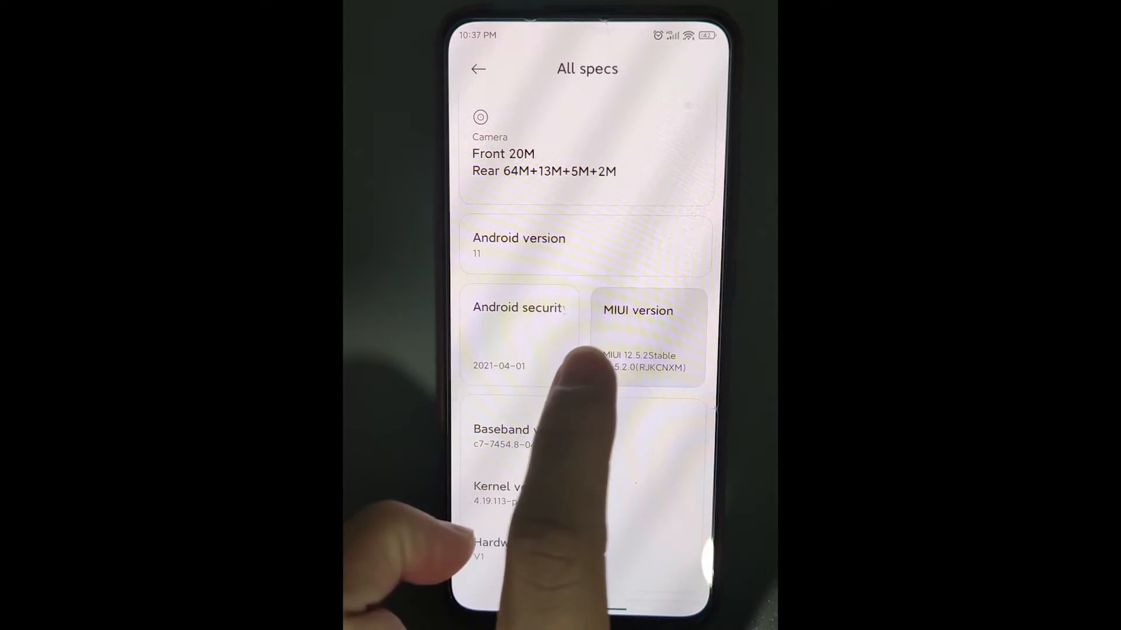
# Step: Tap MIUI version in All specs until 'You are now a developer!' confirms developer mode
pyautogui.click(649, 336)
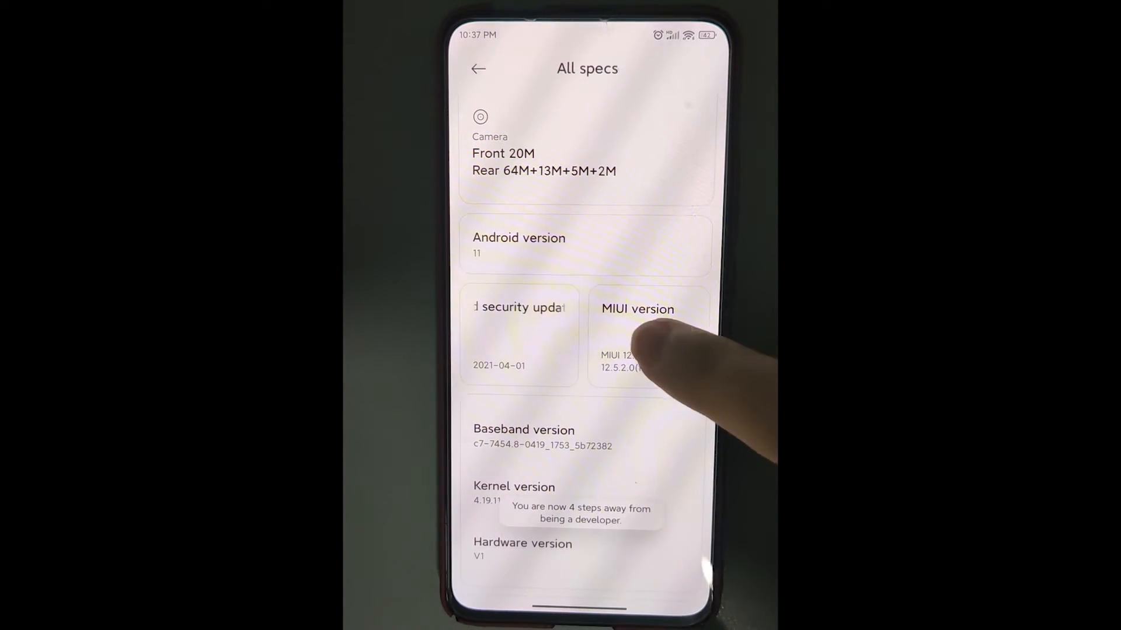
pyautogui.click(646, 348)
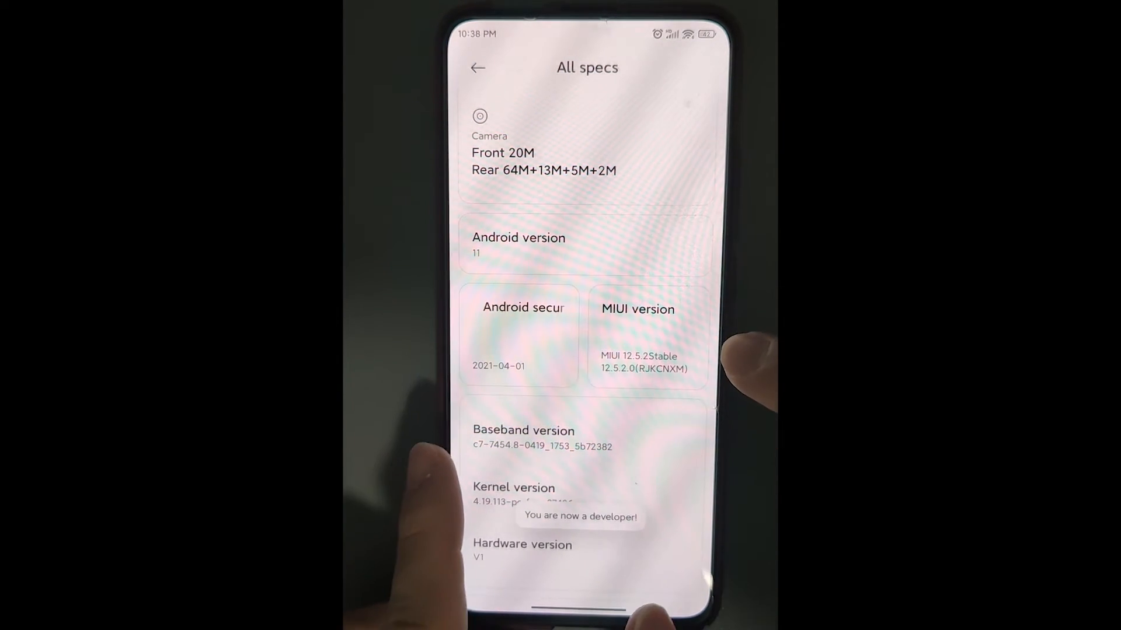
pyautogui.click(478, 67)
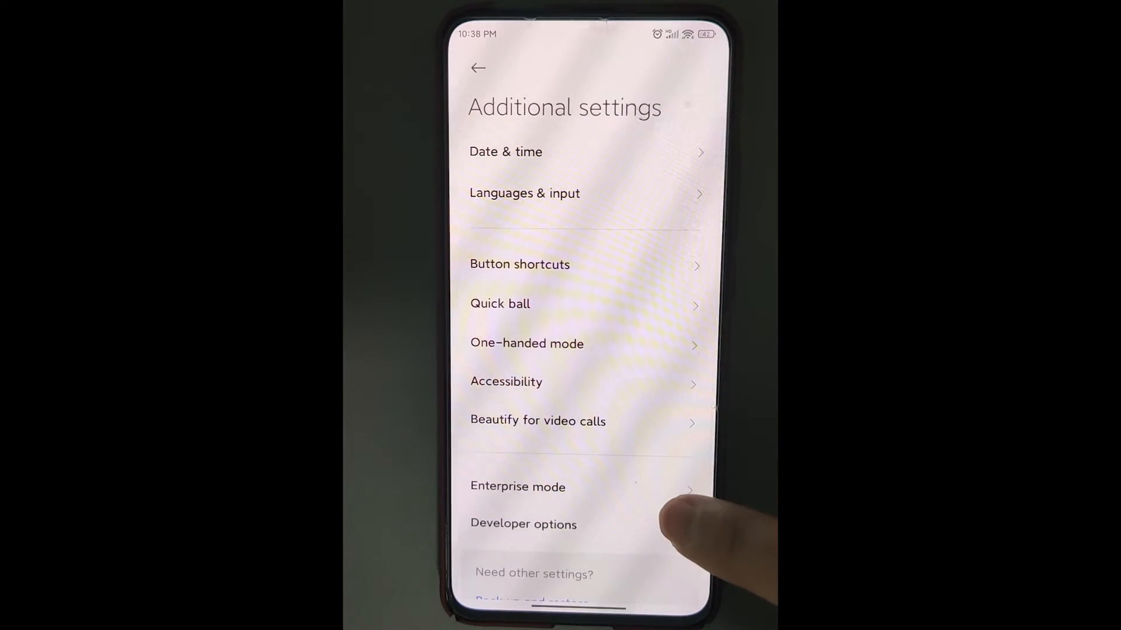
# Step: Turn on USB debugging in Developer options and accept its risk warning
pyautogui.scroll(-3)
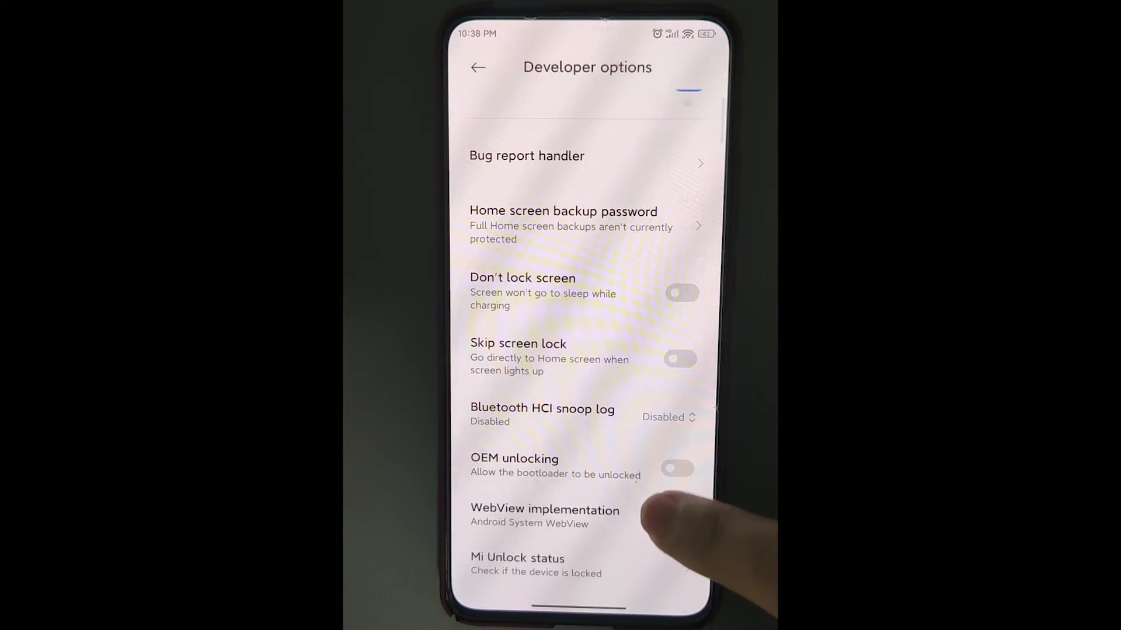
pyautogui.scroll(-3)
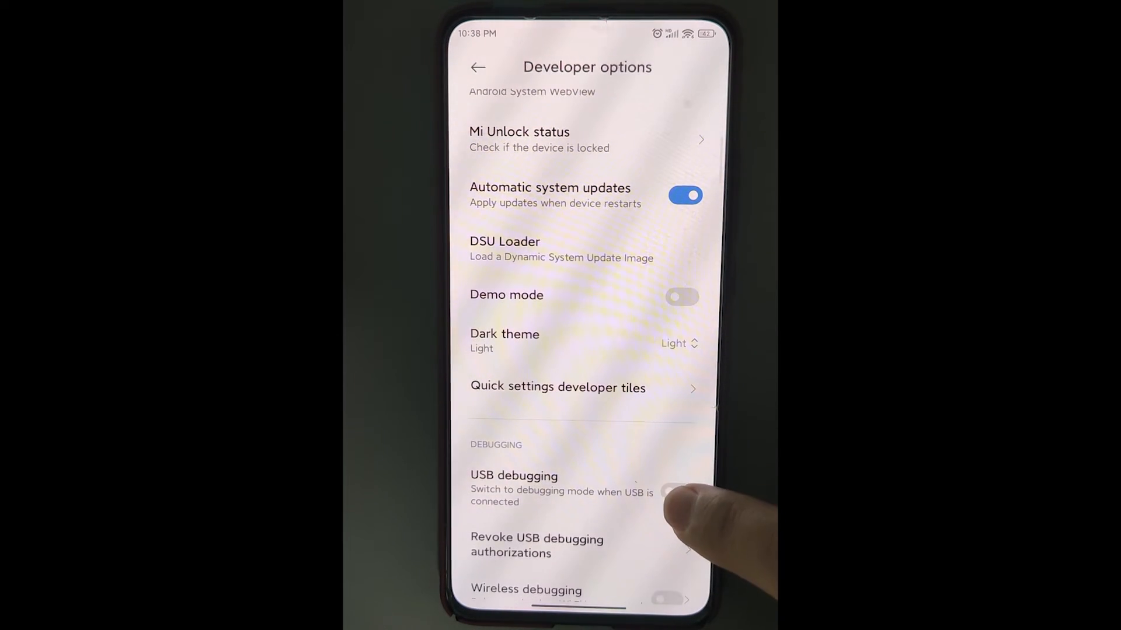
pyautogui.click(676, 489)
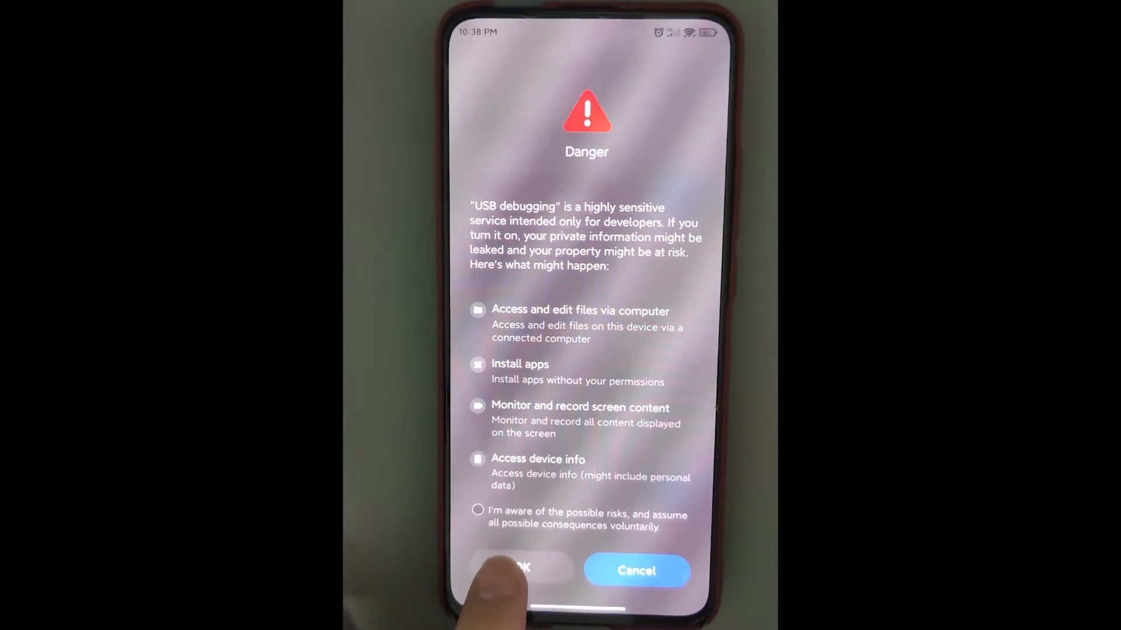
pyautogui.click(477, 525)
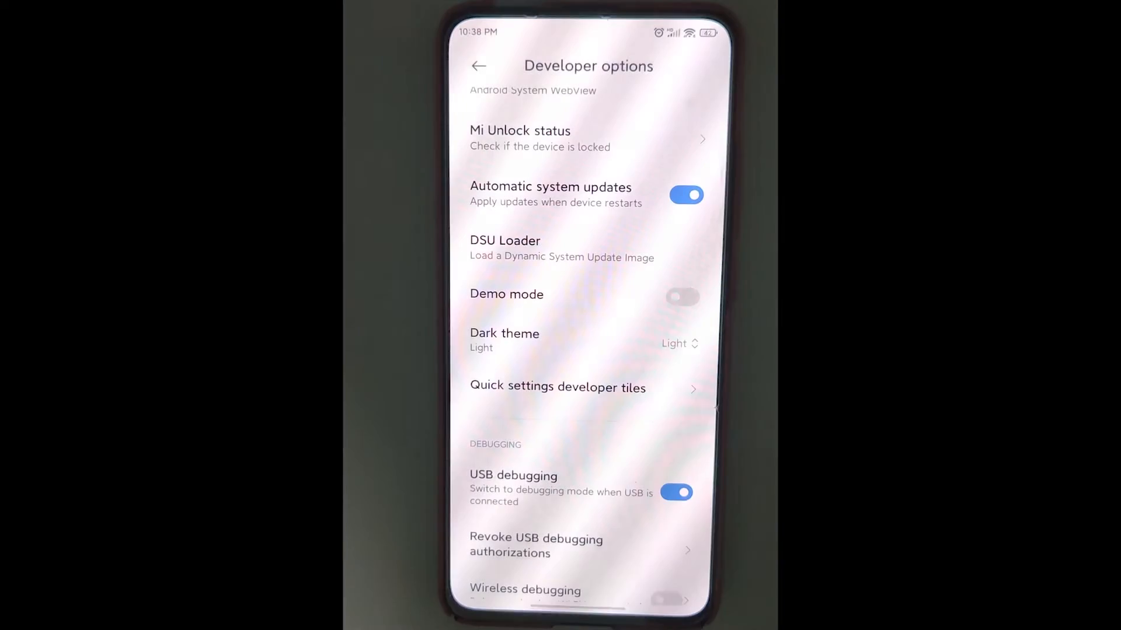
# Step: Enable USB debugging (Security settings) and allow the security setting change
pyautogui.scroll(-3)
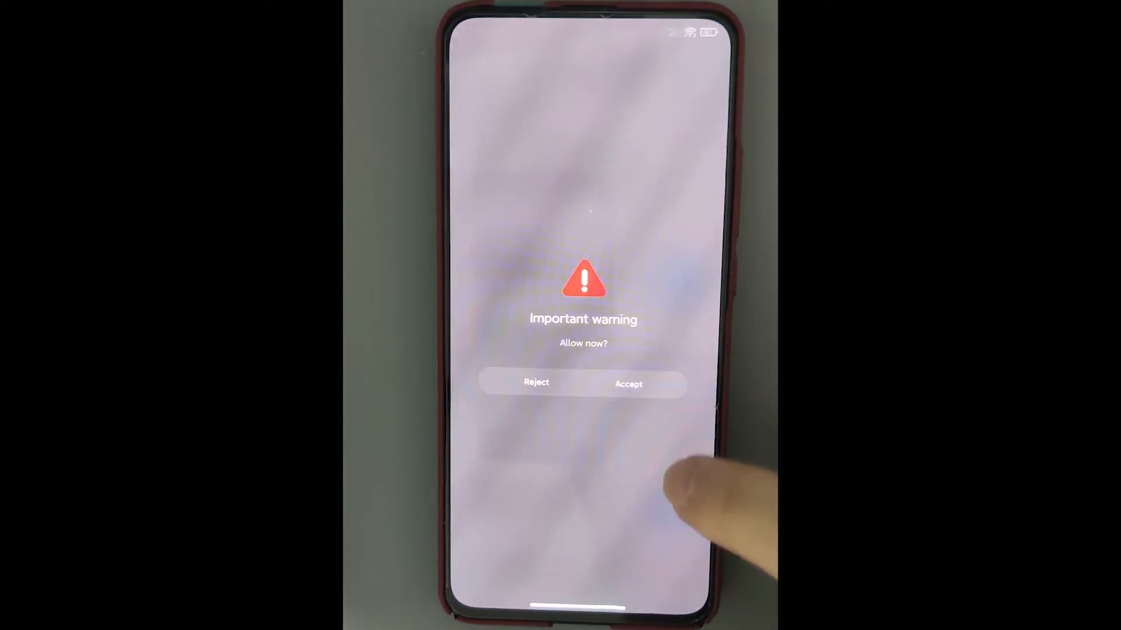
pyautogui.click(630, 383)
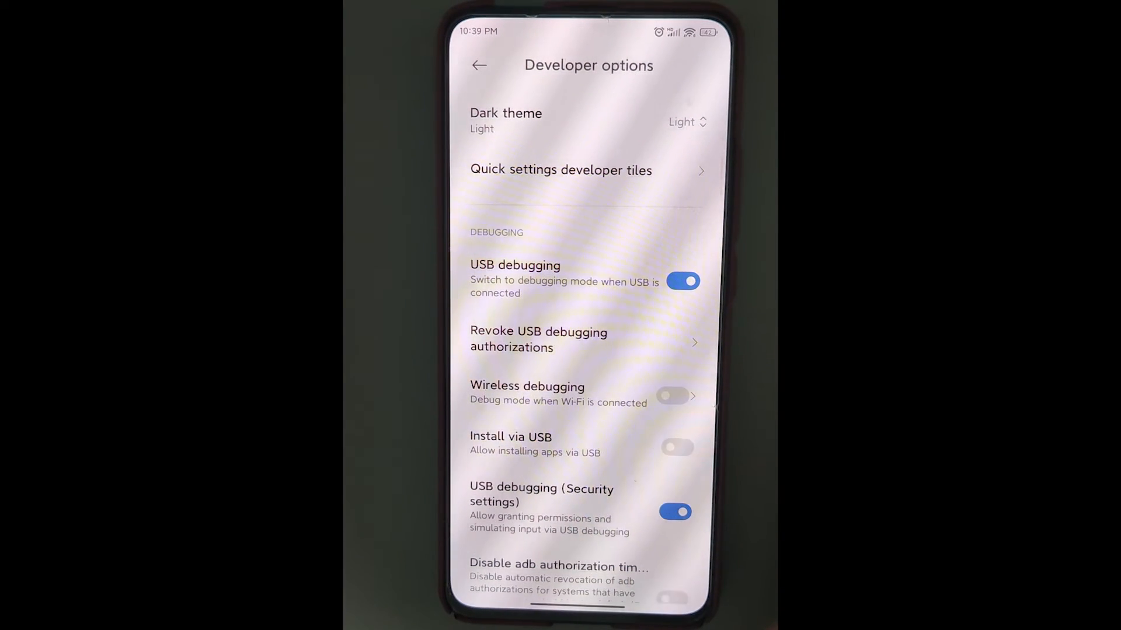
pyautogui.click(479, 65)
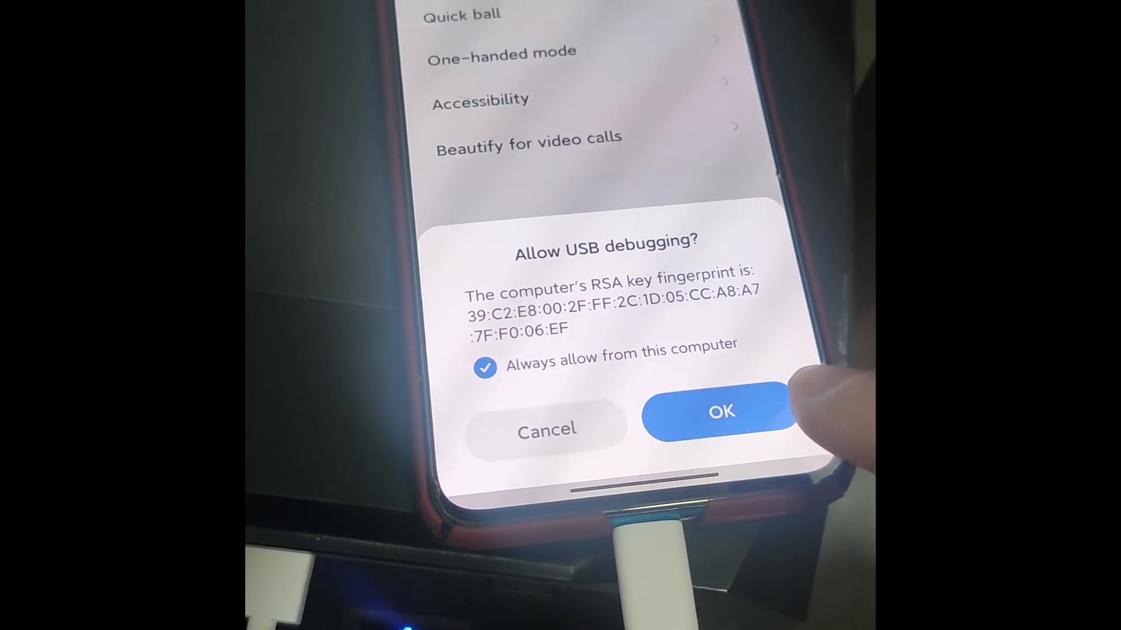
# Step: Allow USB debugging from this computer with 'Always allow from this computer' kept checked
pyautogui.click(722, 411)
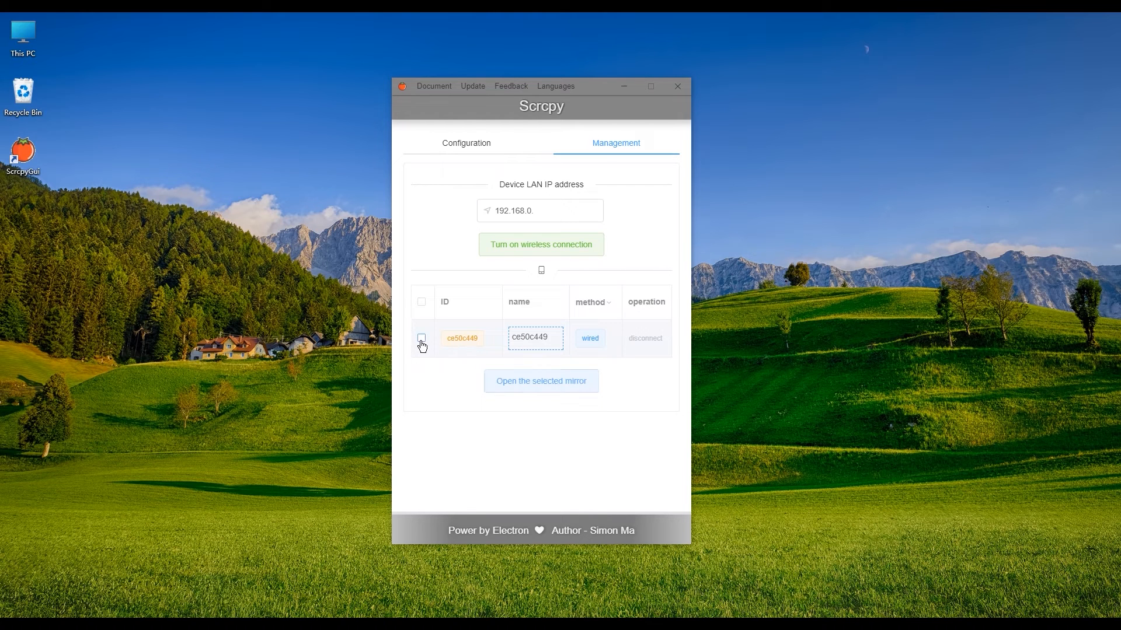
# Step: Tick wired device ce50c449 and open its mirror showing the Mi 9 home screen
pyautogui.click(421, 339)
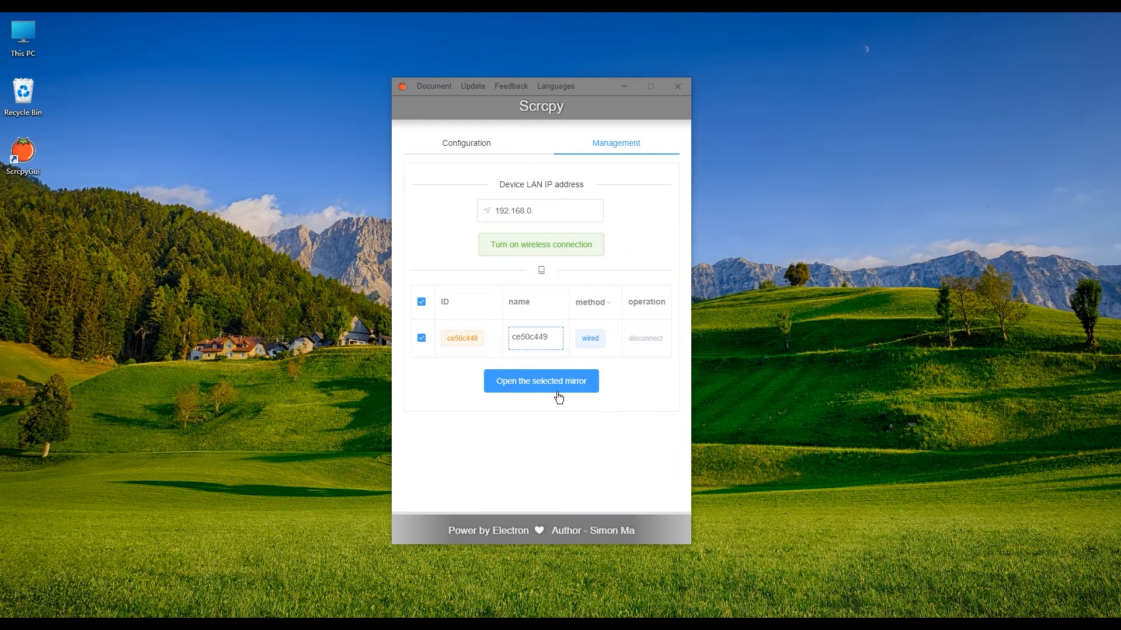
pyautogui.click(422, 301)
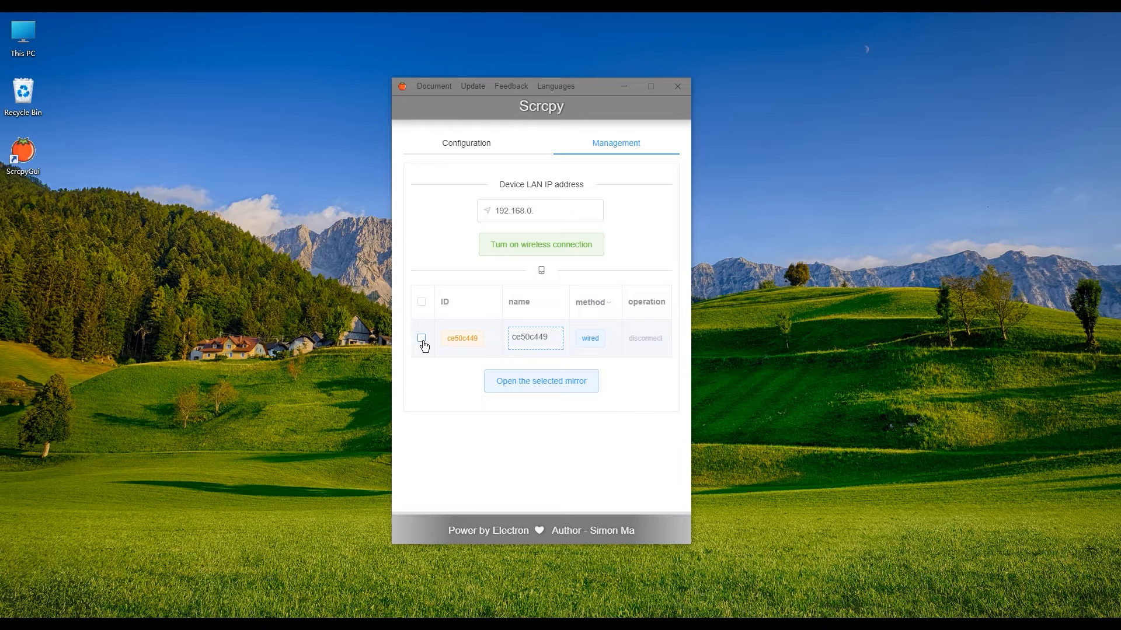
pyautogui.click(421, 339)
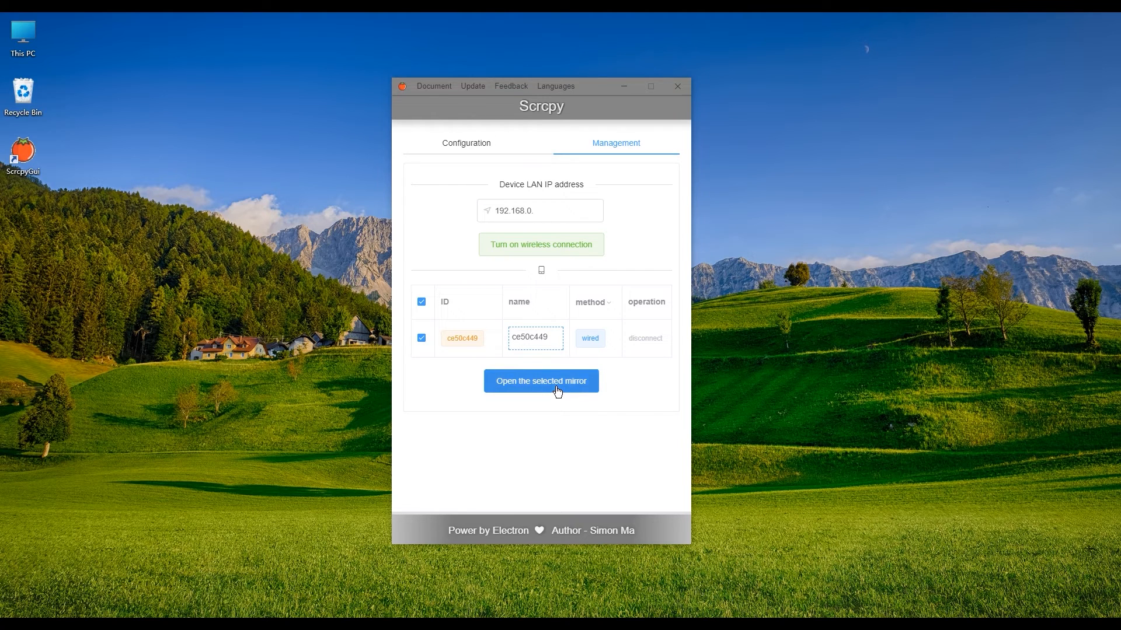
pyautogui.click(542, 380)
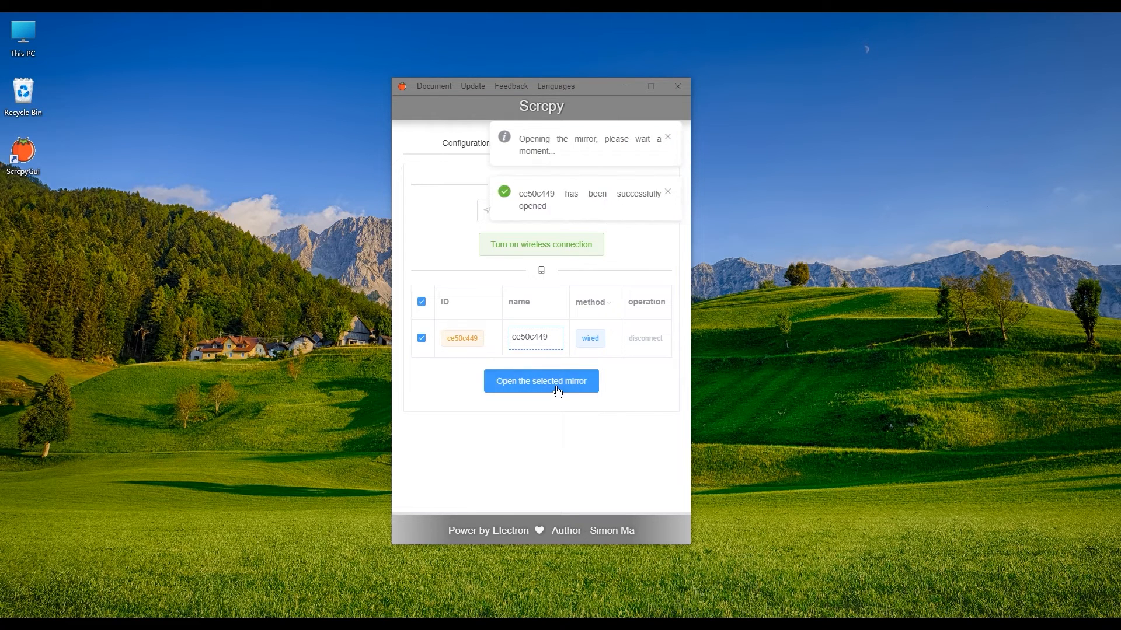
pyautogui.click(542, 381)
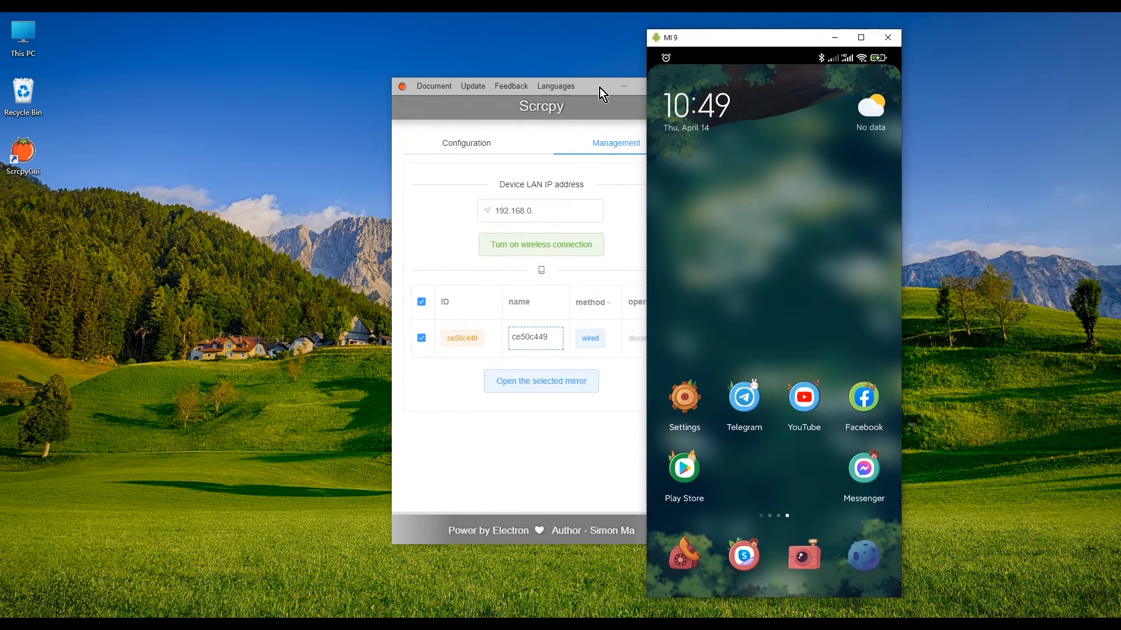
# Step: Place the mirror beside the manager, save a 'see a doctor 12:30' note and begin a 'Buy a gift' note
pyautogui.moveTo(602, 85); pyautogui.dragTo(271, 107)
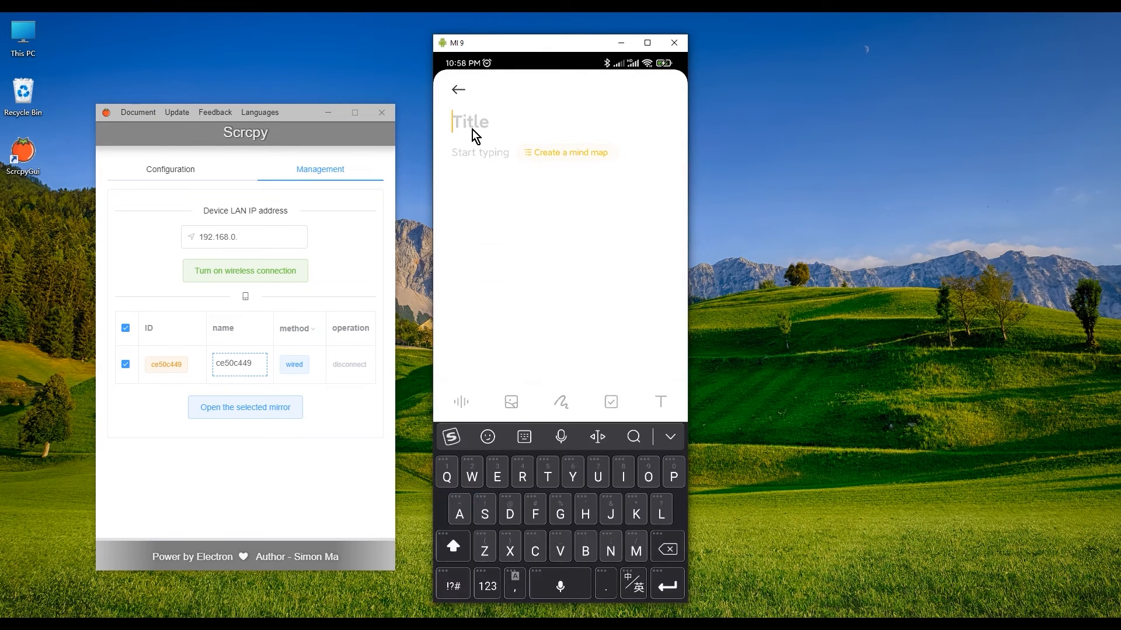
pyautogui.write('See a')
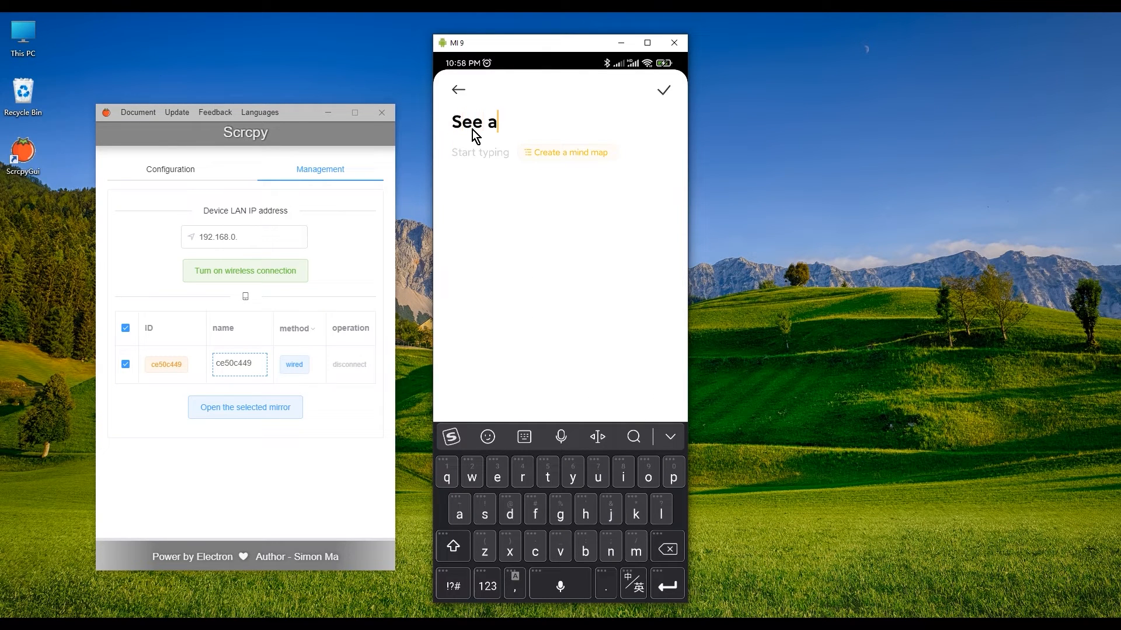
pyautogui.write('doctor next week')
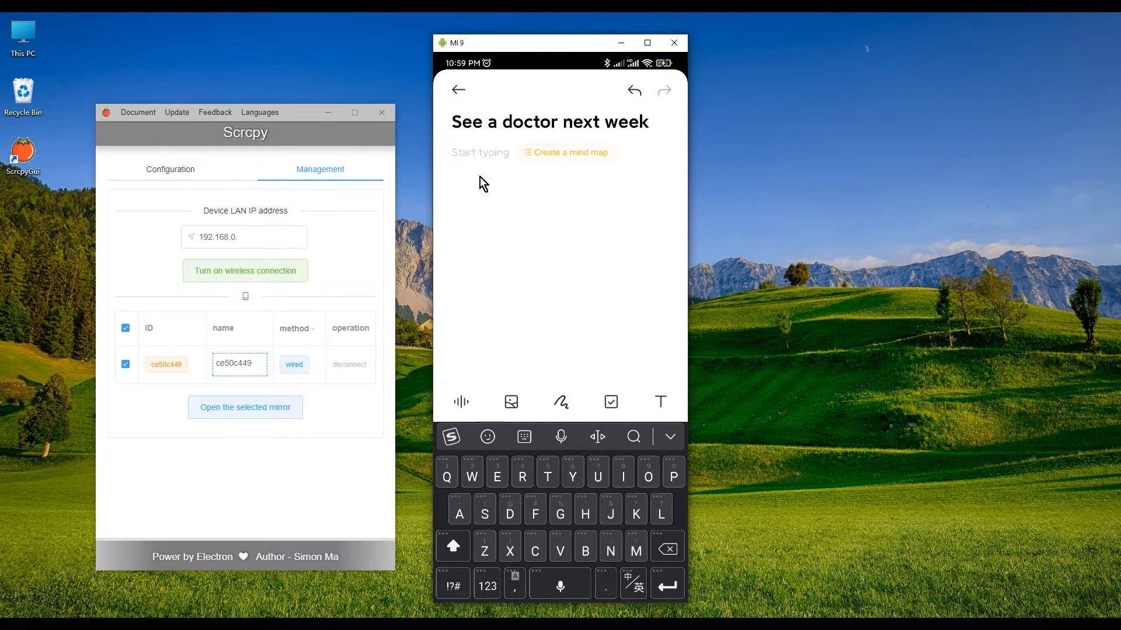
pyautogui.write('12:30')
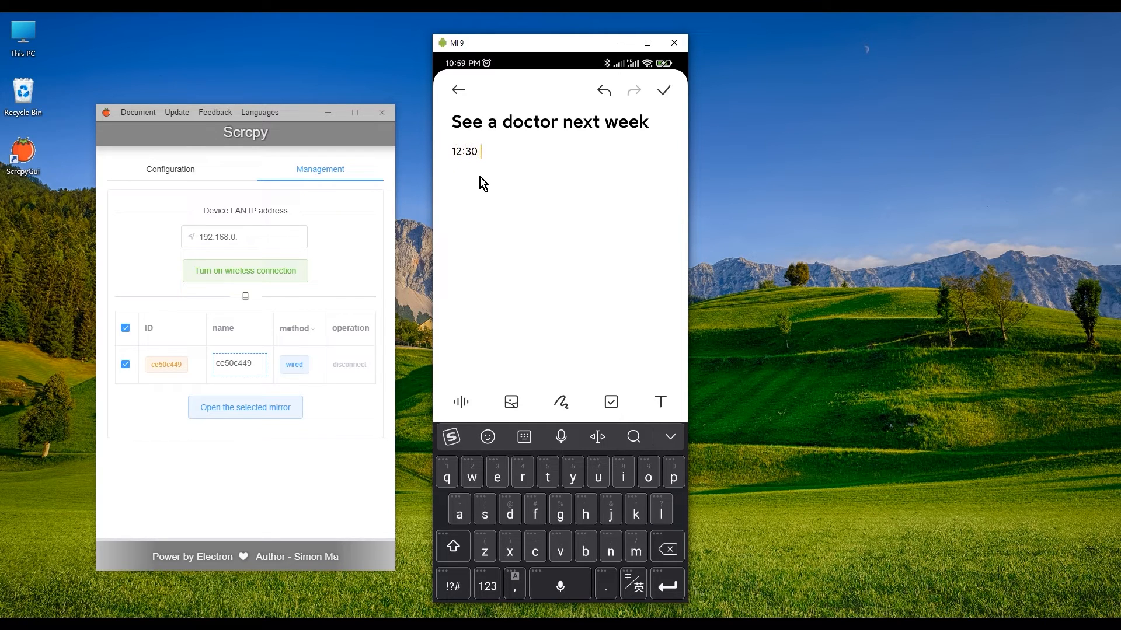
pyautogui.write('see a doctor')
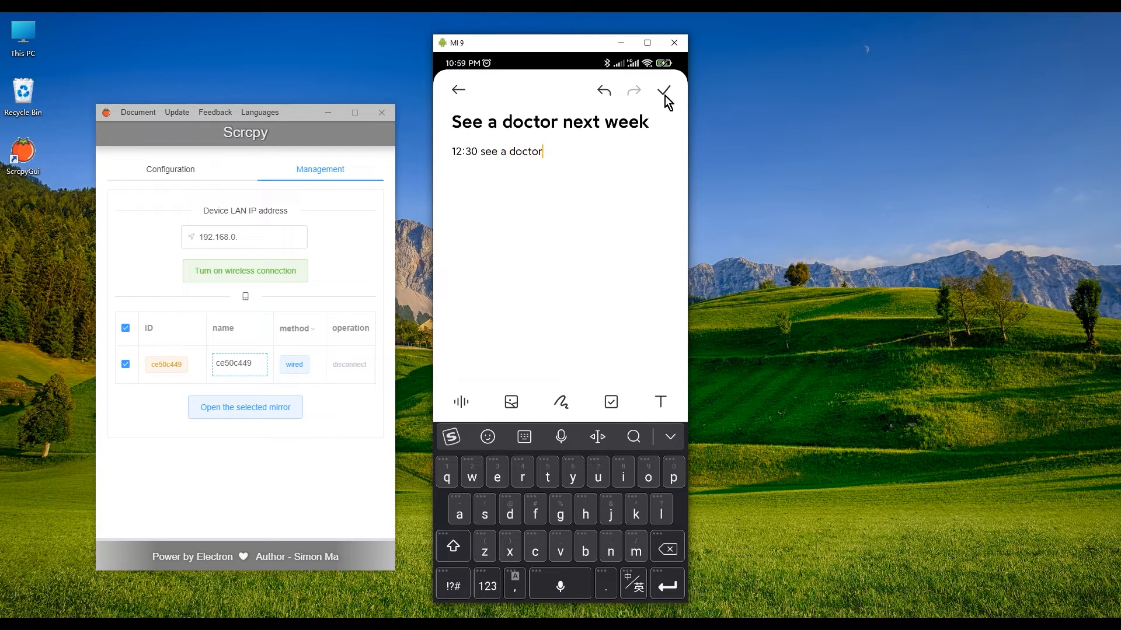
pyautogui.click(663, 90)
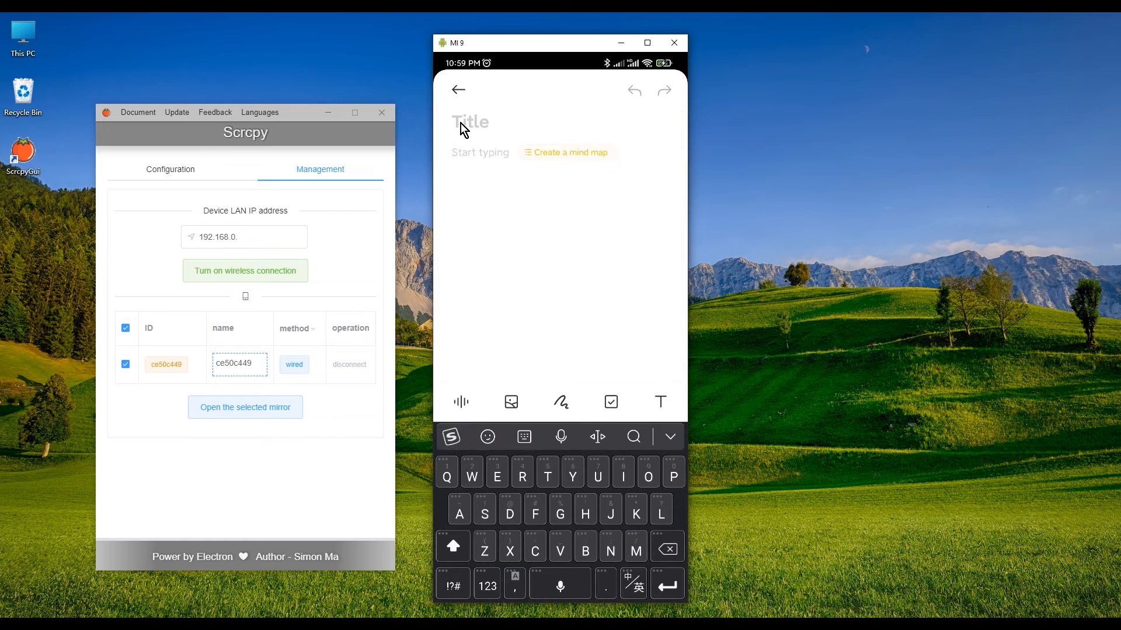
pyautogui.write('Buy a')
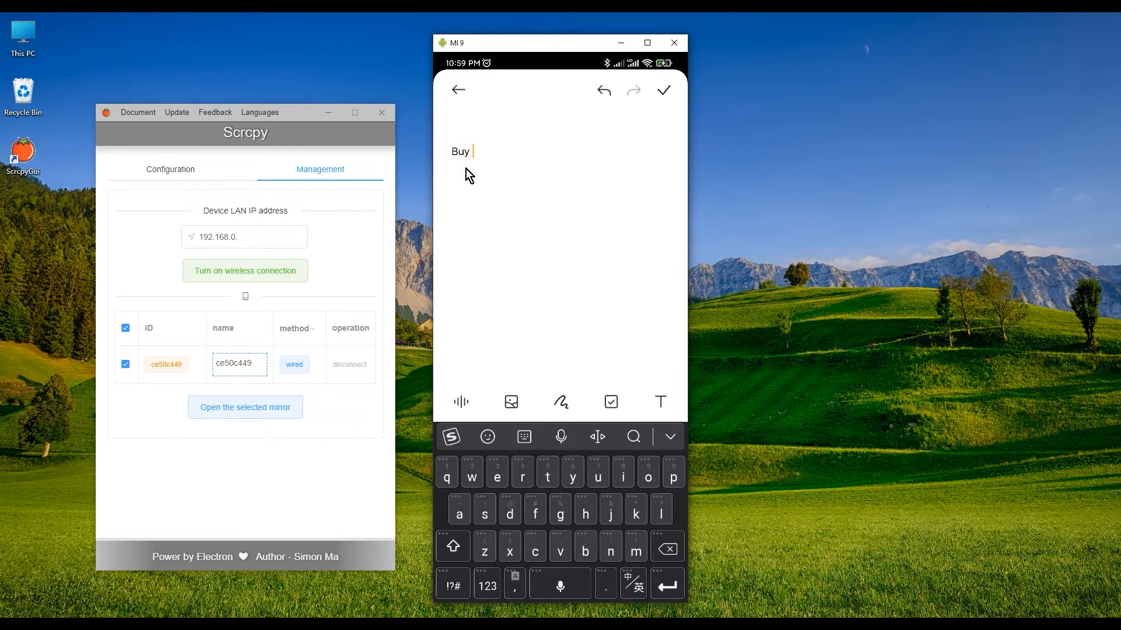
pyautogui.write('a gift f')
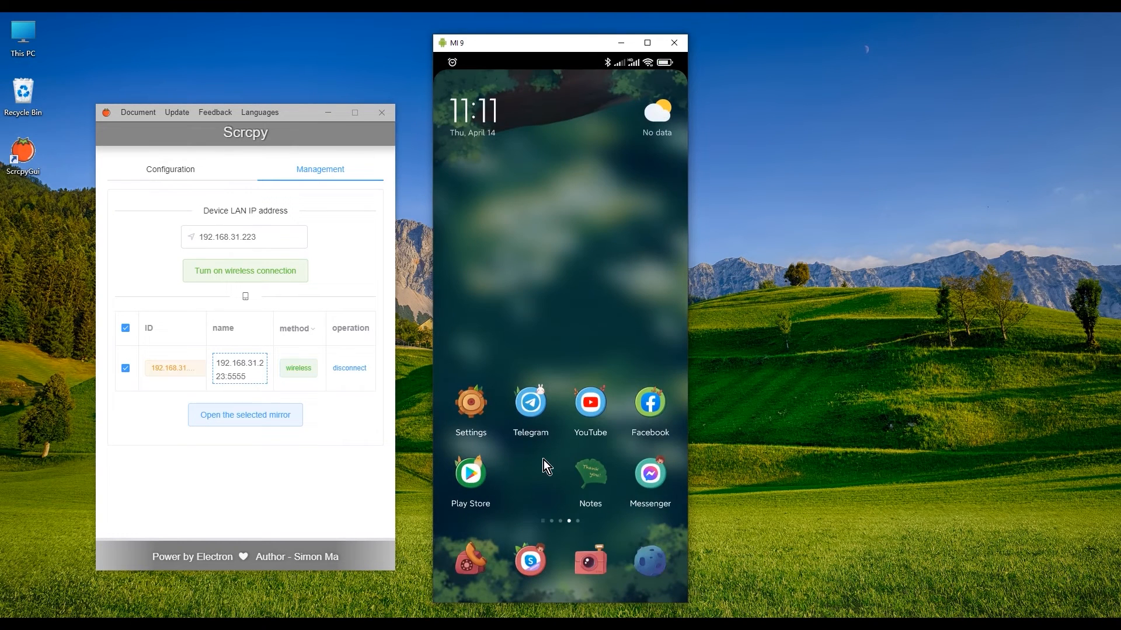
# Step: From the Play Store 'game' search, install Bubble Shooter and Sweet Fruit Candy, then launch Sweet Fruit Candy
pyautogui.click(470, 474)
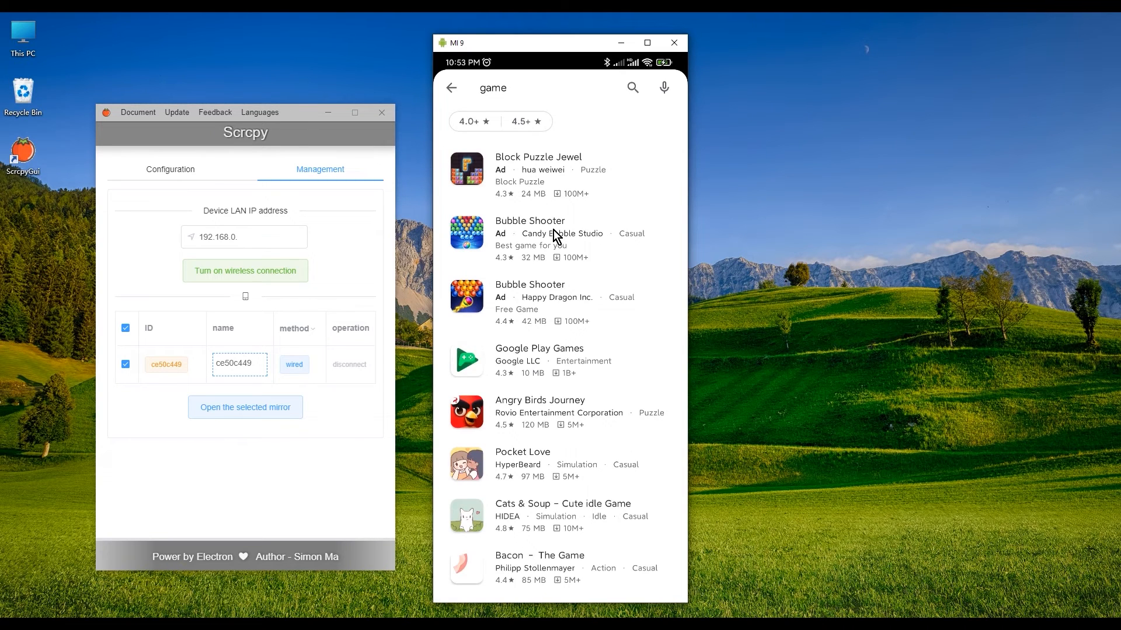
pyautogui.click(530, 233)
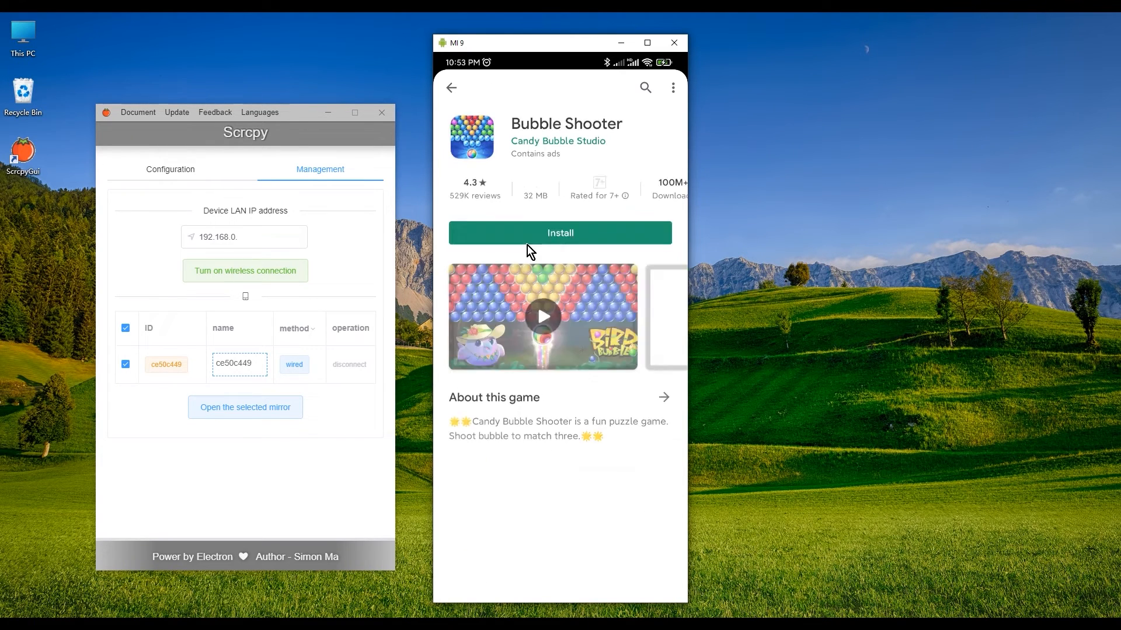
pyautogui.click(560, 232)
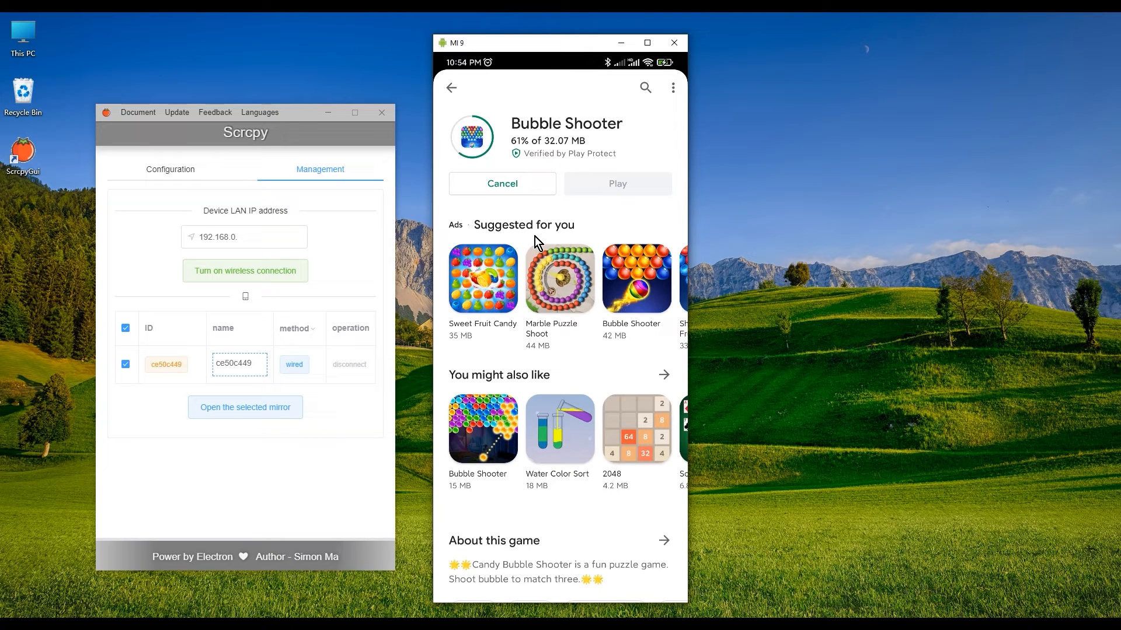
pyautogui.moveTo(609, 346)
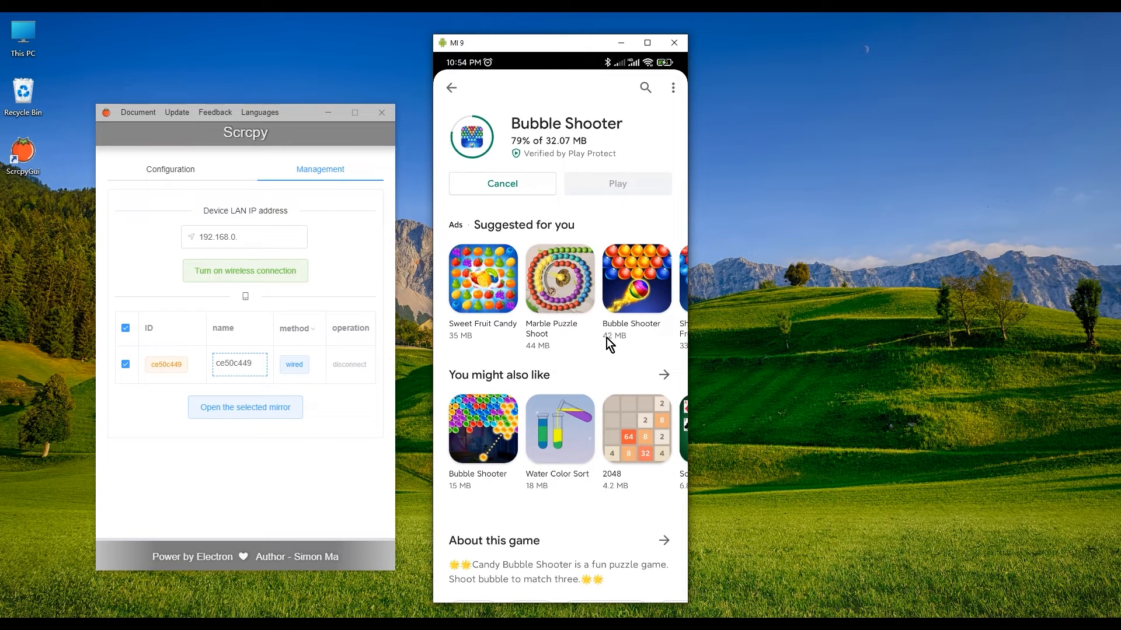
pyautogui.click(483, 278)
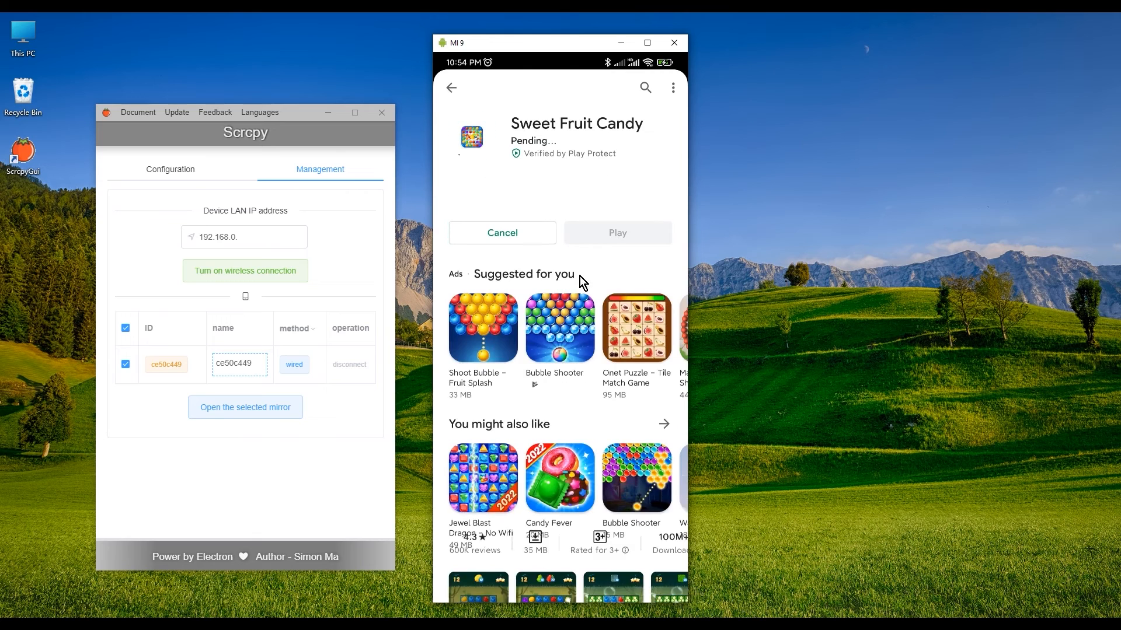
pyautogui.scroll(-3)
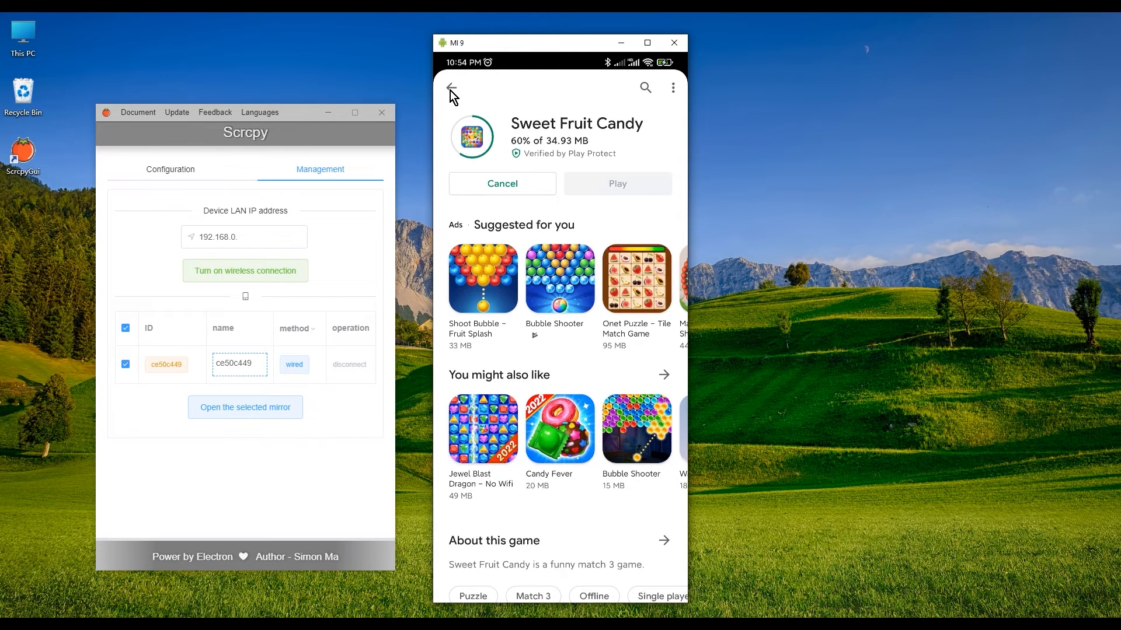
pyautogui.click(453, 87)
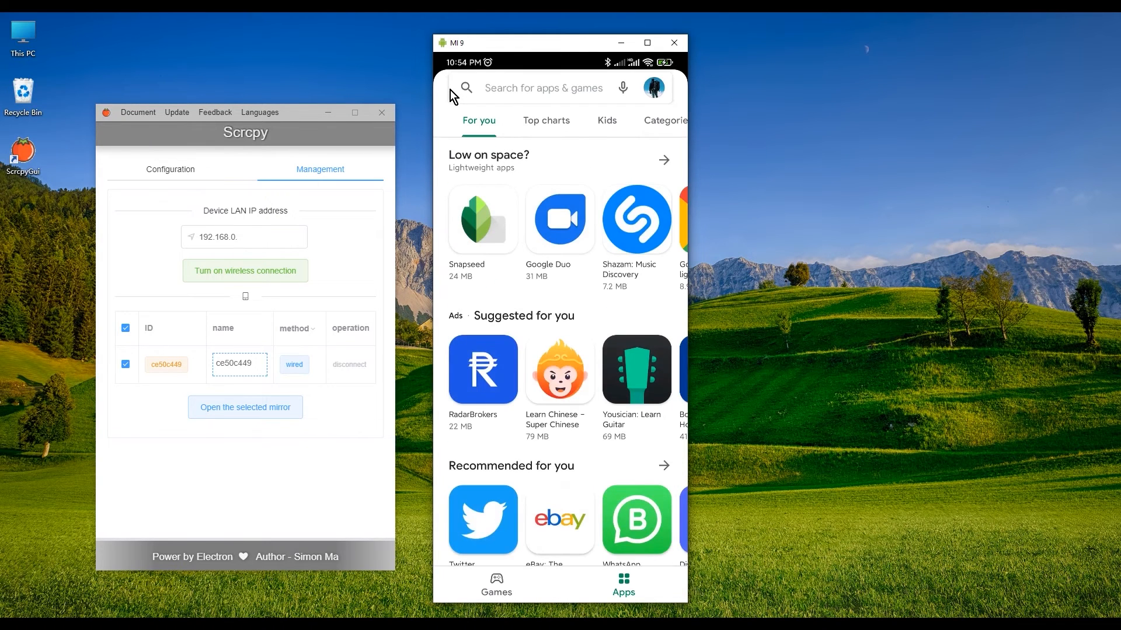
pyautogui.moveTo(489, 282)
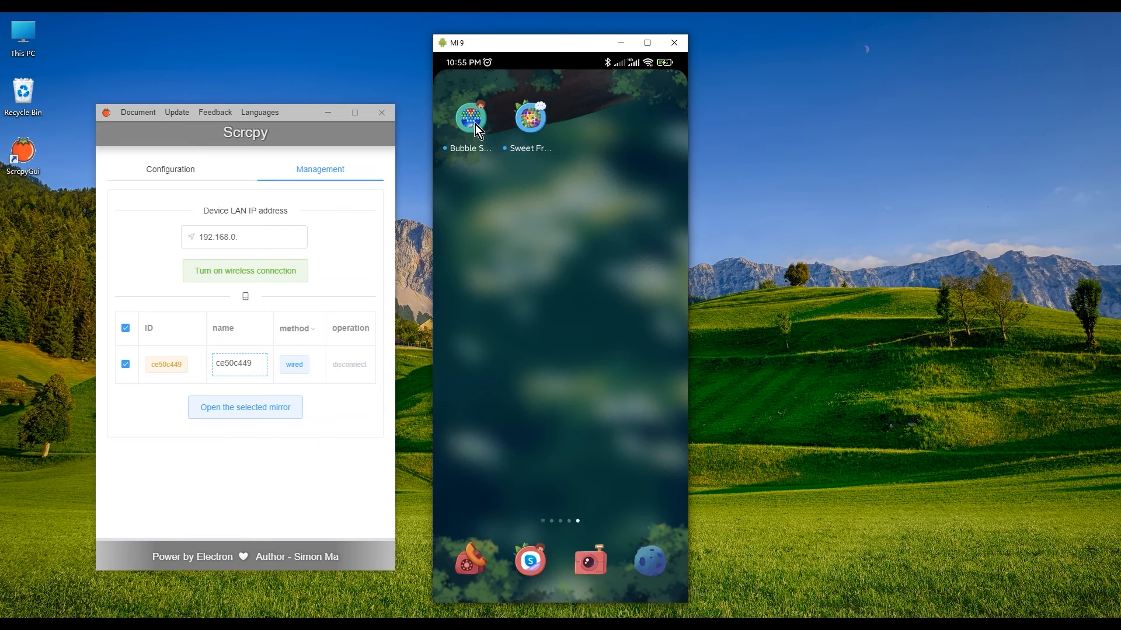
pyautogui.click(530, 117)
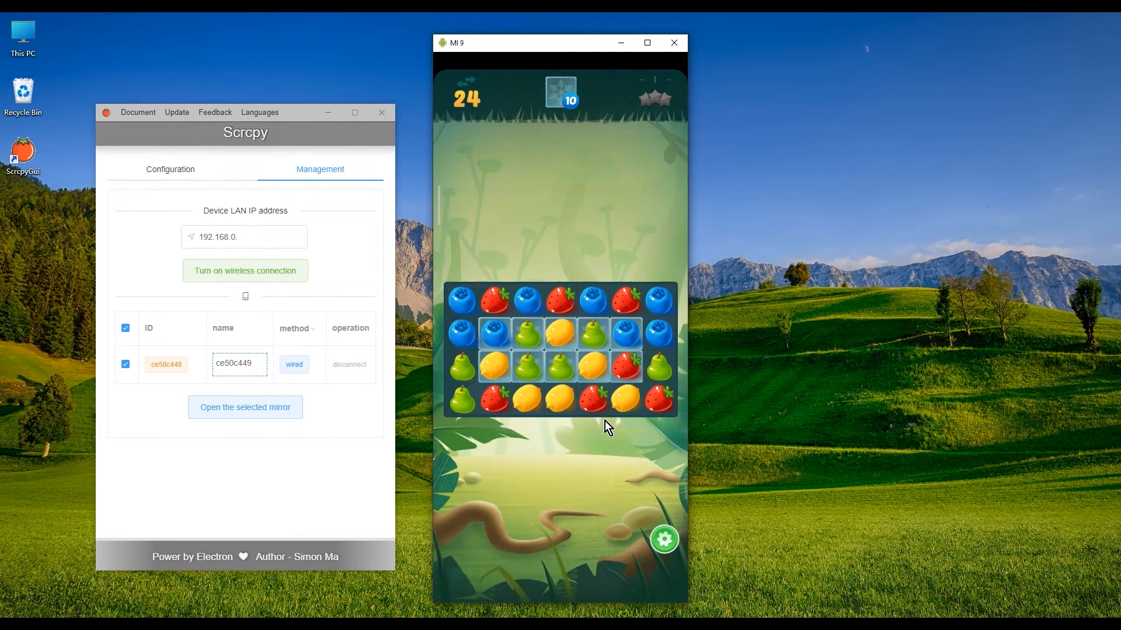
pyautogui.moveTo(627, 372)
pyautogui.write('31')
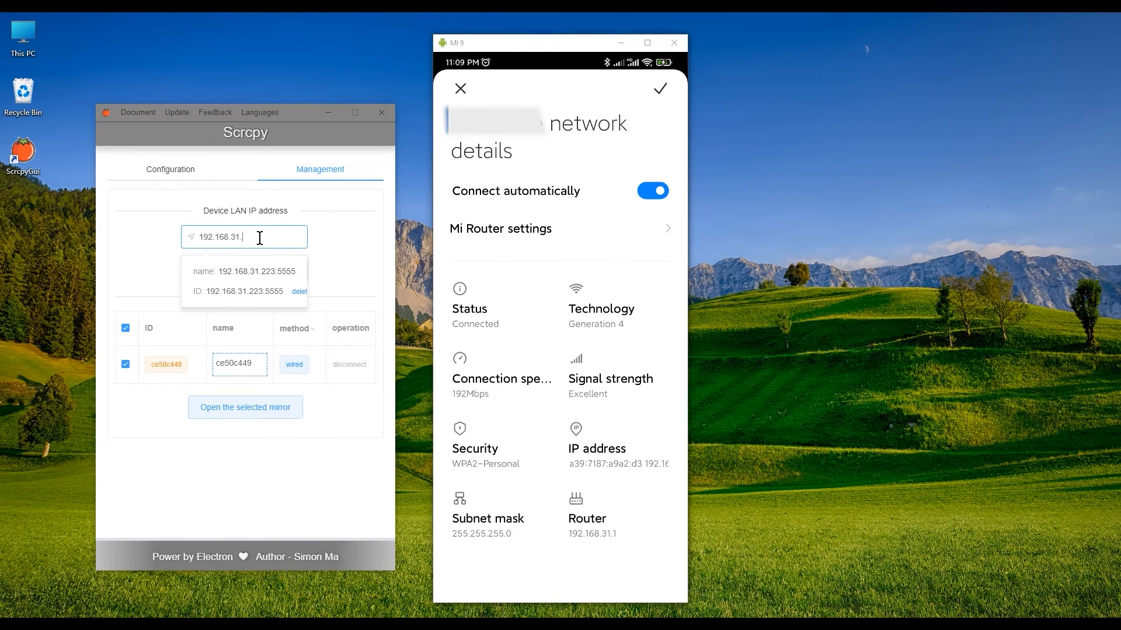
# Step: Enter 192.168.31.223 as the Device LAN IP address and close the MI 9 mirror window
pyautogui.write('223')
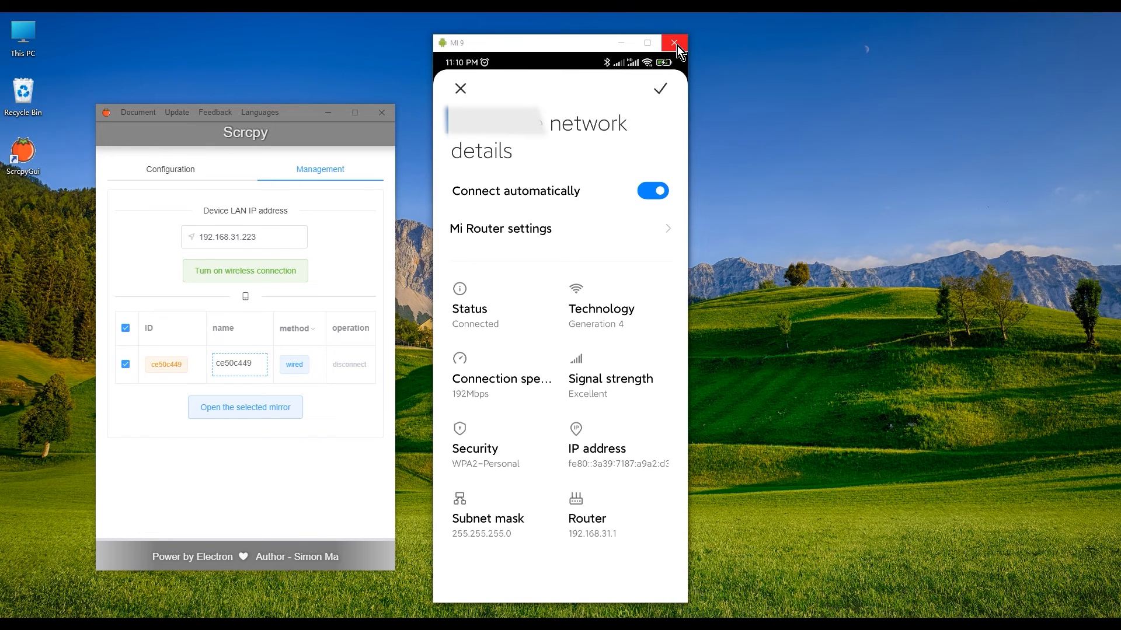
pyautogui.click(672, 42)
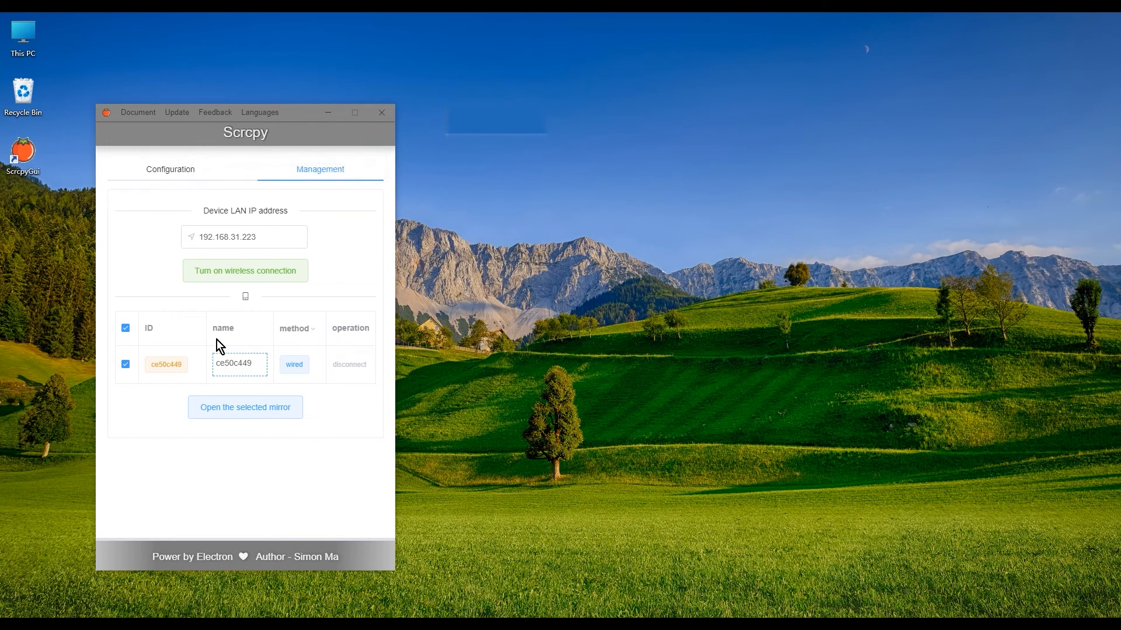
pyautogui.moveTo(151, 380)
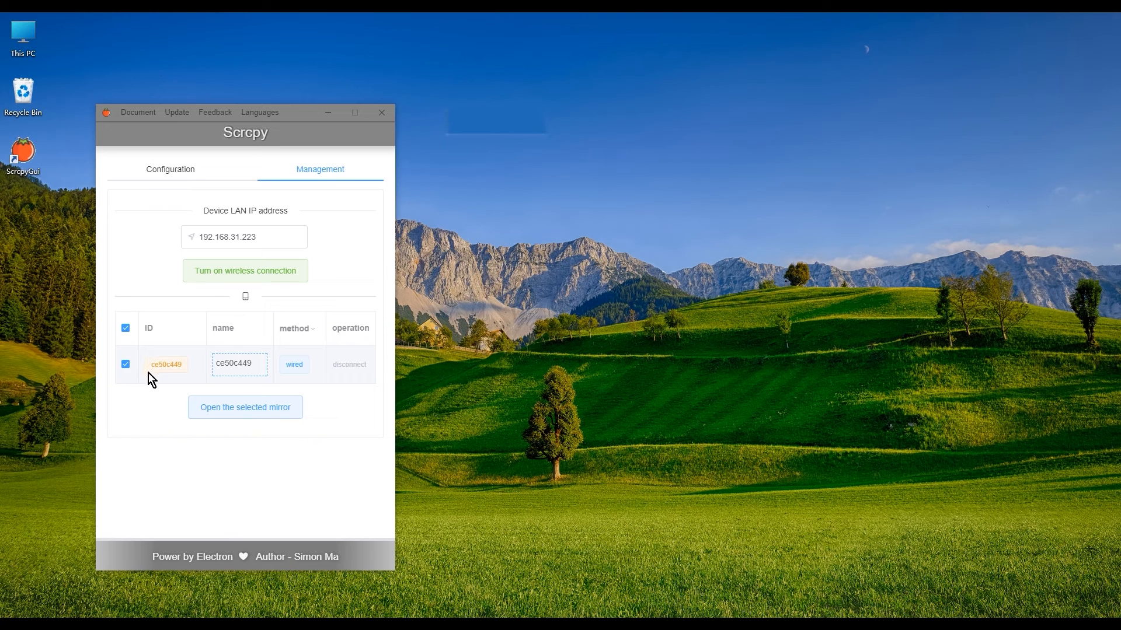
pyautogui.moveTo(226, 292)
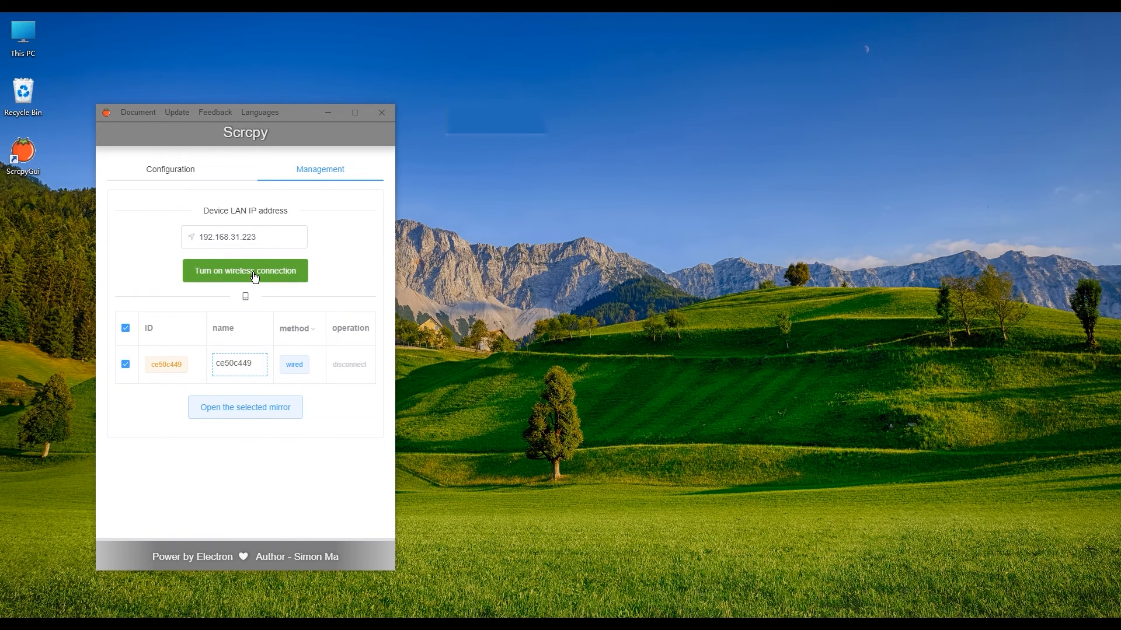
pyautogui.moveTo(224, 276)
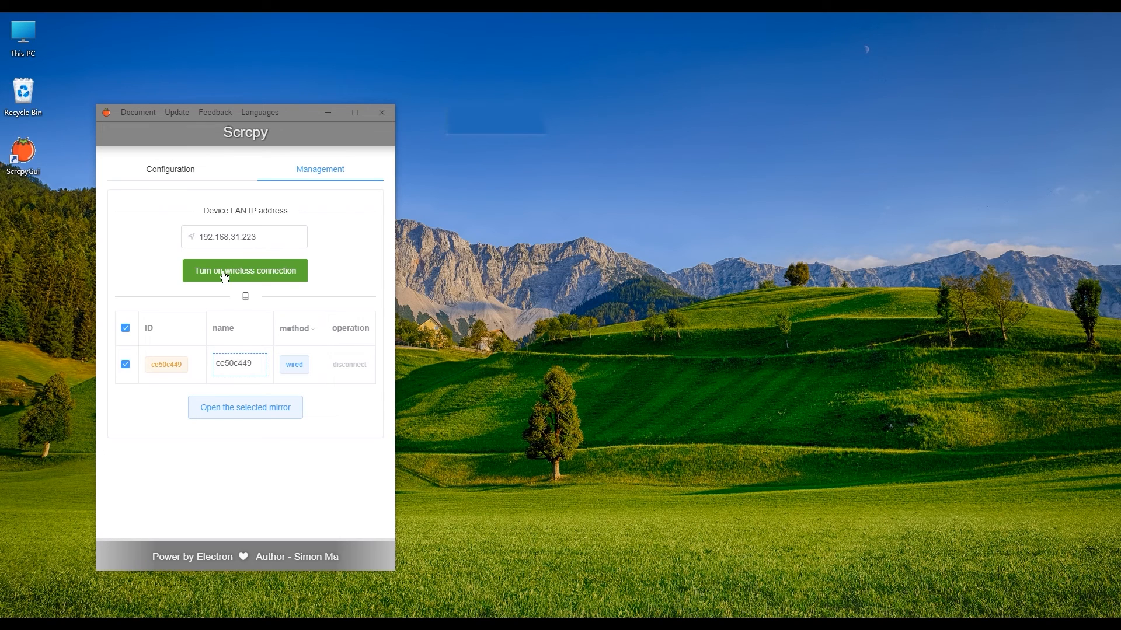
# Step: Turn on the wireless connection and select the 192.168.31.223:5555 device for mirroring
pyautogui.click(245, 271)
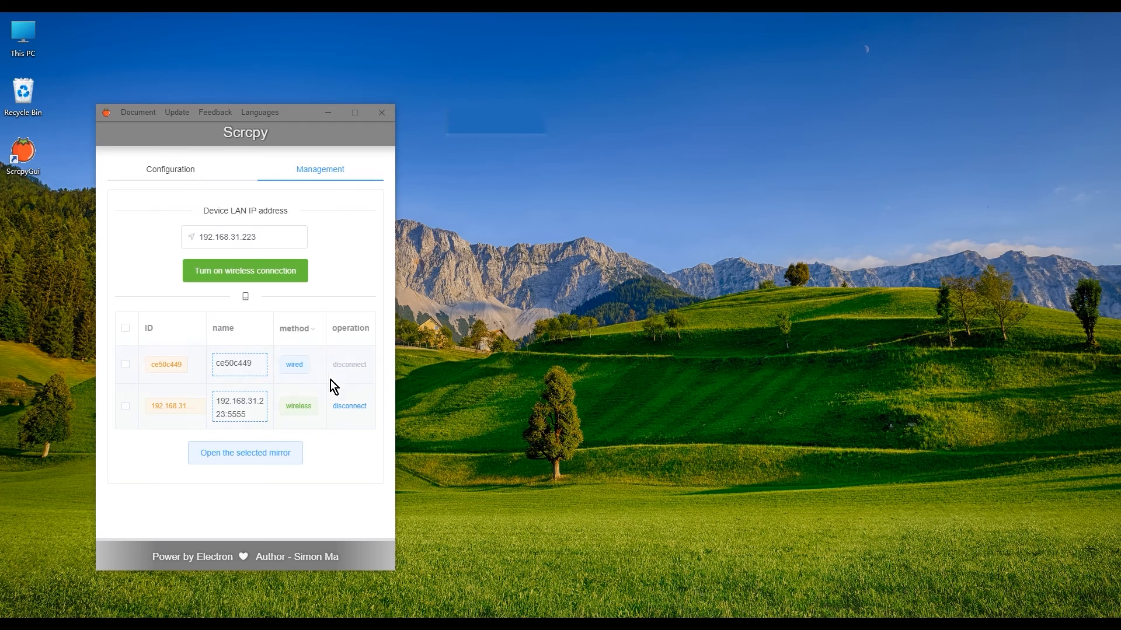
pyautogui.moveTo(354, 387)
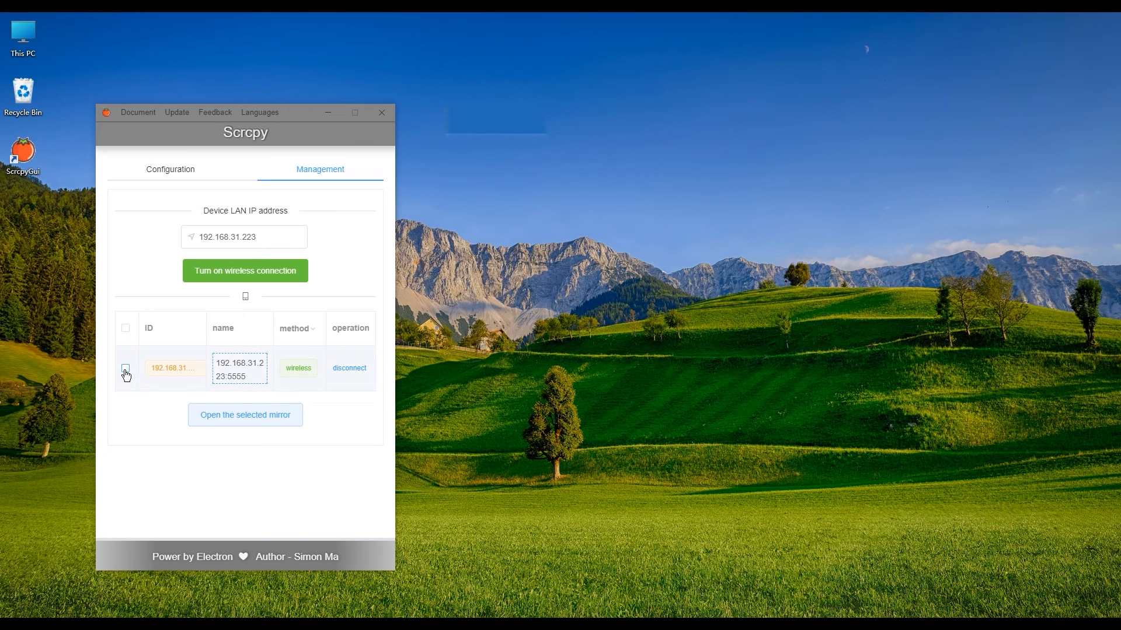
pyautogui.click(126, 367)
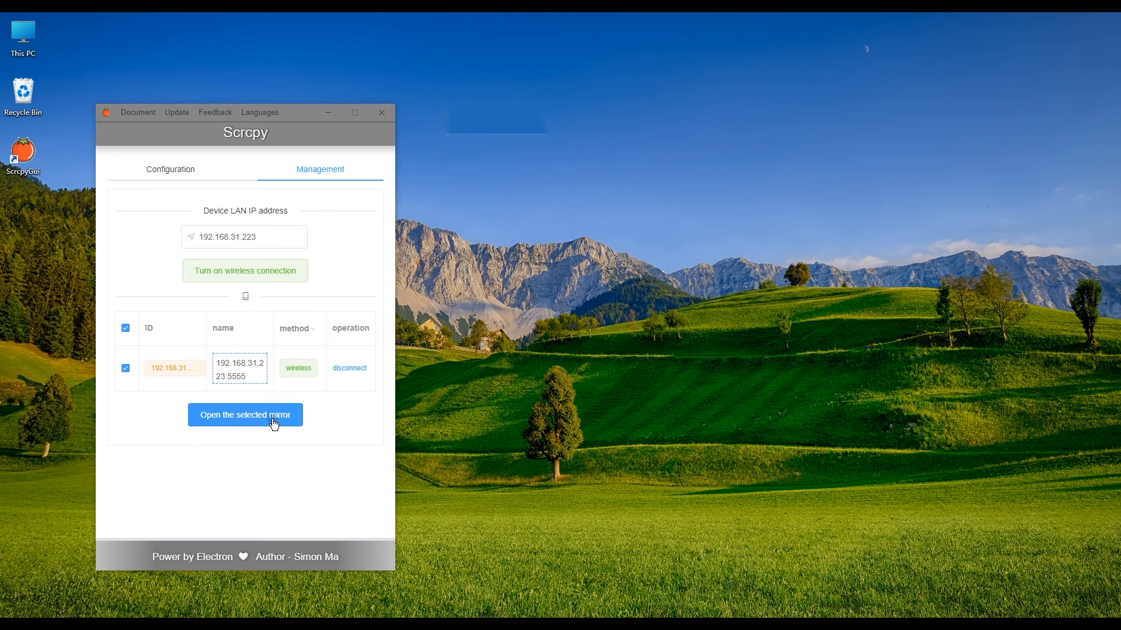
# Step: Start the wireless mirror of the Mi 9 and launch the Play Store in it
pyautogui.click(245, 416)
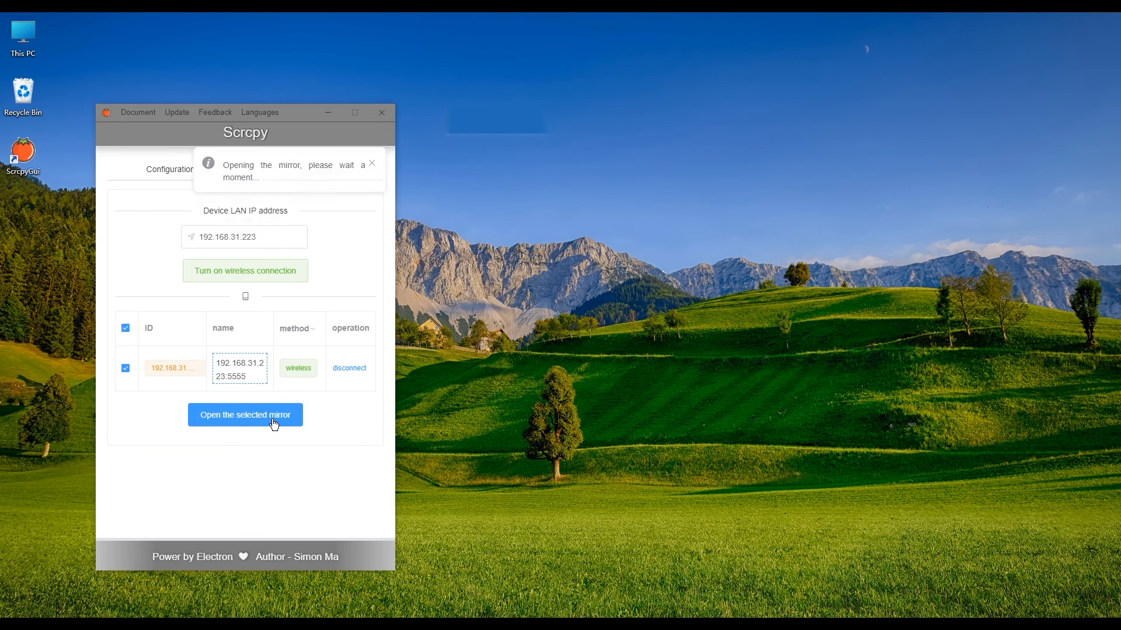
pyautogui.click(245, 416)
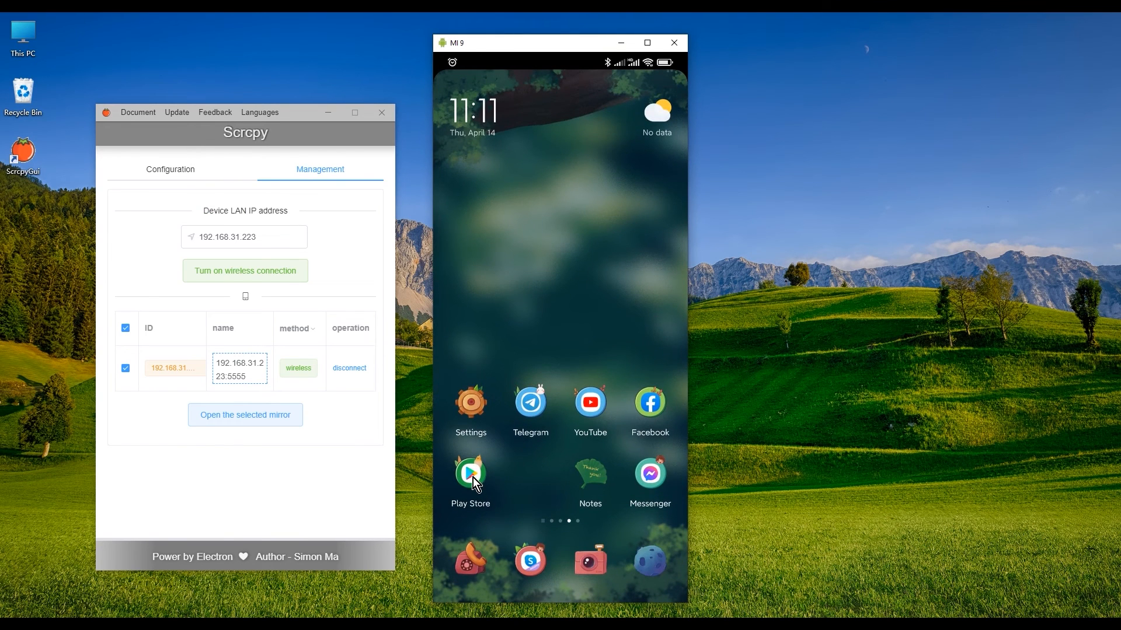
pyautogui.click(470, 473)
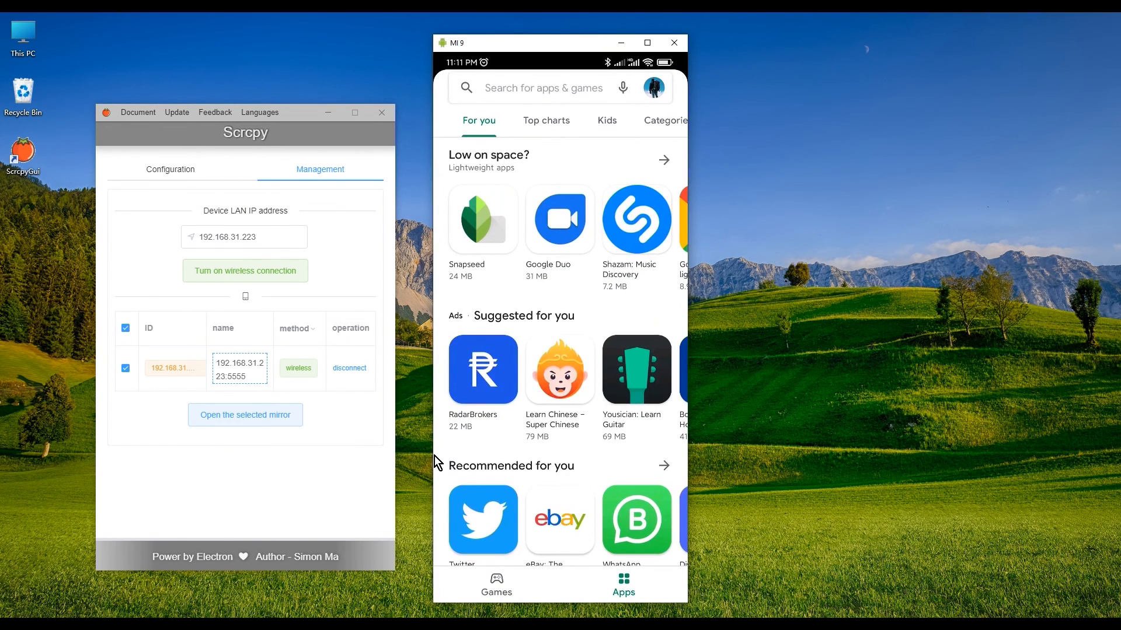
# Step: Browse the Recommended for you collection and the app search, returning to the store home each time
pyautogui.click(664, 466)
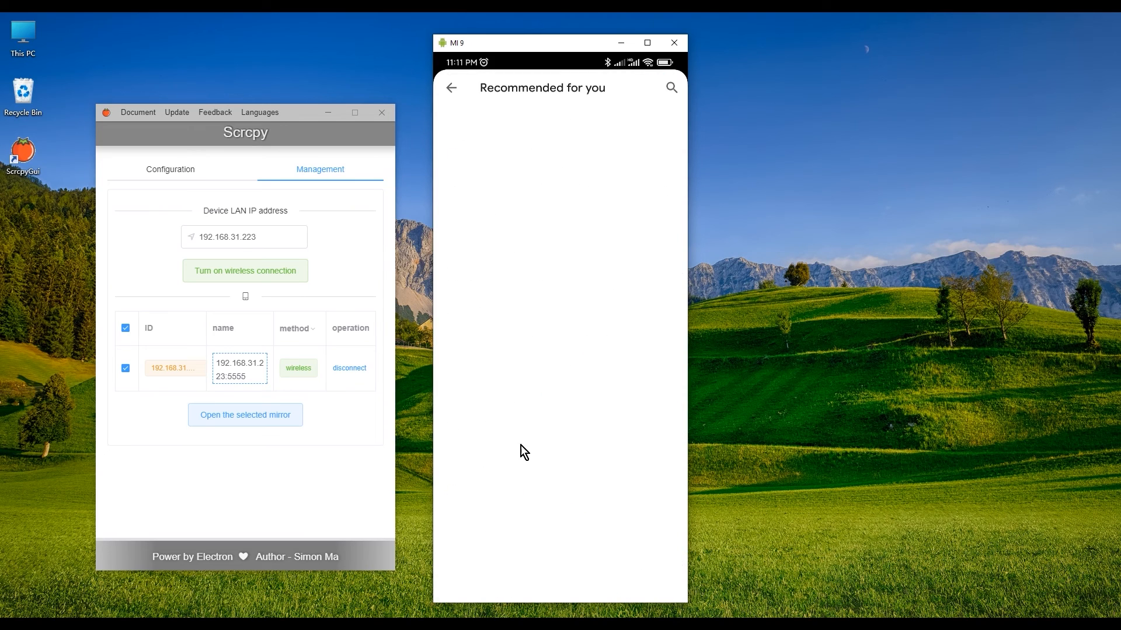
pyautogui.click(450, 87)
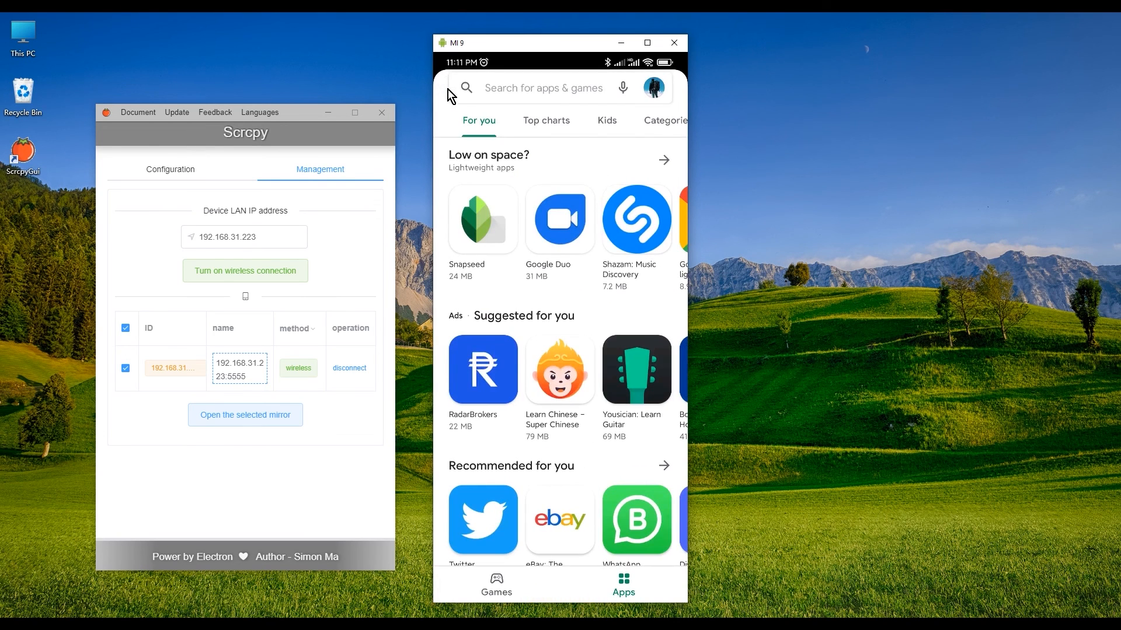
pyautogui.click(543, 89)
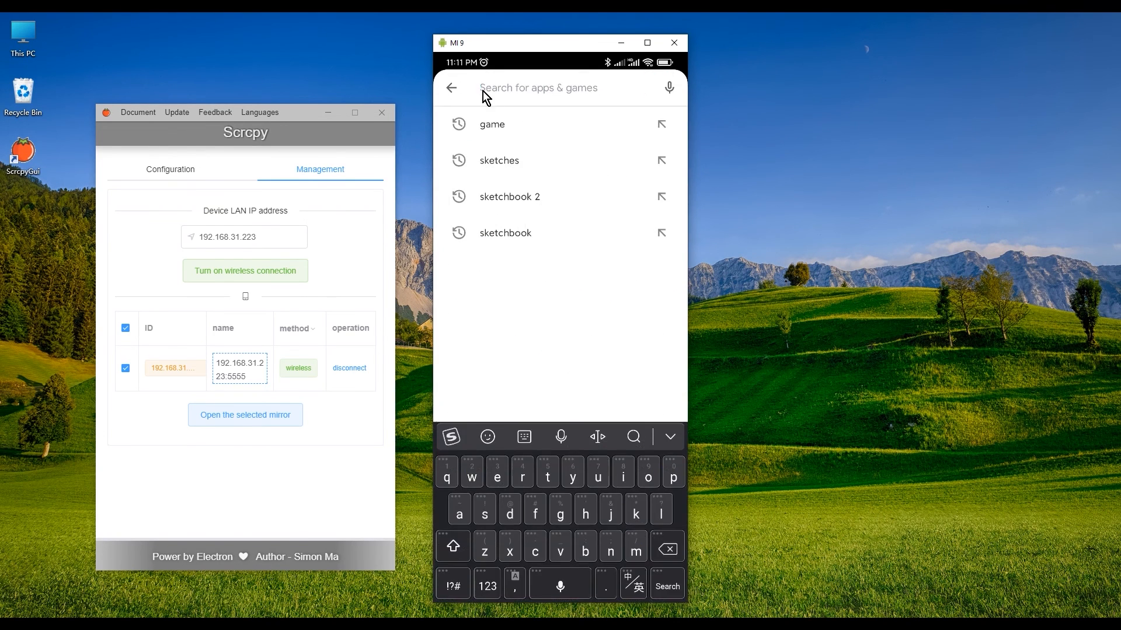
pyautogui.click(451, 88)
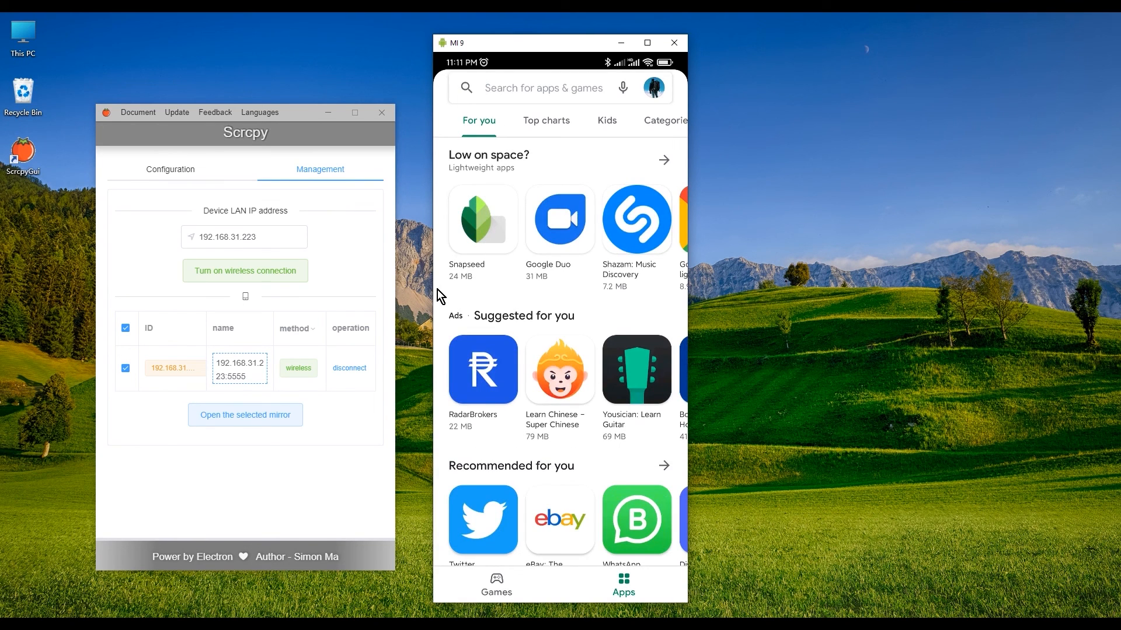
pyautogui.moveTo(582, 145)
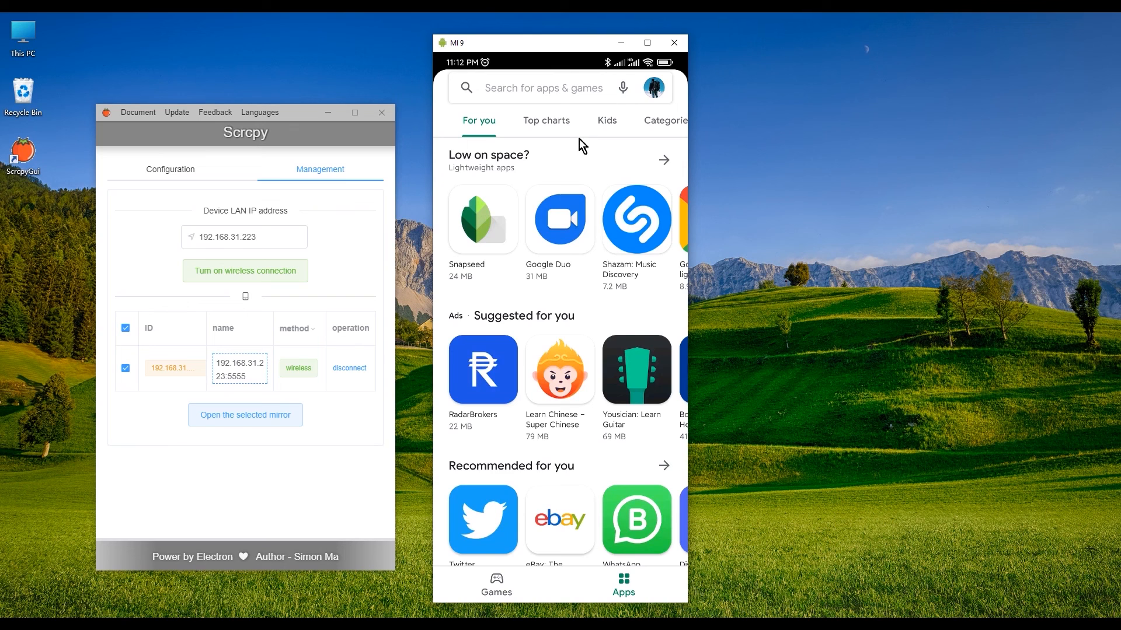